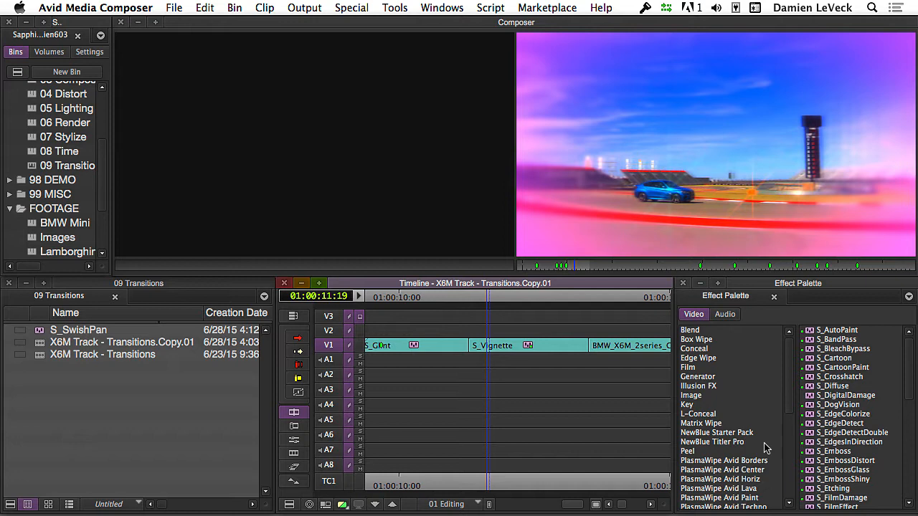
pyautogui.moveTo(681, 403)
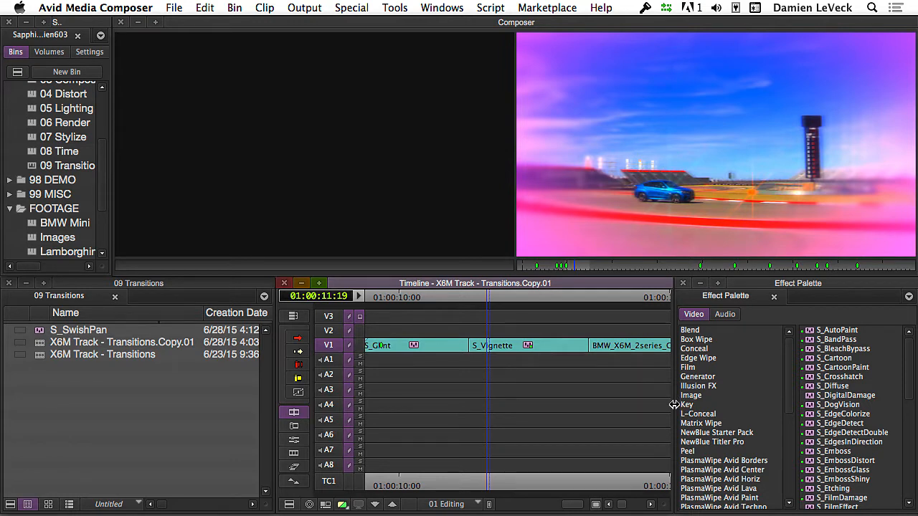
pyautogui.moveTo(675, 404)
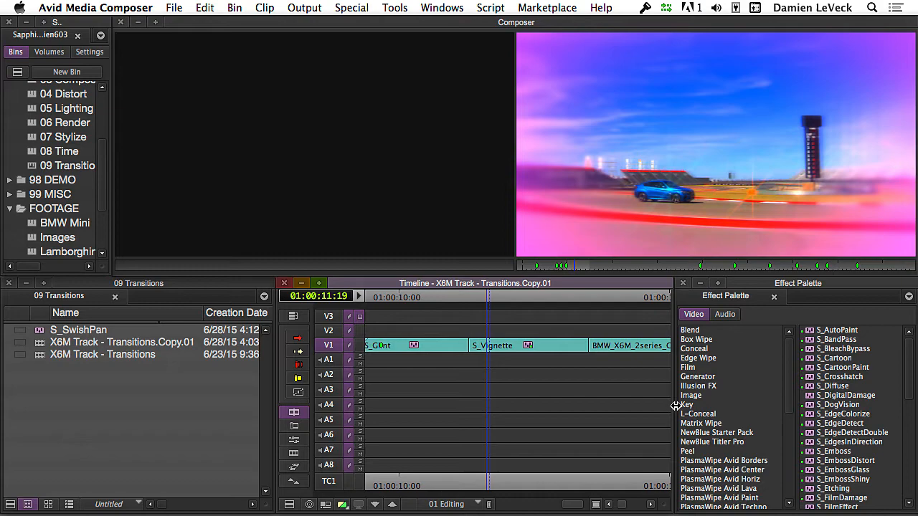
pyautogui.moveTo(499, 312)
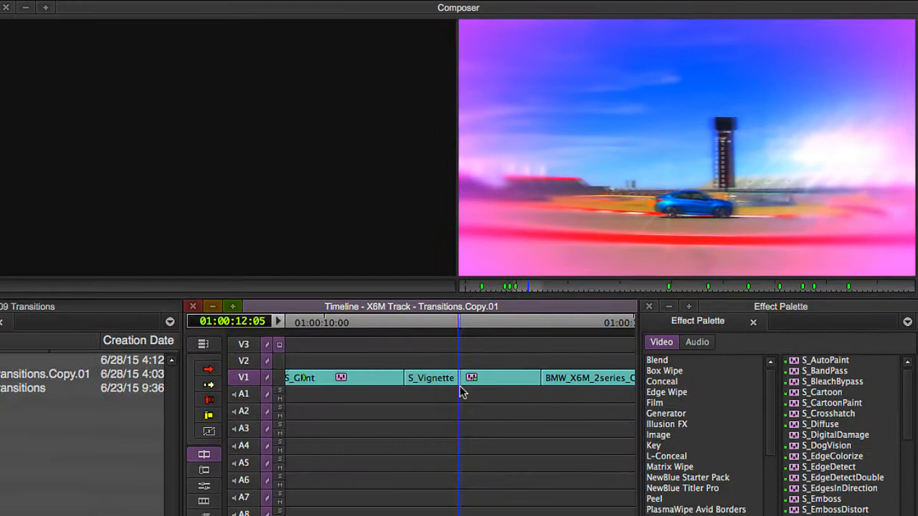
pyautogui.moveTo(471, 396)
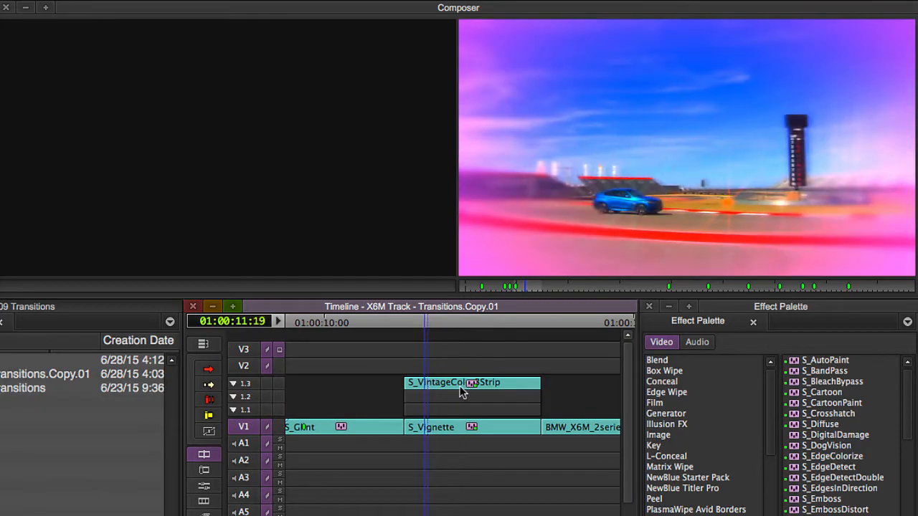
pyautogui.moveTo(774, 459)
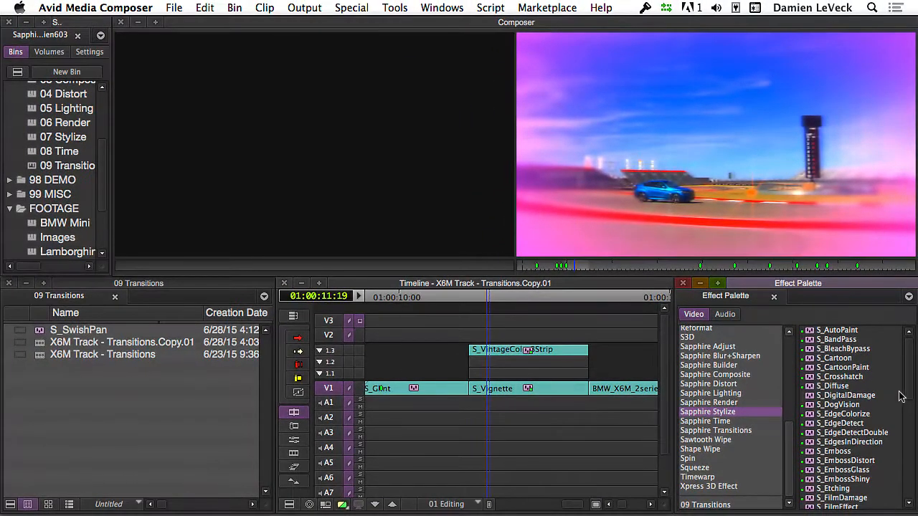
# Scroll the Effect Palette categories and select the Sapphire Lighting category
pyautogui.scroll(-3)
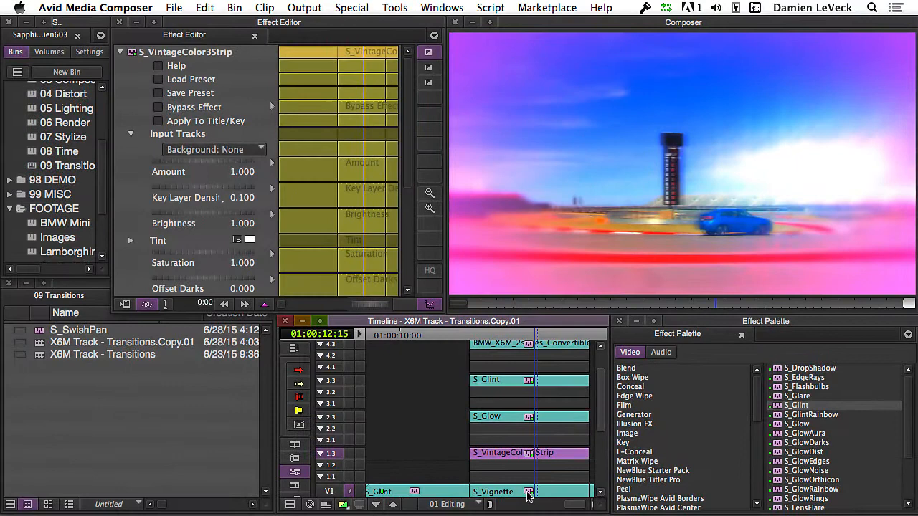
pyautogui.click(494, 491)
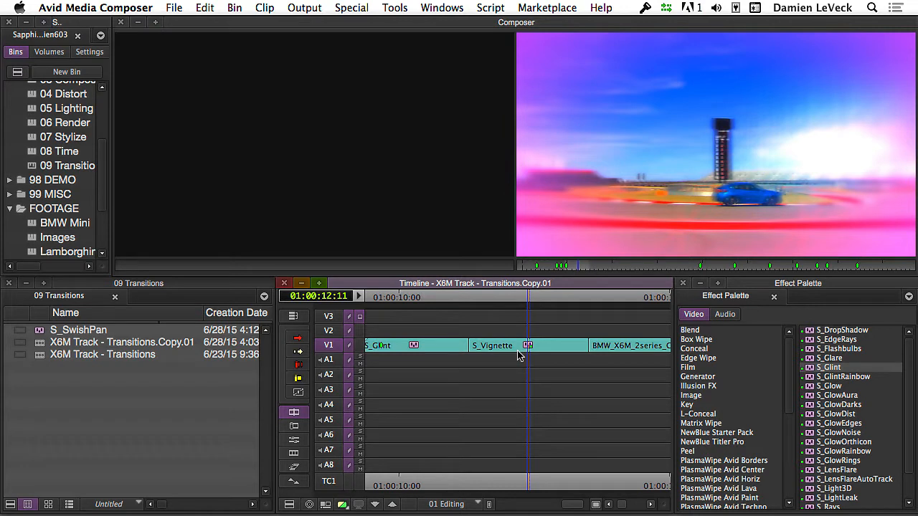
pyautogui.moveTo(522, 339)
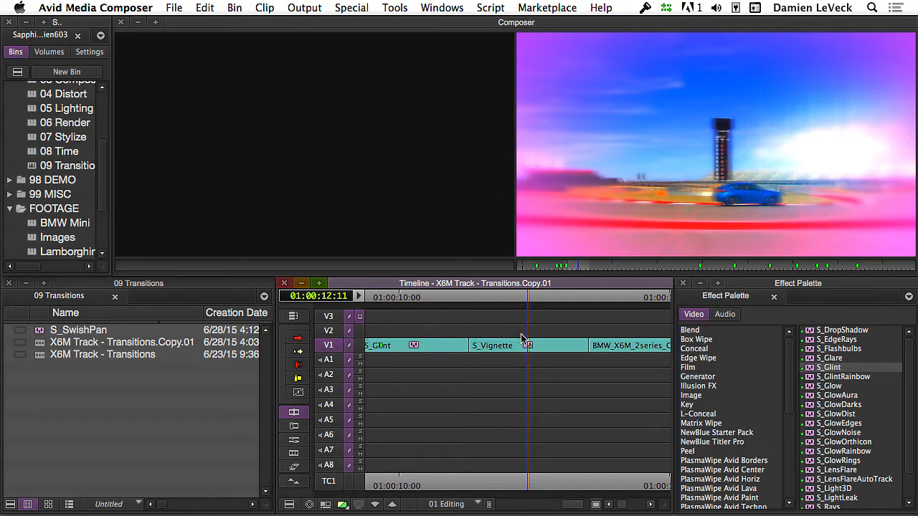
pyautogui.moveTo(531, 348)
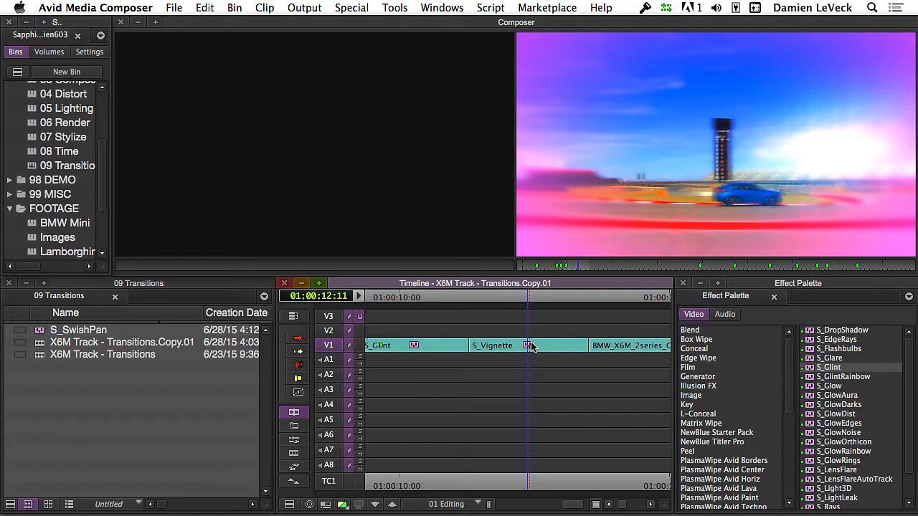
pyautogui.moveTo(532, 350)
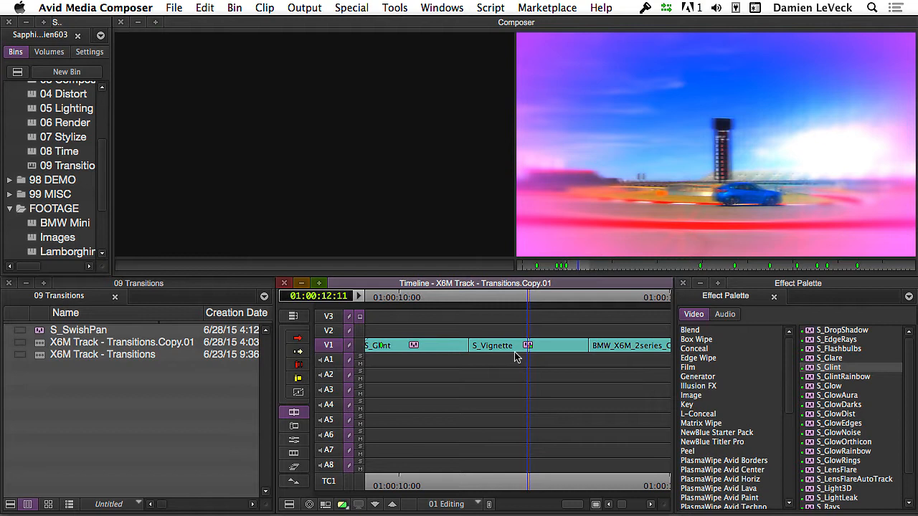
pyautogui.moveTo(572, 345)
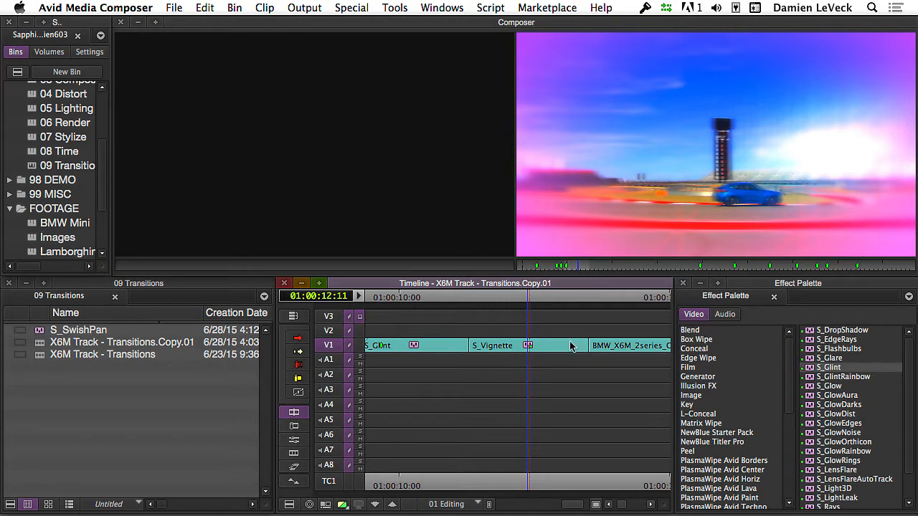
pyautogui.moveTo(561, 349)
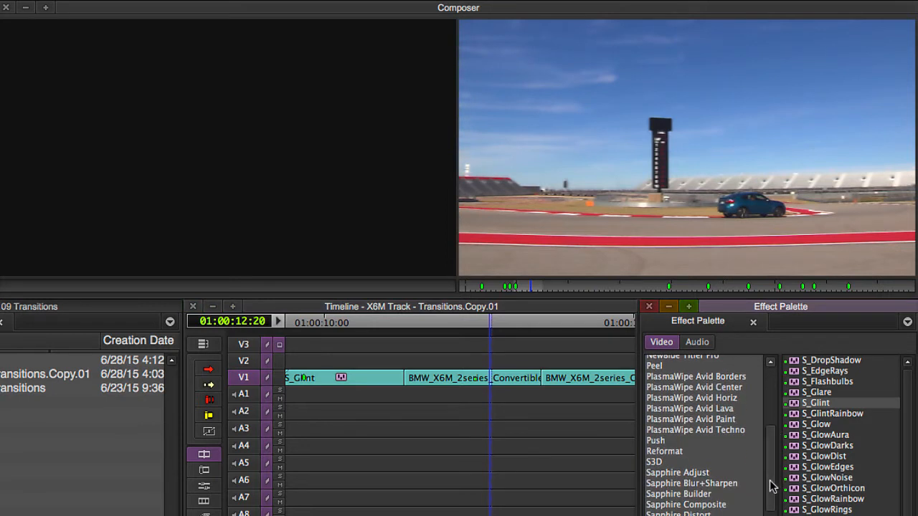
# Select the Sapphire Builder category, apply S_Effect to the BMW clip and launch the Effect Builder
pyautogui.scroll(-3)
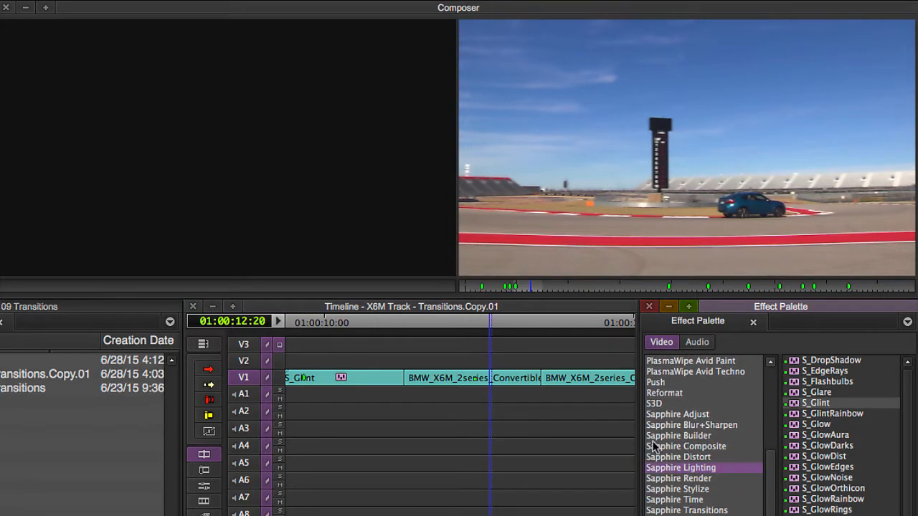
pyautogui.click(677, 436)
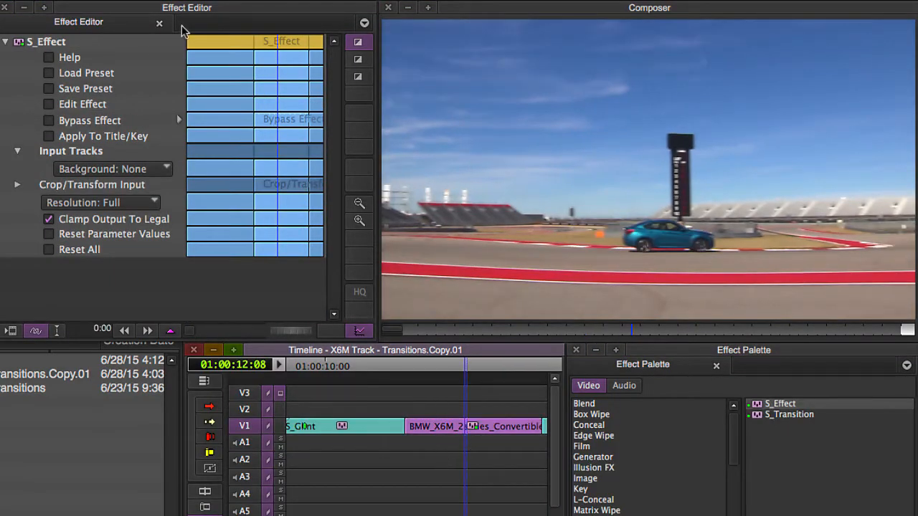
pyautogui.moveTo(50, 109)
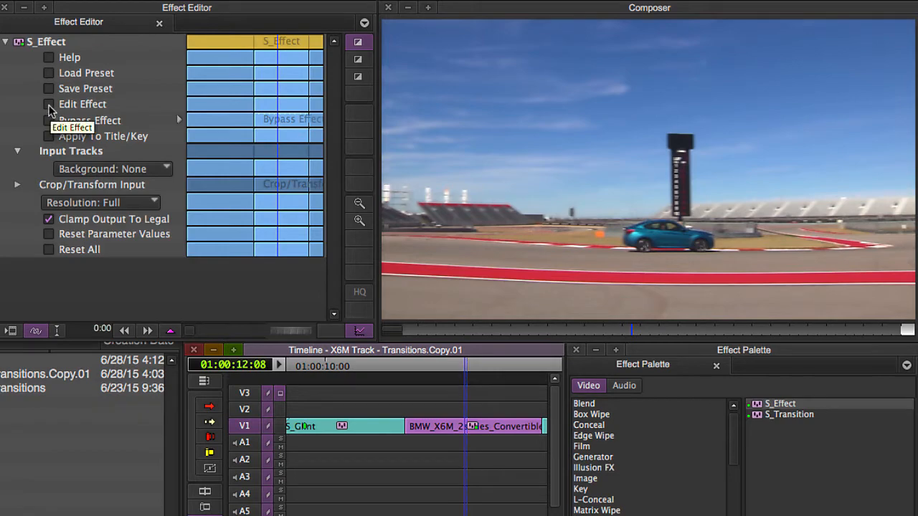
pyautogui.click(82, 103)
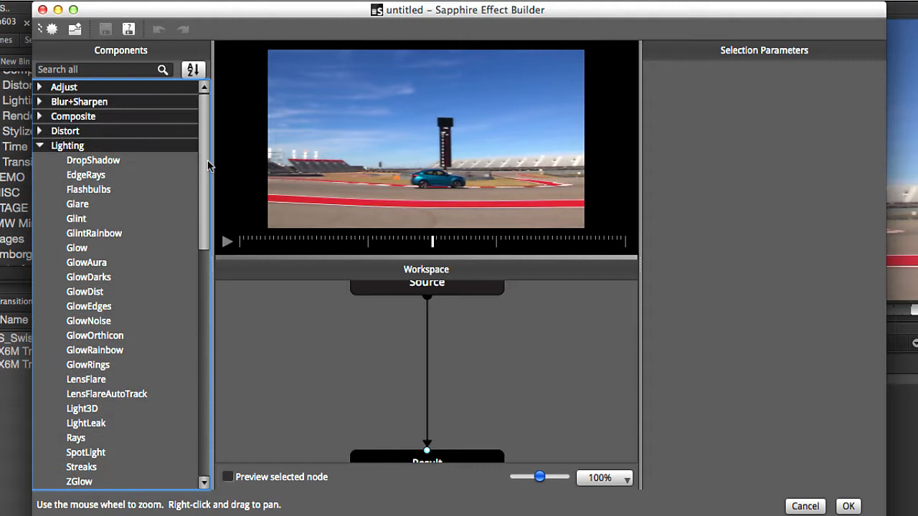
pyautogui.moveTo(781, 89)
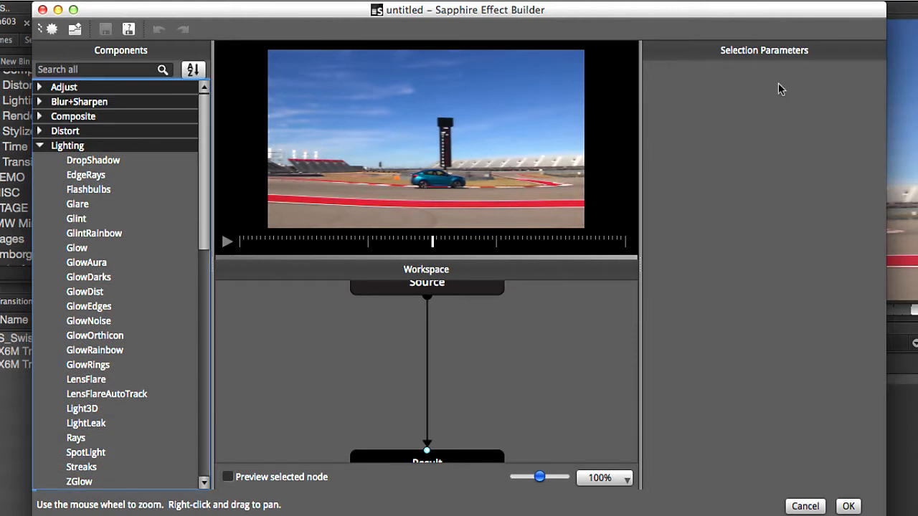
pyautogui.moveTo(556, 487)
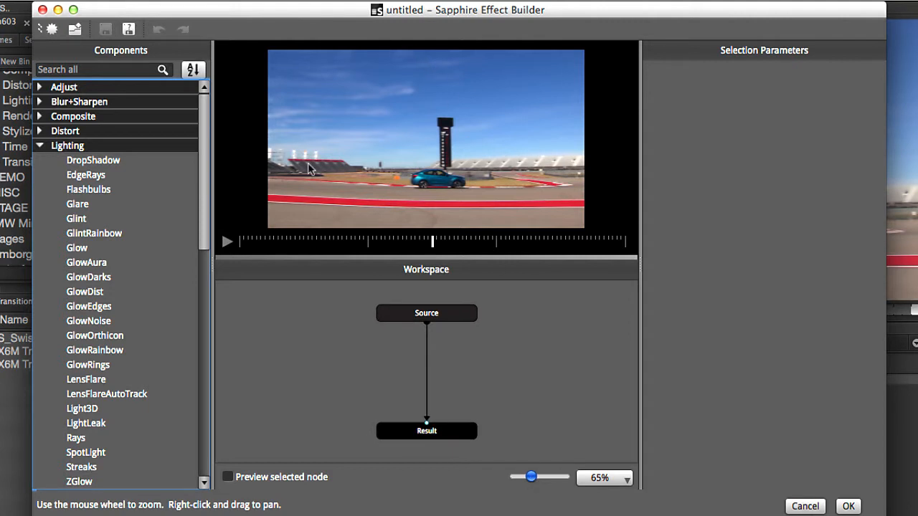
pyautogui.moveTo(623, 357)
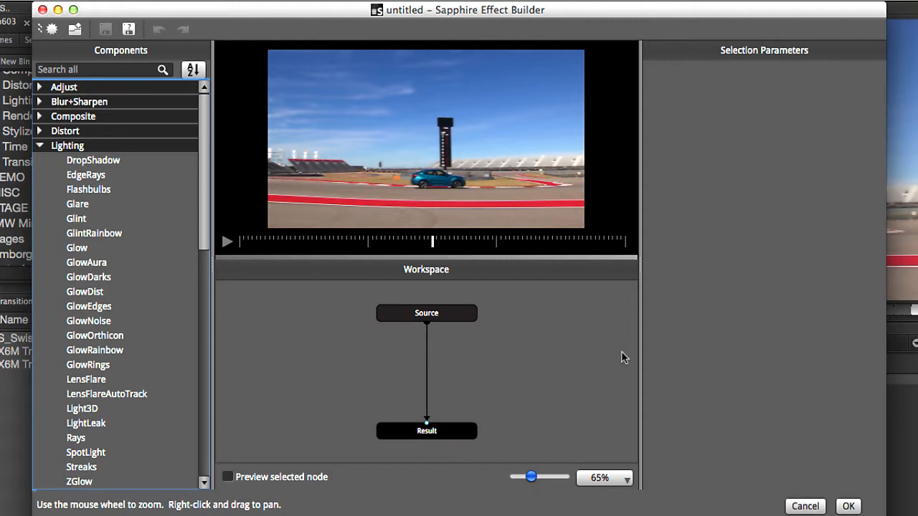
# Reposition the Source node higher and the Result node lower, then focus the Components search
pyautogui.click(426, 313)
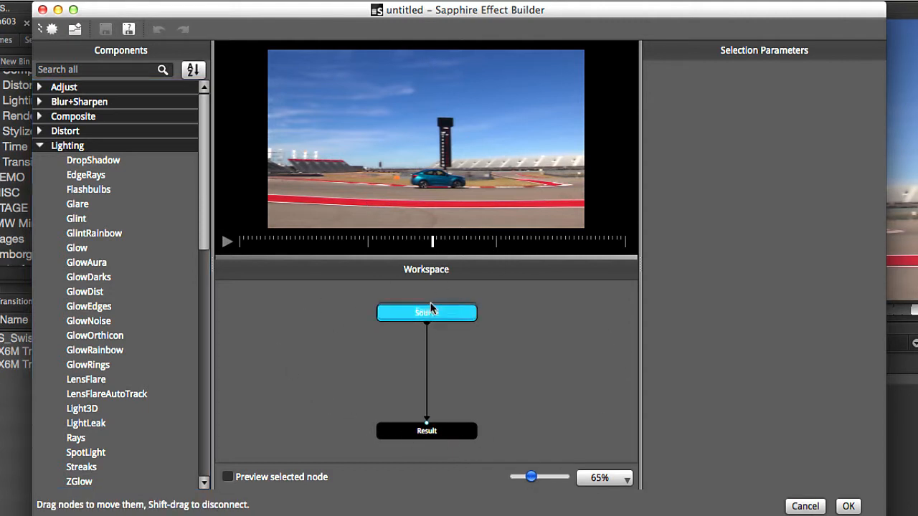
pyautogui.click(426, 445)
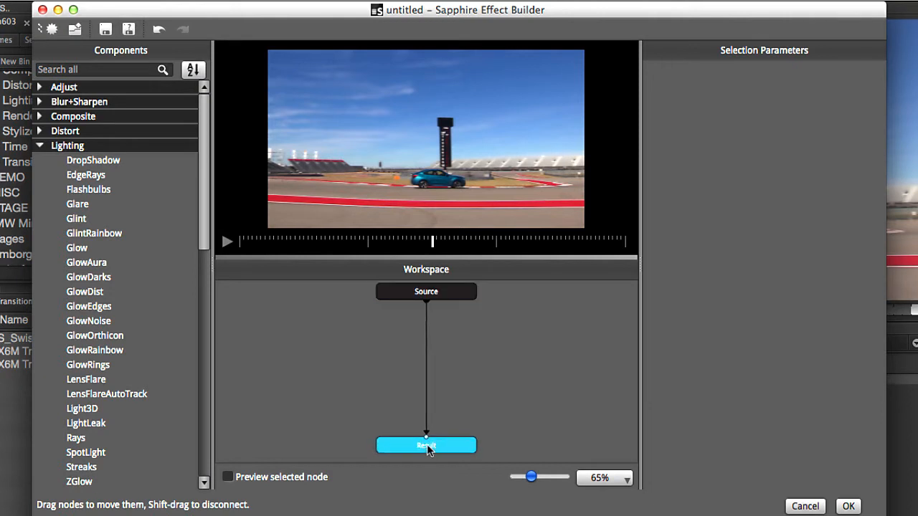
pyautogui.moveTo(422, 415)
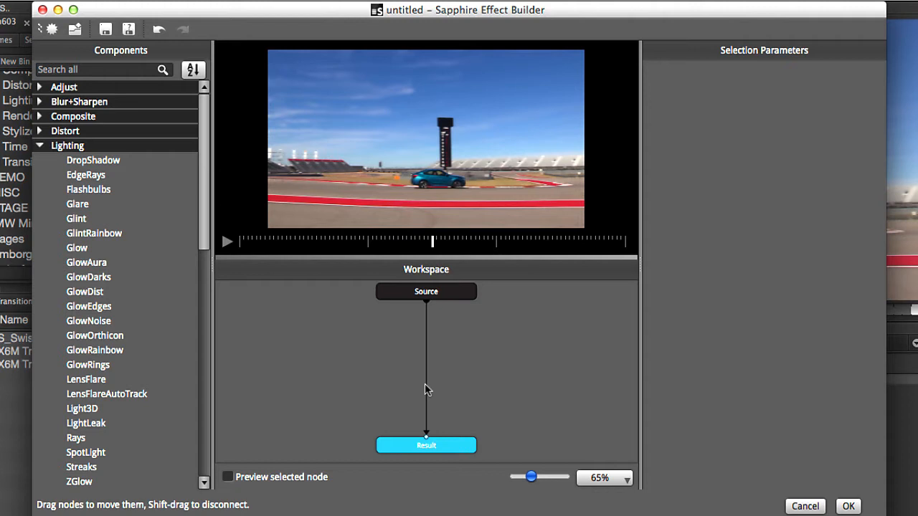
pyautogui.click(426, 291)
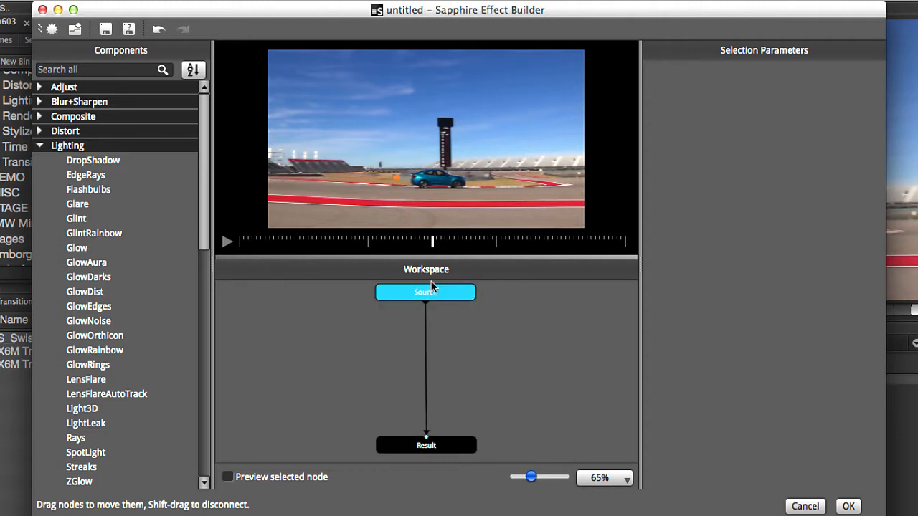
pyautogui.click(101, 68)
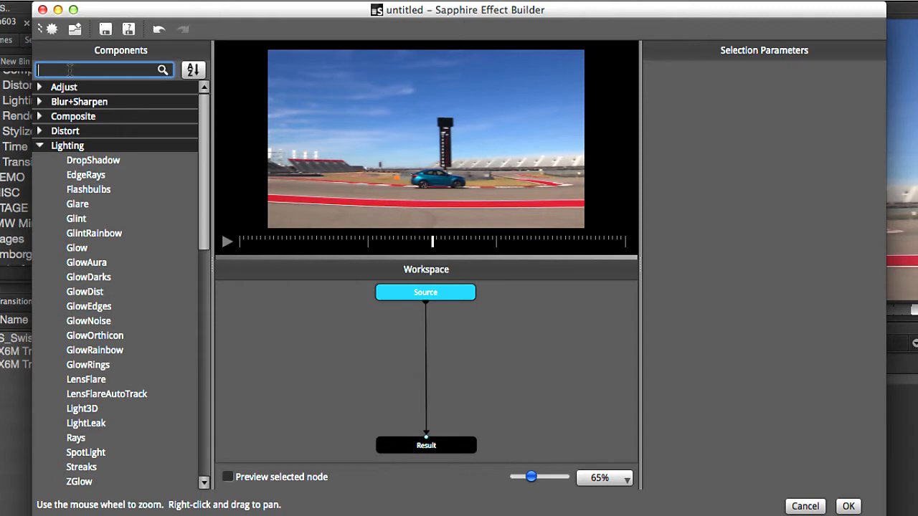
# Add a HueSatBright node via 'hue' search and rename it to Color Correction
pyautogui.write('hue')
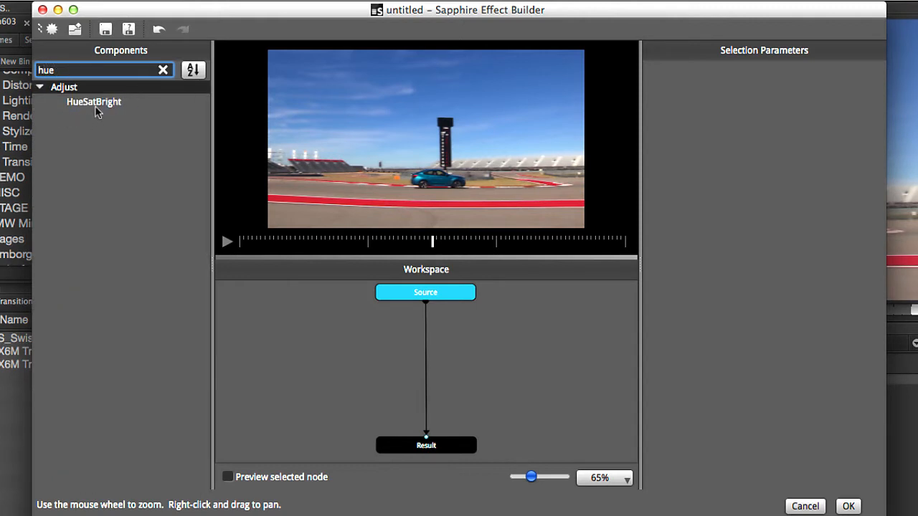
pyautogui.doubleClick(94, 100)
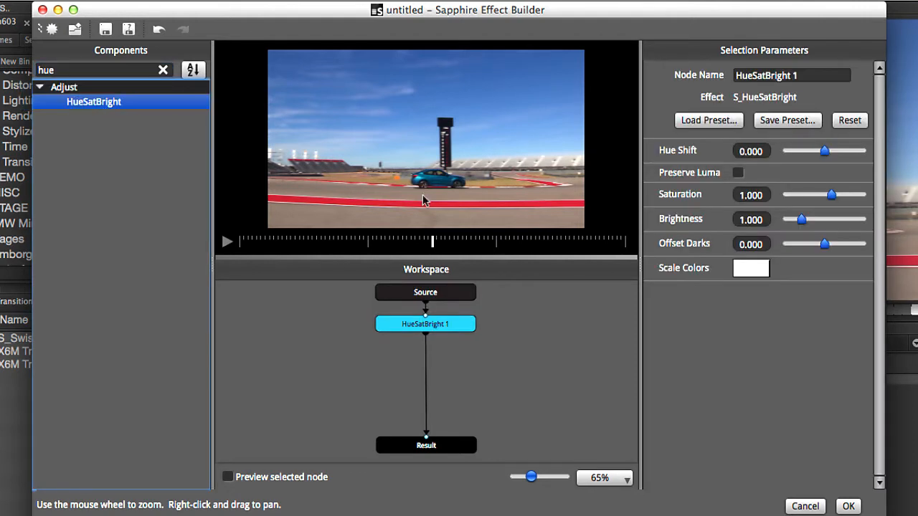
pyautogui.moveTo(428, 337)
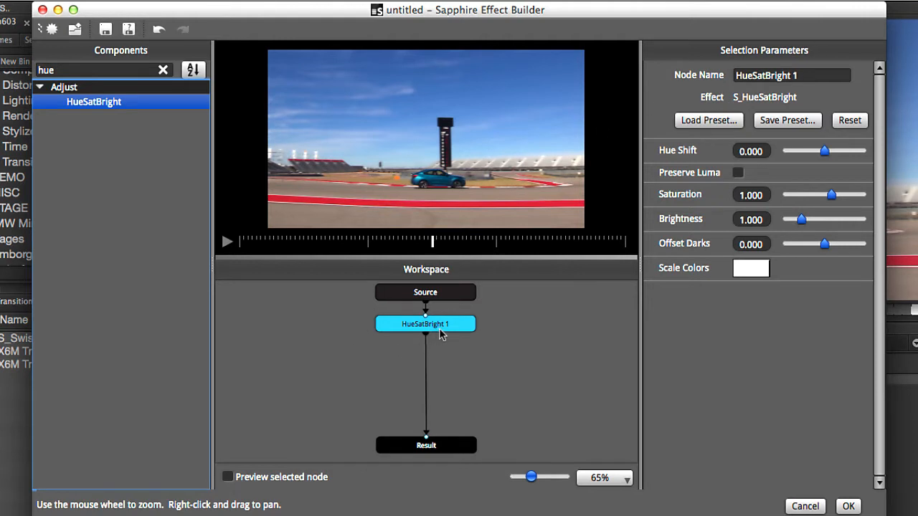
pyautogui.moveTo(448, 332)
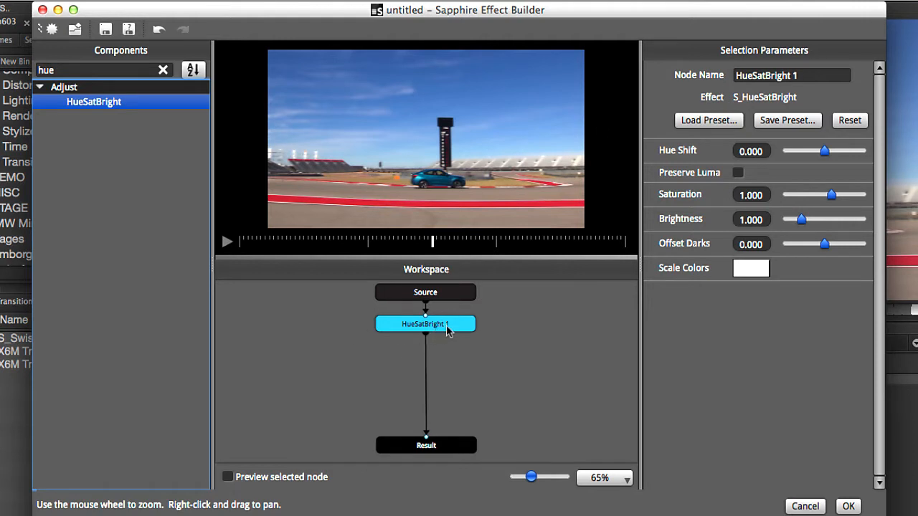
pyautogui.doubleClick(765, 74)
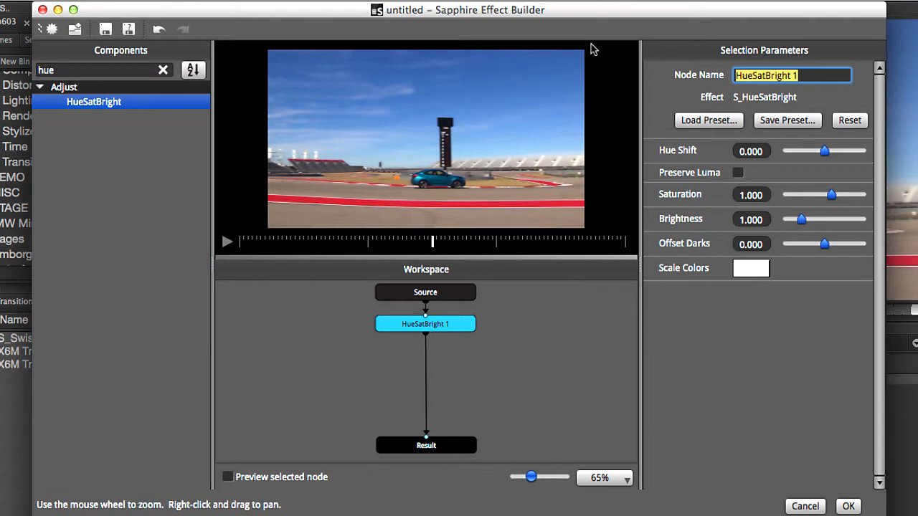
pyautogui.write('Color Correction')
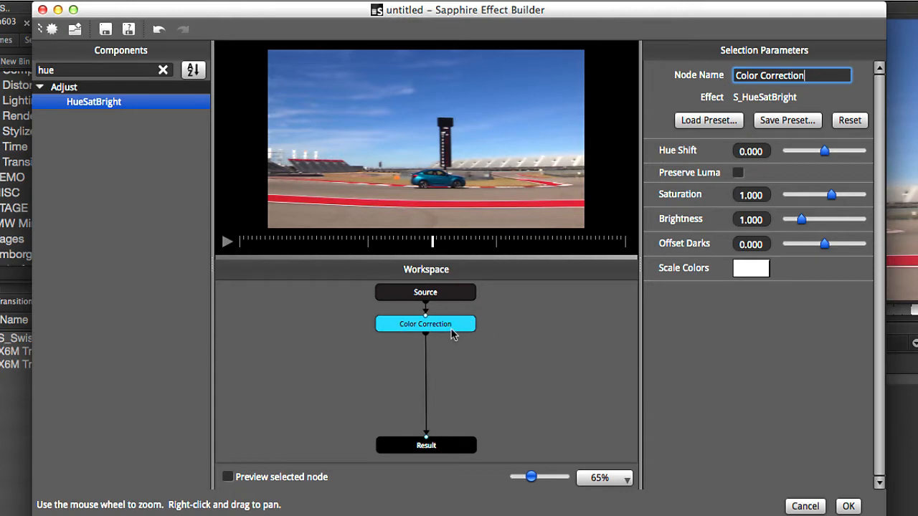
pyautogui.moveTo(442, 284)
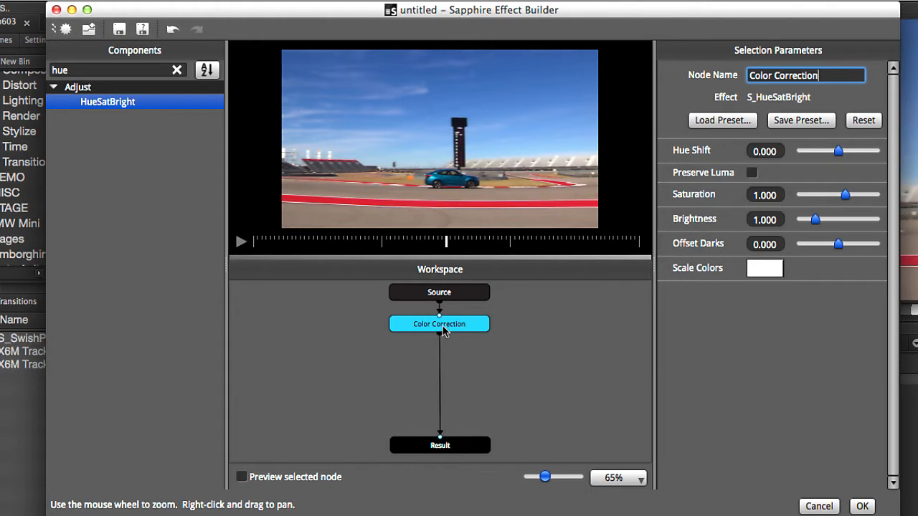
pyautogui.moveTo(445, 327)
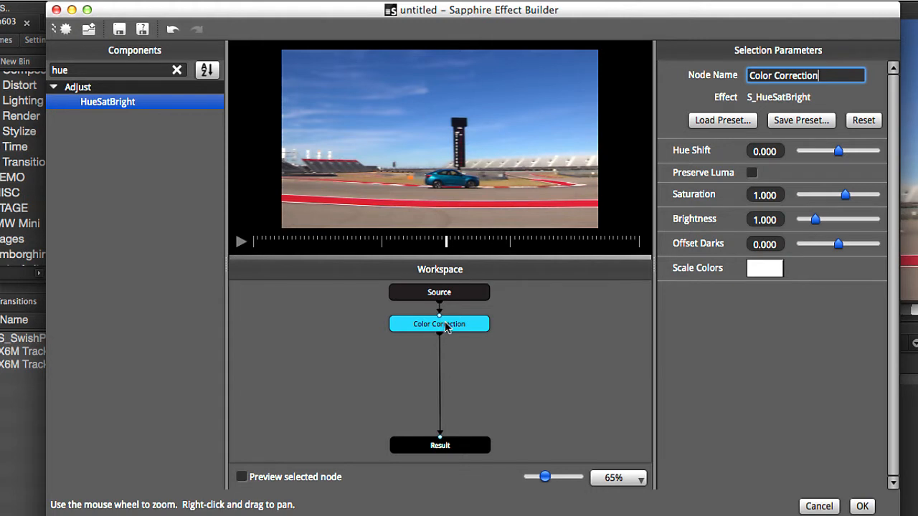
pyautogui.moveTo(438, 337)
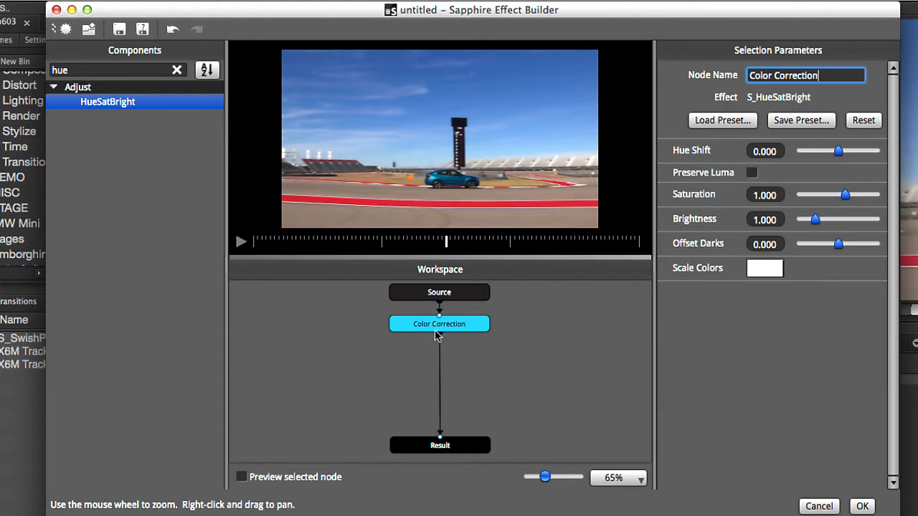
pyautogui.moveTo(740, 208)
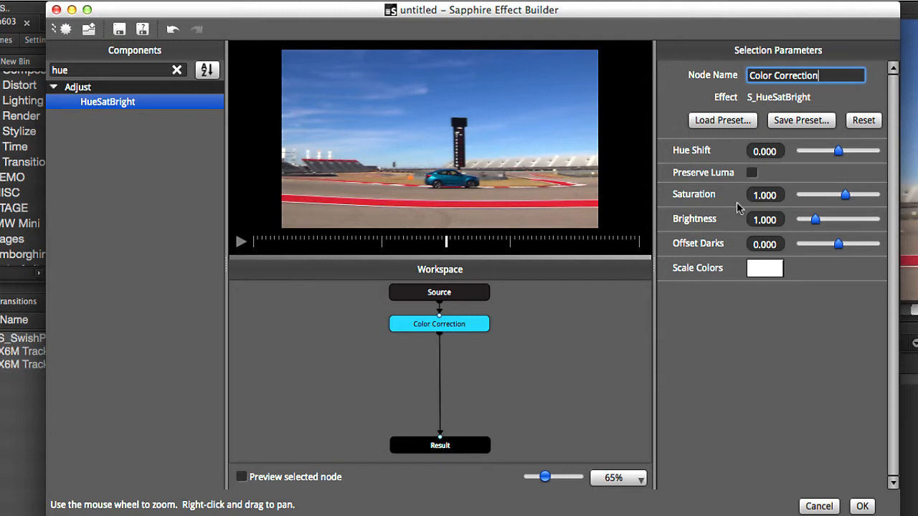
pyautogui.moveTo(655, 408)
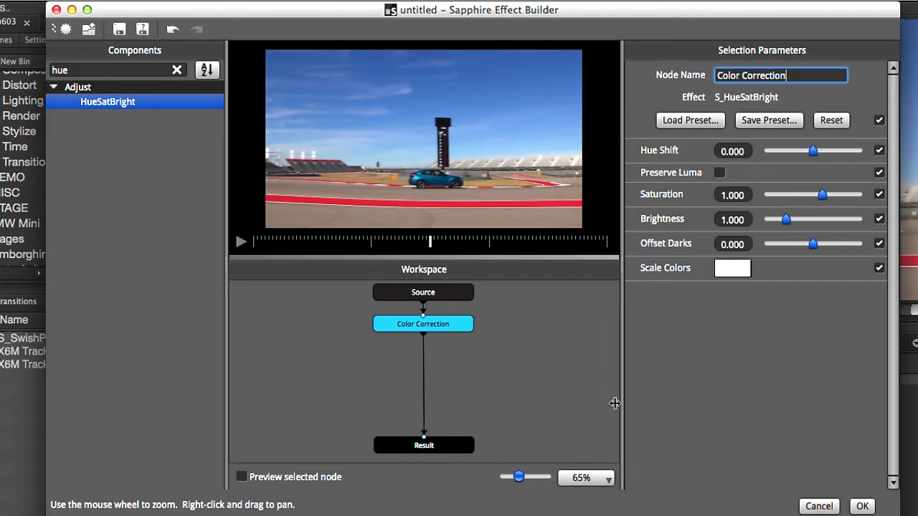
pyautogui.moveTo(794, 344)
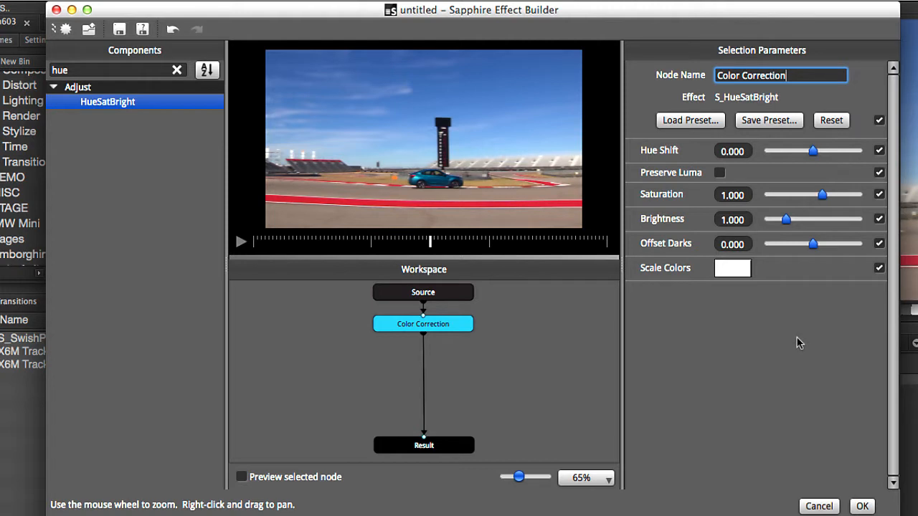
pyautogui.moveTo(786, 350)
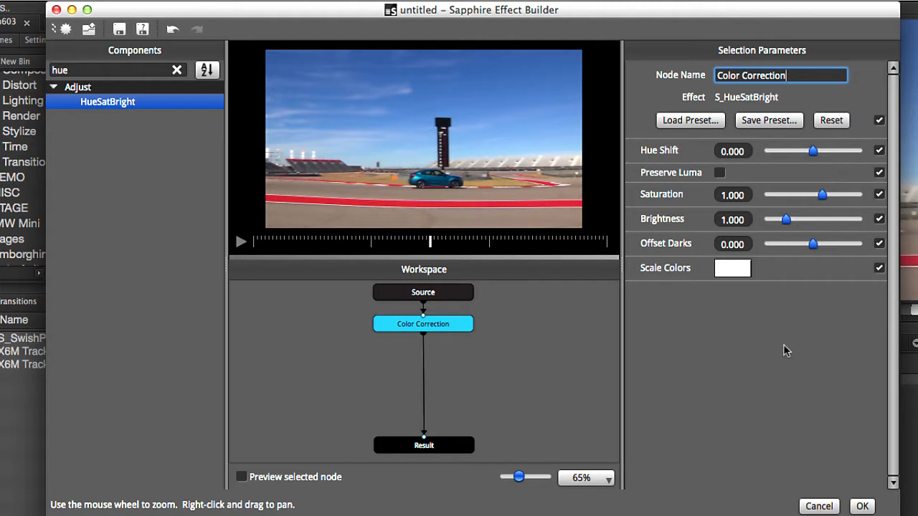
pyautogui.moveTo(358, 52)
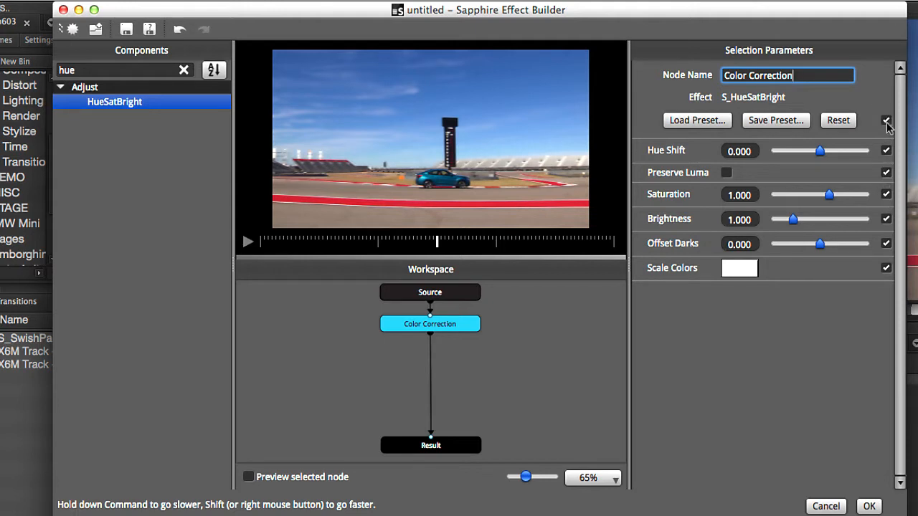
pyautogui.moveTo(419, 215)
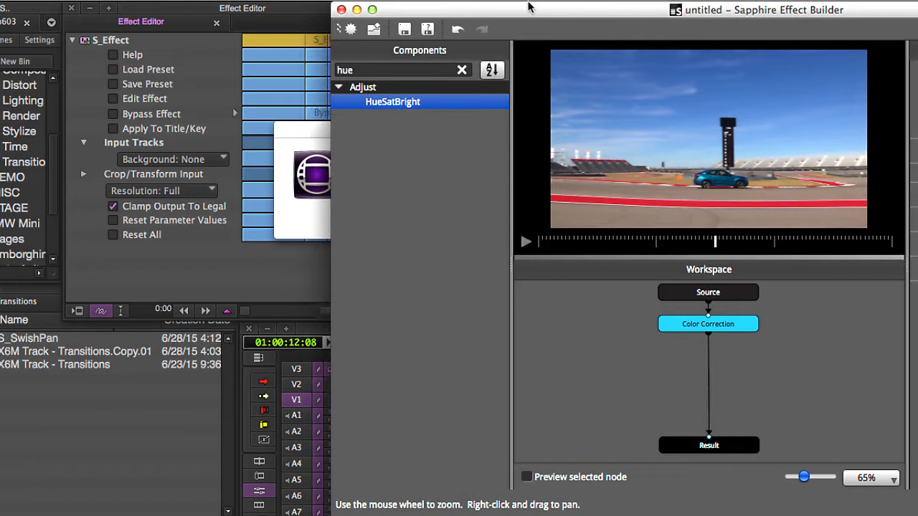
# Disable all Color Correction parameters, re-enable Hue Shift and turn on Preserve Luma
pyautogui.click(708, 324)
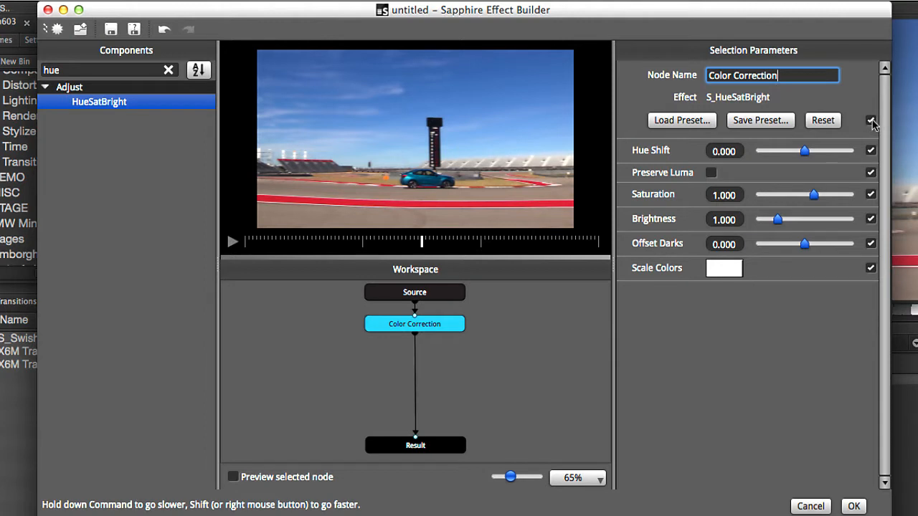
pyautogui.click(872, 121)
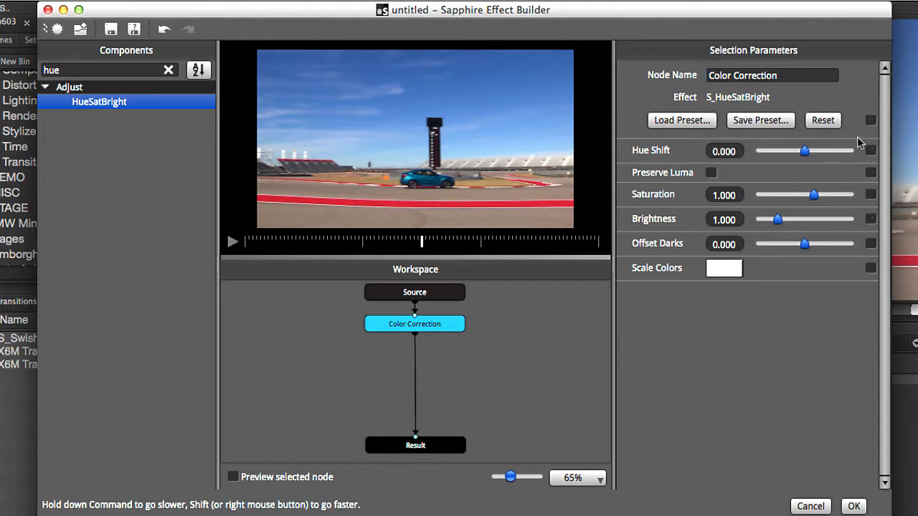
pyautogui.moveTo(872, 155)
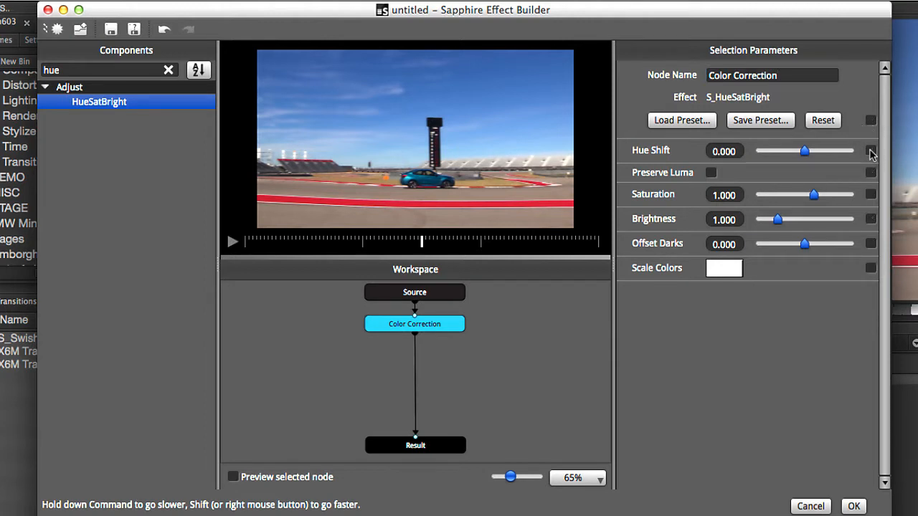
pyautogui.click(870, 151)
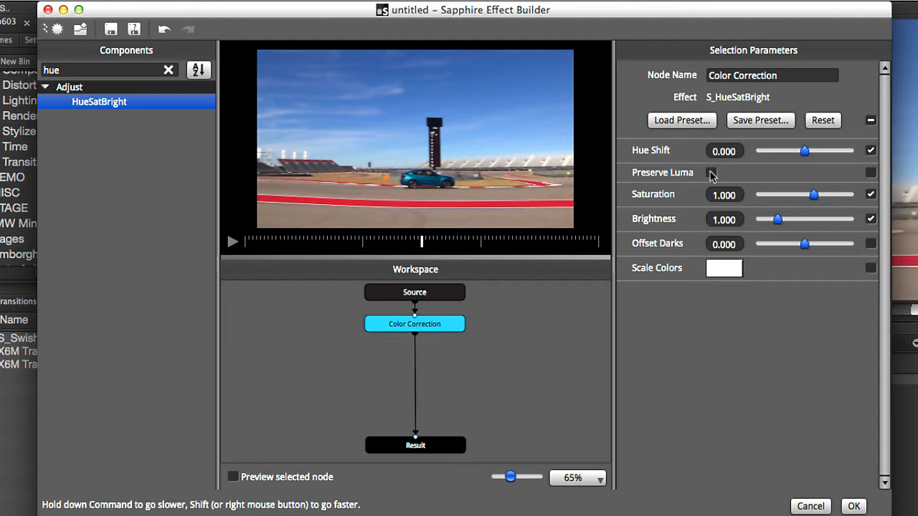
pyautogui.click(711, 173)
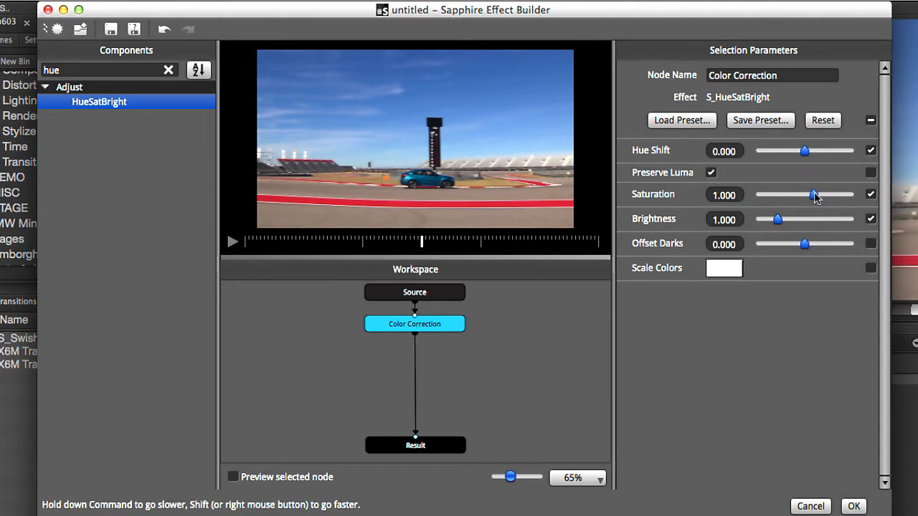
# Raise Saturation to about 1.8 and leave Hue Shift at zero
pyautogui.moveTo(812, 195); pyautogui.dragTo(820, 195)
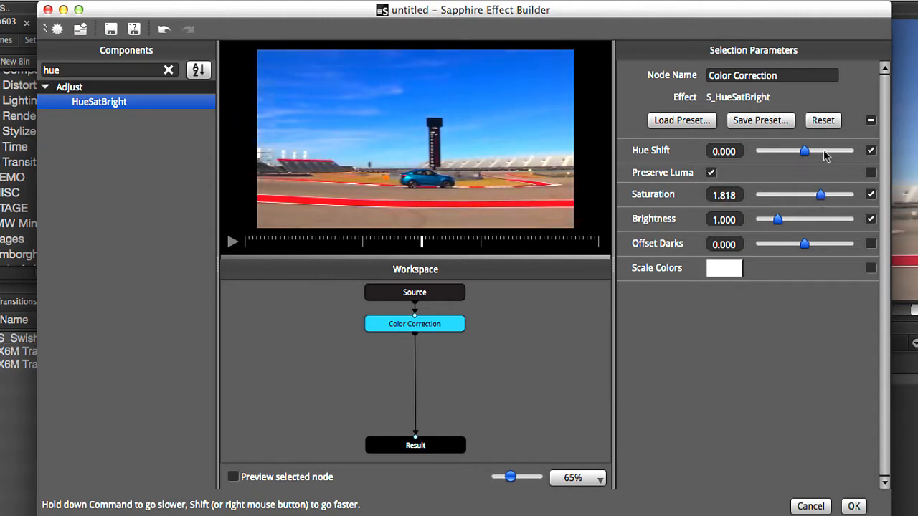
pyautogui.moveTo(805, 150); pyautogui.dragTo(802, 151)
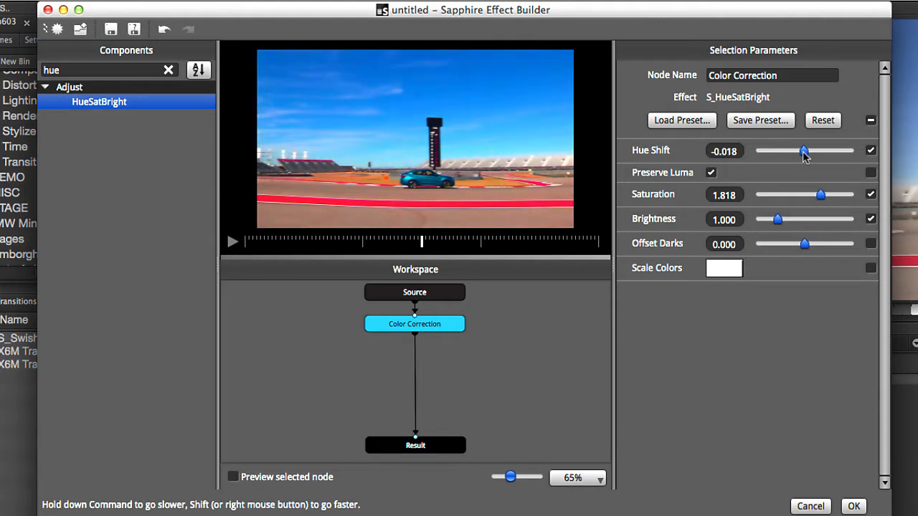
pyautogui.moveTo(803, 151); pyautogui.dragTo(803, 151)
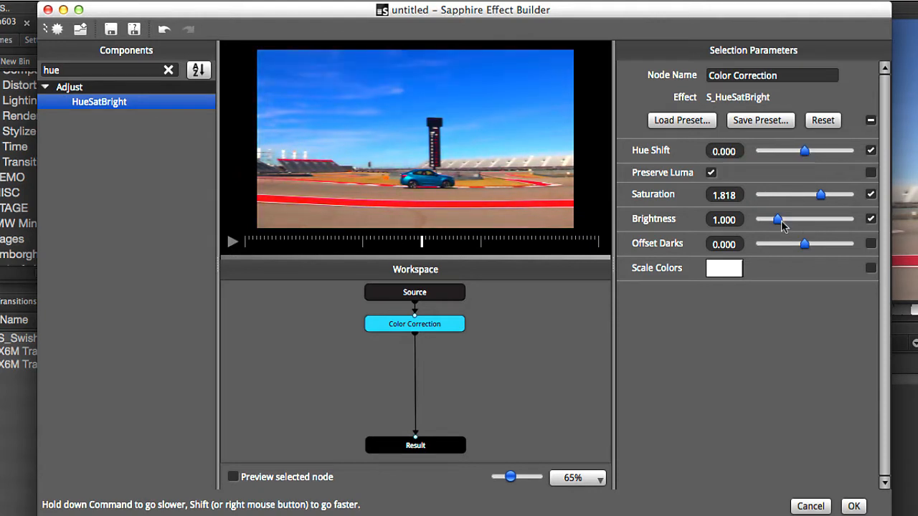
pyautogui.moveTo(803, 247)
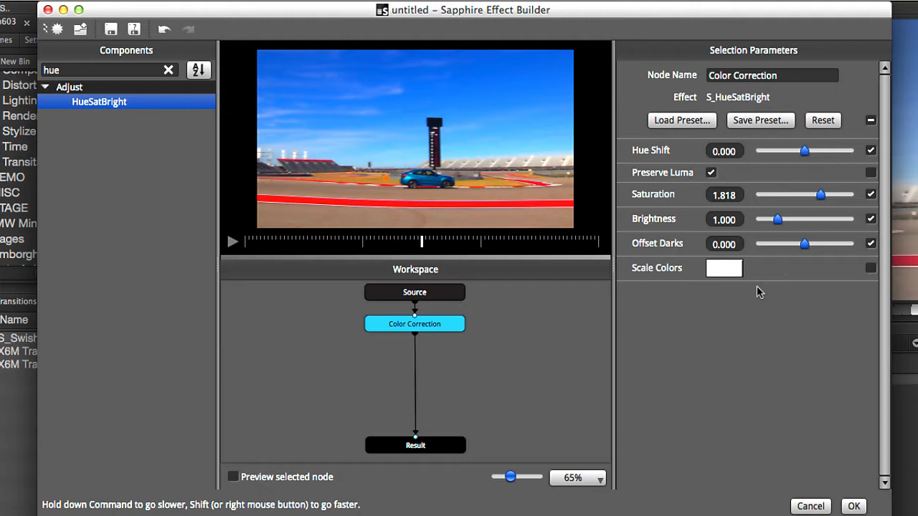
pyautogui.moveTo(646, 332)
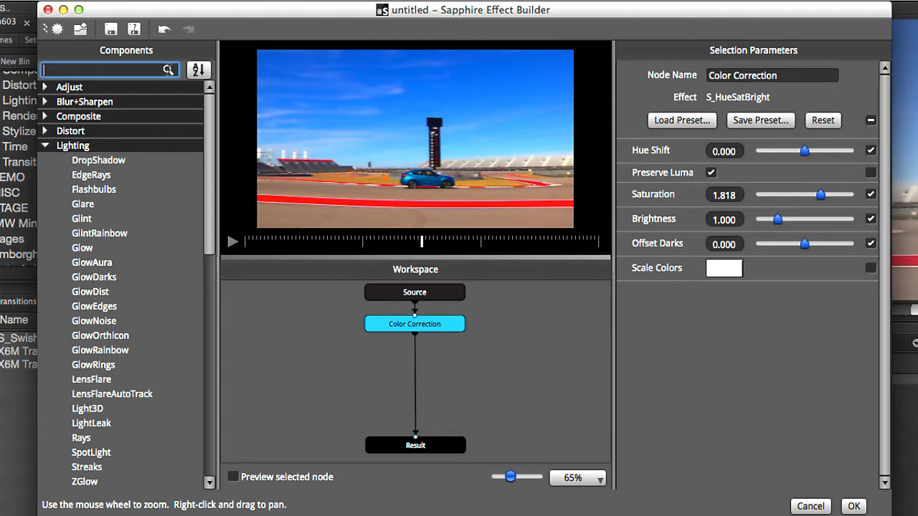
# Add a Glint node with Brightness 0.75, Hue Shift 0.975 and Threshold 0.838
pyautogui.write('glint')
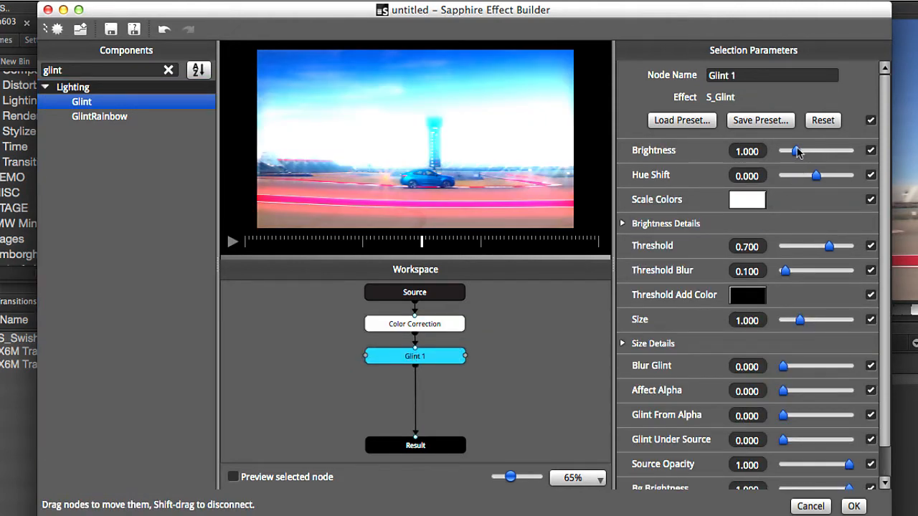
pyautogui.moveTo(796, 151); pyautogui.dragTo(791, 150)
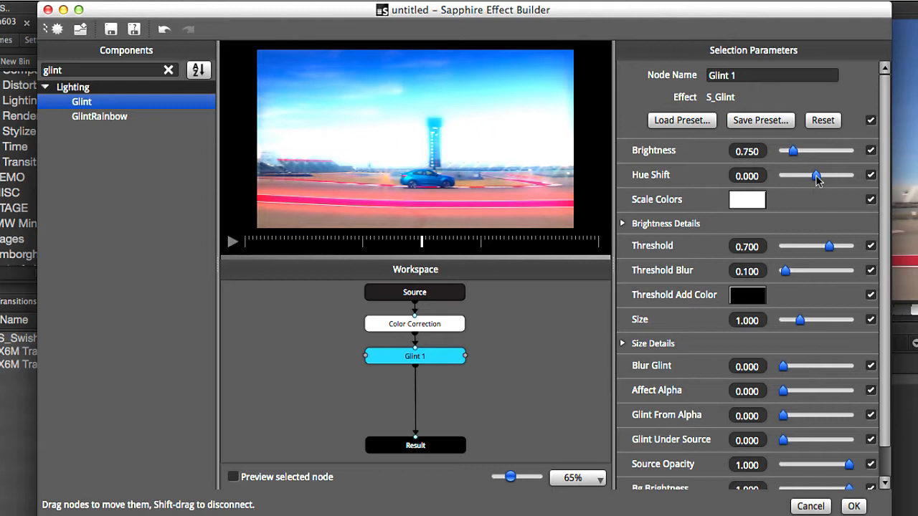
pyautogui.moveTo(816, 175); pyautogui.dragTo(834, 175)
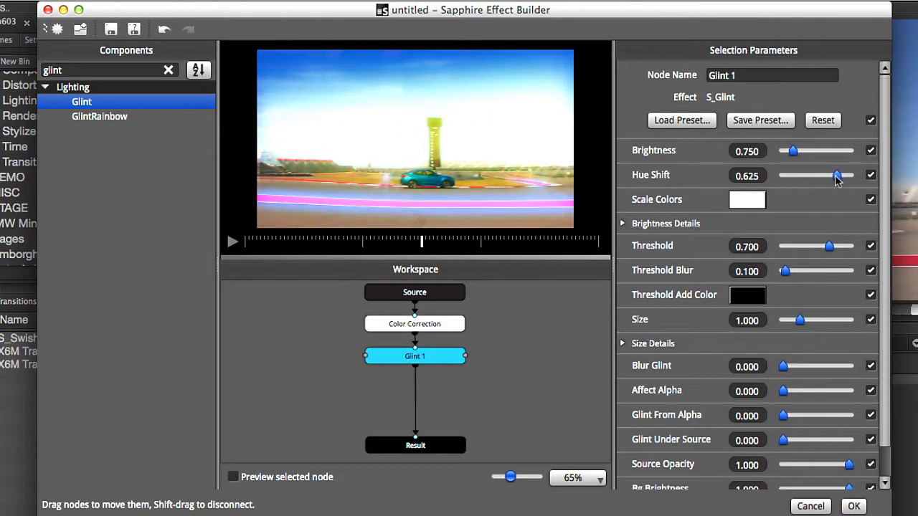
pyautogui.moveTo(835, 175); pyautogui.dragTo(849, 175)
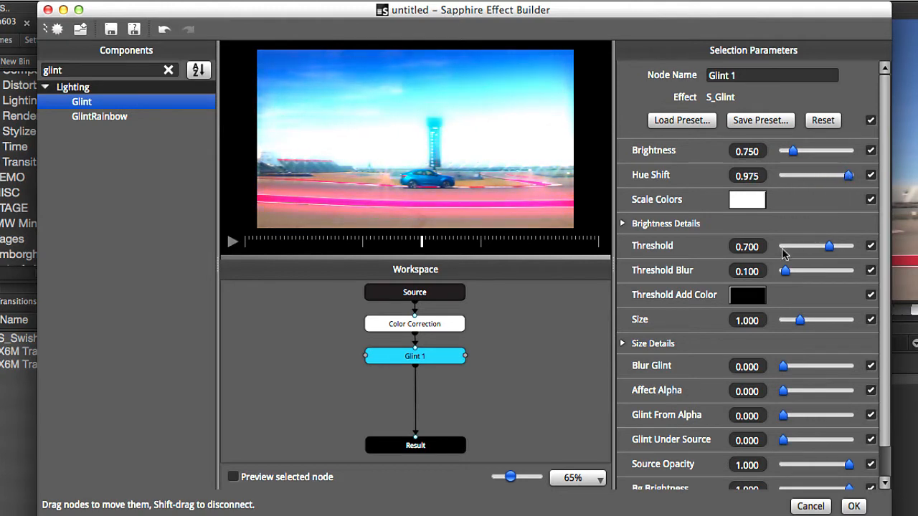
pyautogui.moveTo(831, 246); pyautogui.dragTo(839, 247)
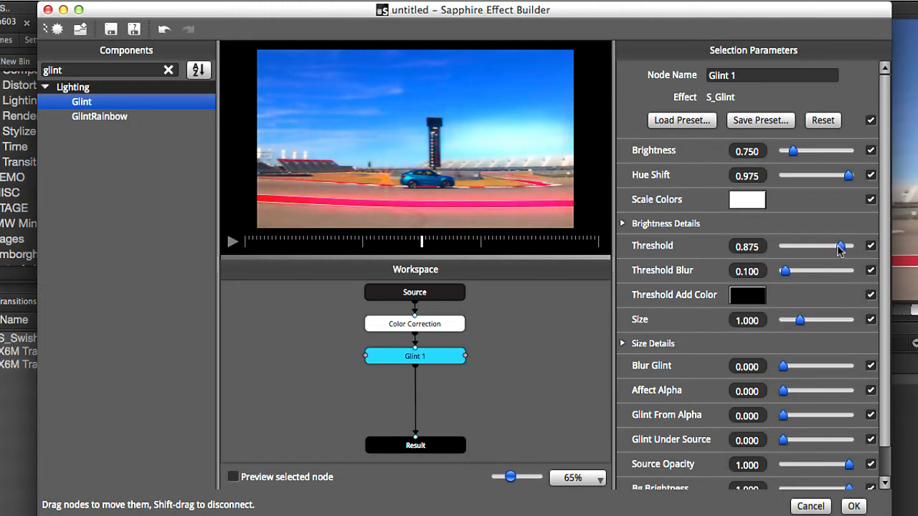
pyautogui.moveTo(835, 247); pyautogui.dragTo(829, 247)
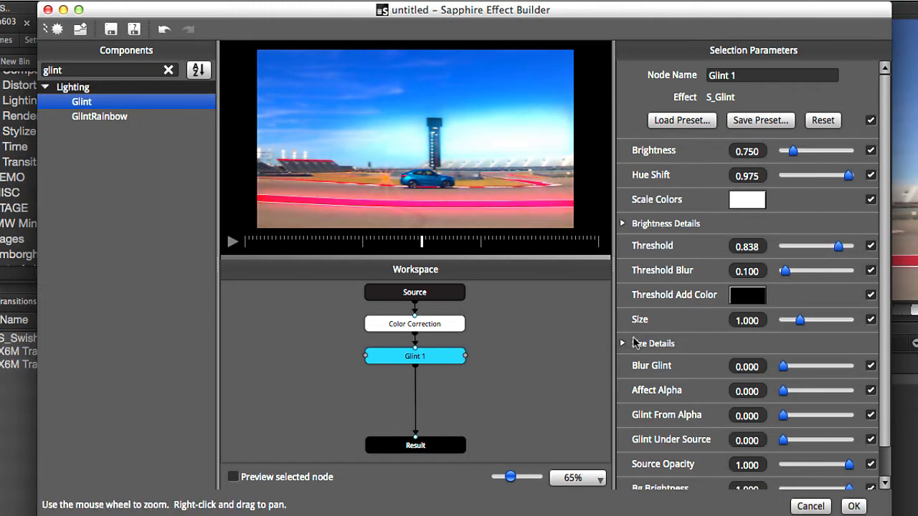
# Lengthen the glint's Size Diag2 to about 2.0 and set Threshold Blur to 0
pyautogui.click(623, 343)
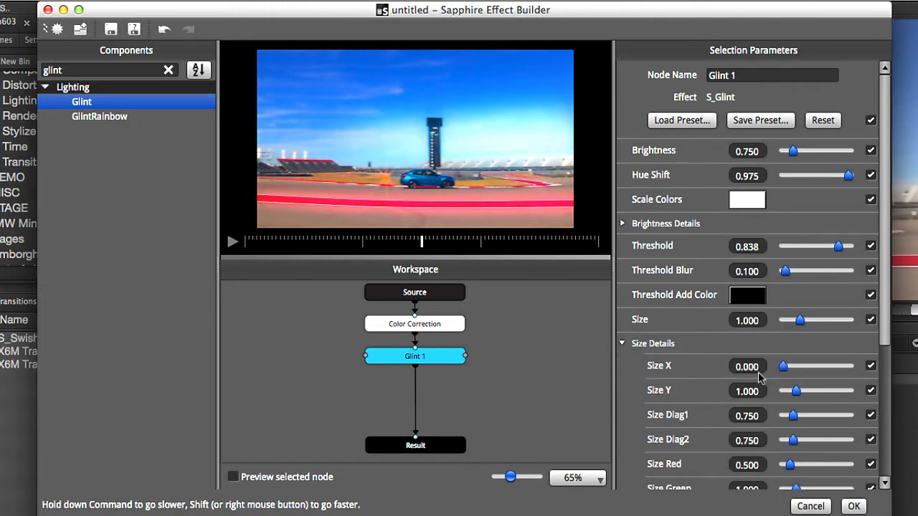
pyautogui.moveTo(791, 439); pyautogui.dragTo(806, 439)
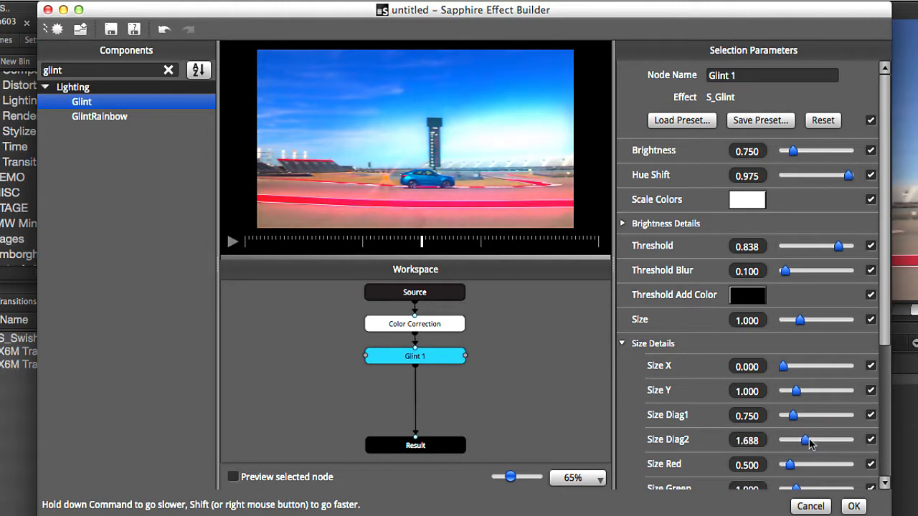
pyautogui.moveTo(806, 439); pyautogui.dragTo(811, 439)
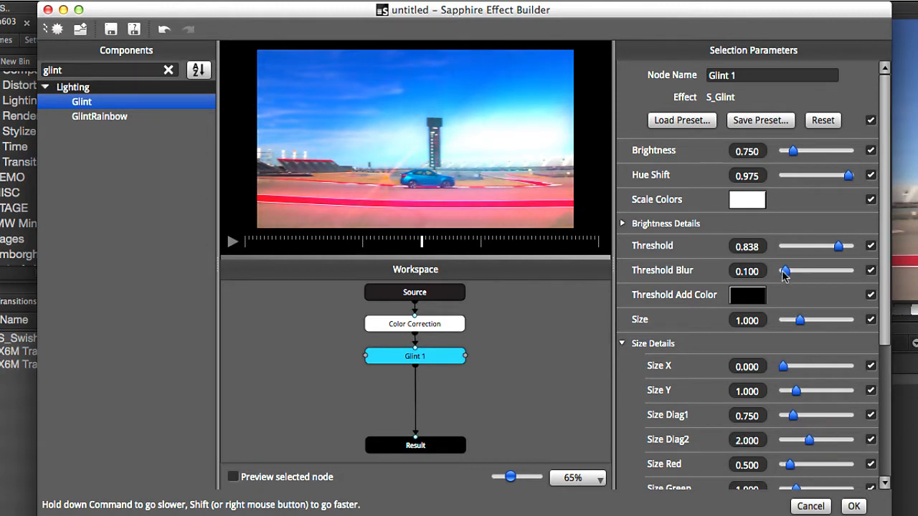
pyautogui.moveTo(786, 269); pyautogui.dragTo(783, 269)
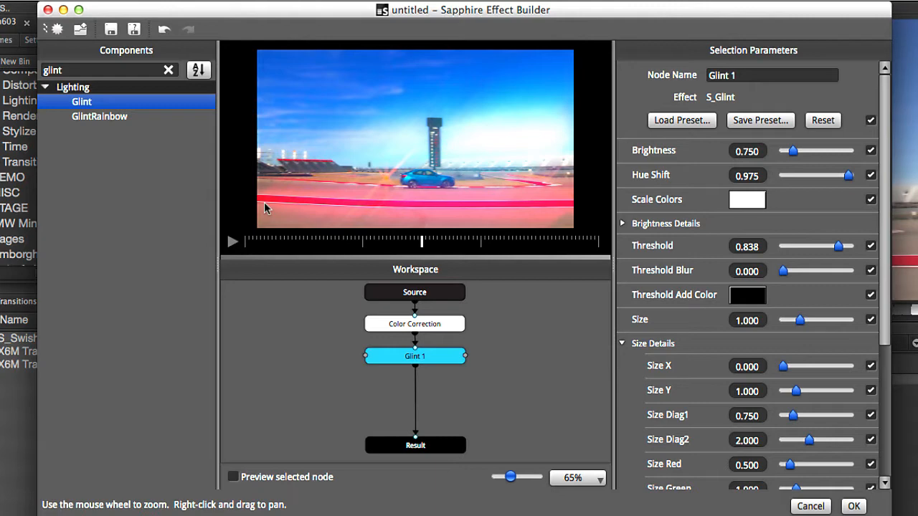
pyautogui.click(232, 241)
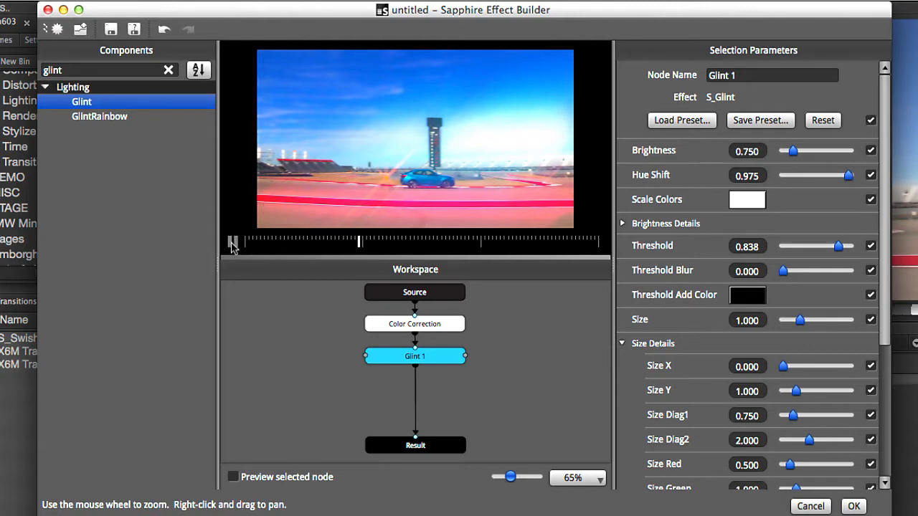
pyautogui.scroll(-3)
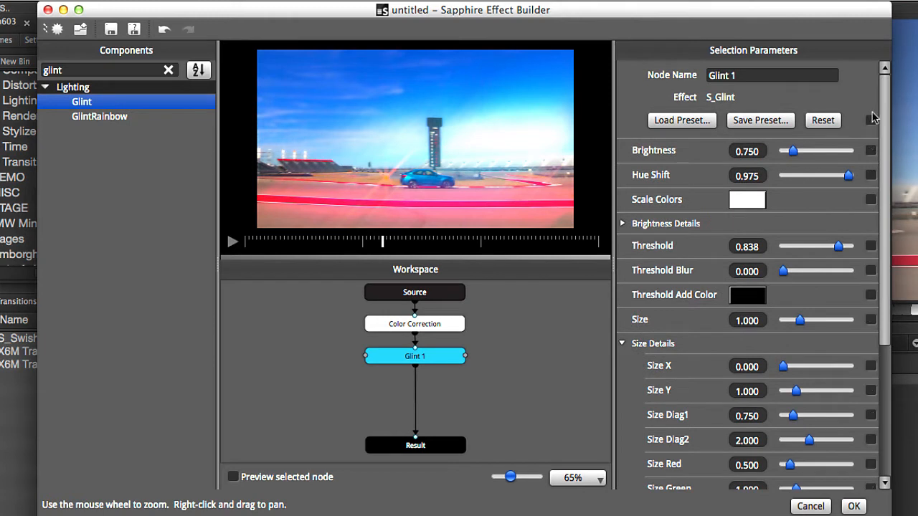
# Publish the glint's Hue Shift and Threshold and set Size to 0.55
pyautogui.click(871, 151)
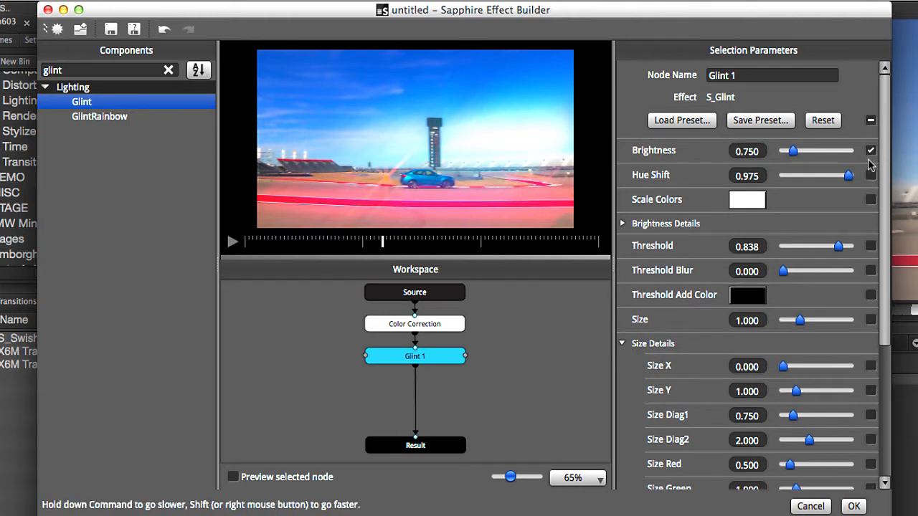
pyautogui.click(870, 174)
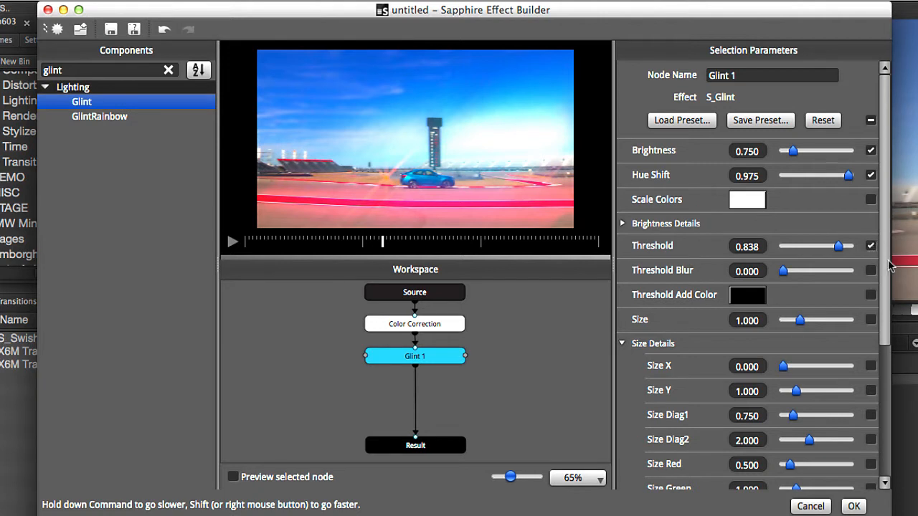
pyautogui.scroll(-3)
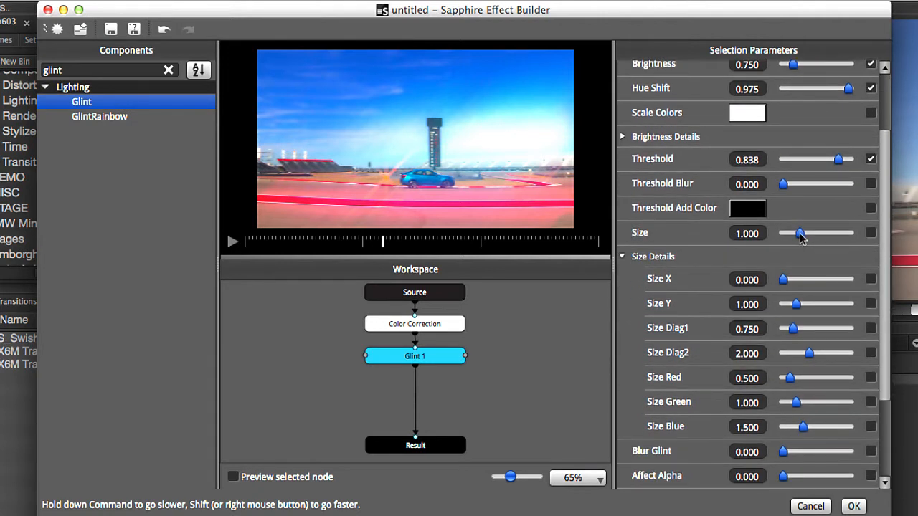
pyautogui.moveTo(800, 233); pyautogui.dragTo(792, 233)
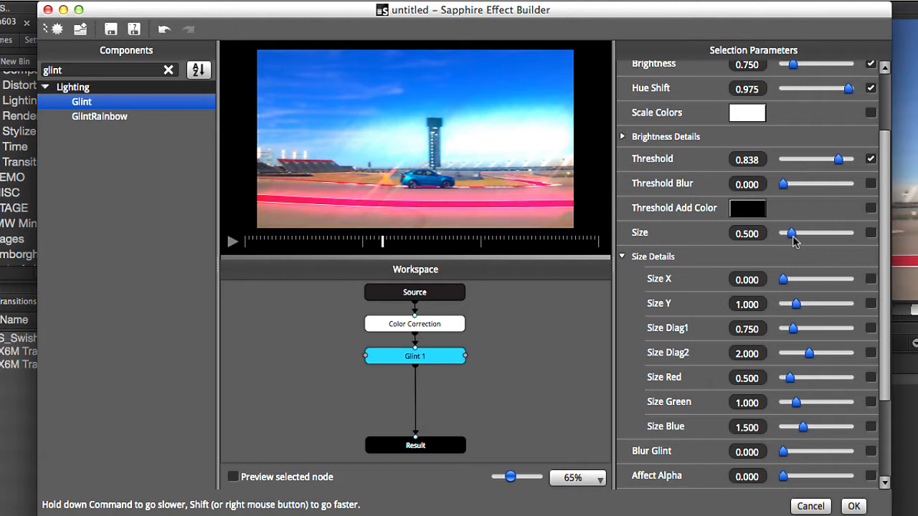
pyautogui.moveTo(792, 232); pyautogui.dragTo(832, 232)
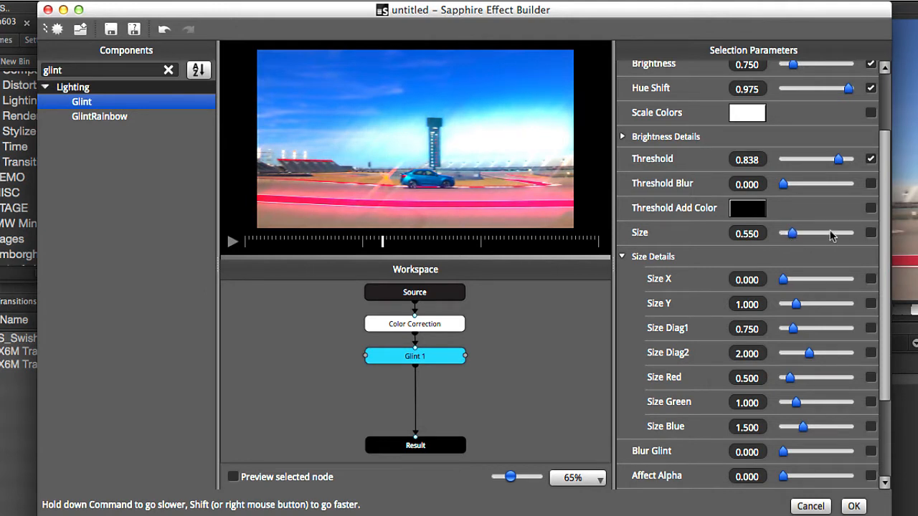
# Set the glint's Size Diag2 to 3.0 and Size Y to 0.375
pyautogui.scroll(-3)
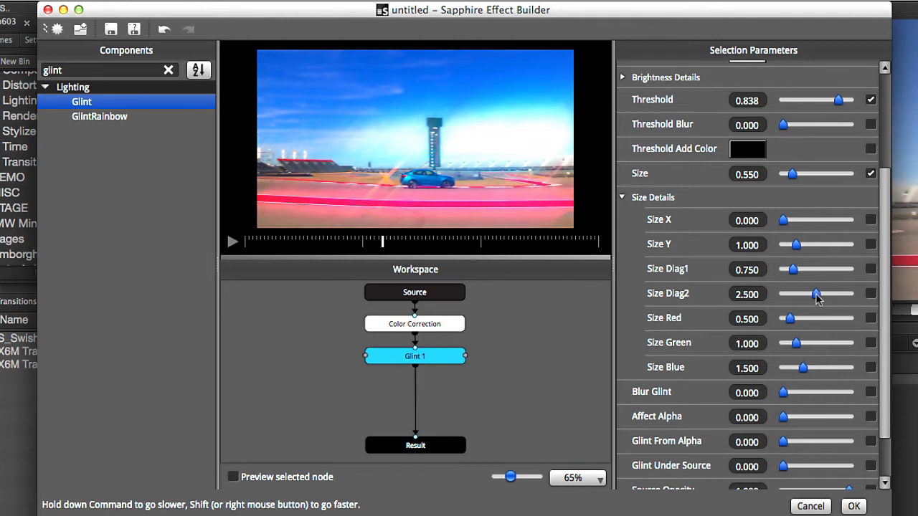
pyautogui.moveTo(816, 294); pyautogui.dragTo(824, 294)
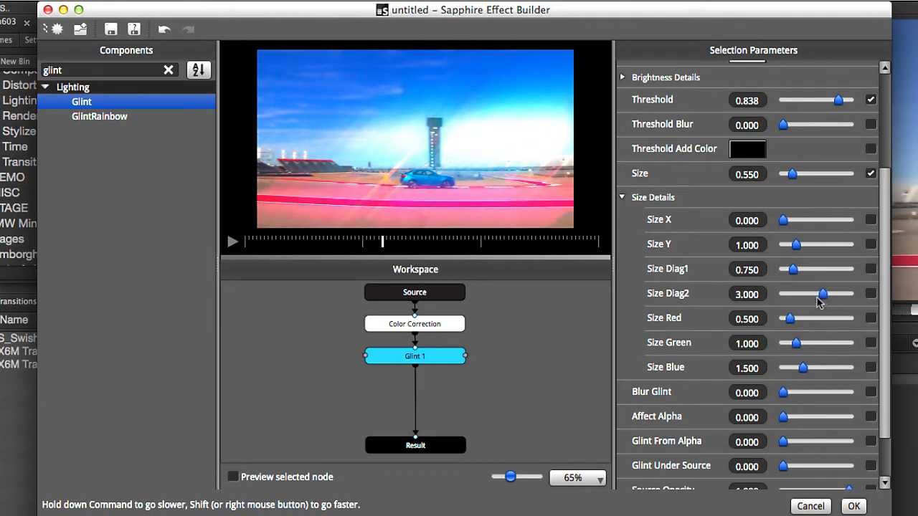
pyautogui.moveTo(794, 244); pyautogui.dragTo(825, 244)
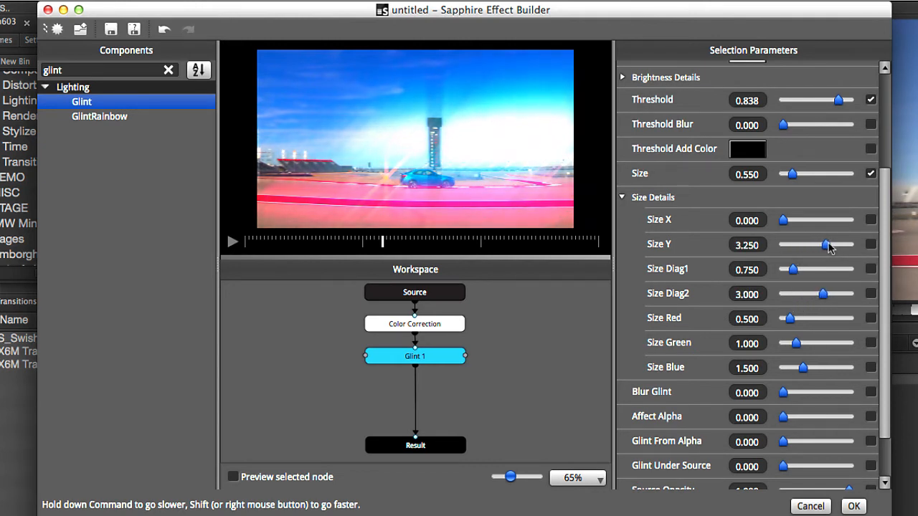
pyautogui.moveTo(825, 244); pyautogui.dragTo(786, 244)
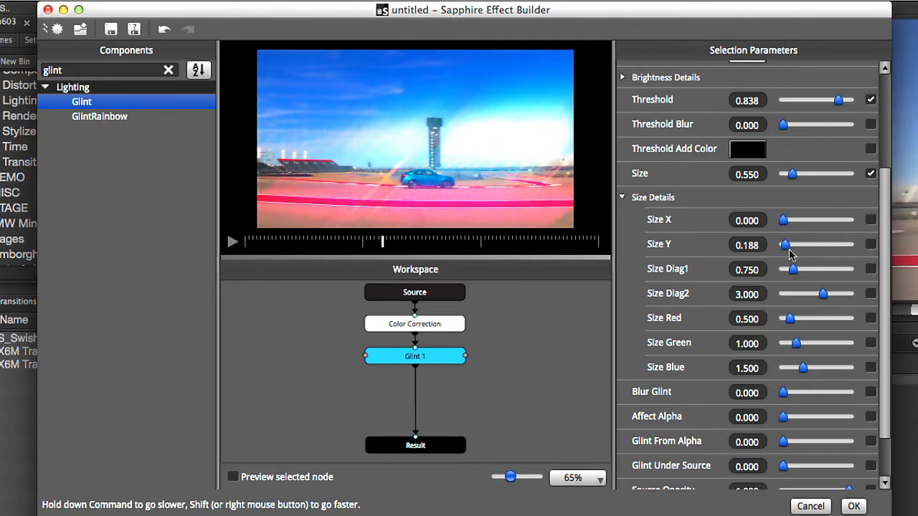
pyautogui.moveTo(786, 244); pyautogui.dragTo(798, 244)
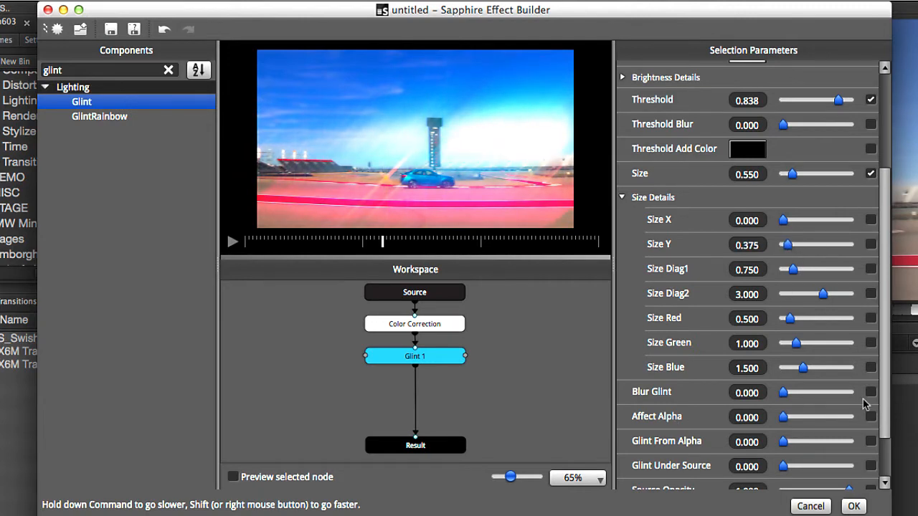
pyautogui.scroll(-3)
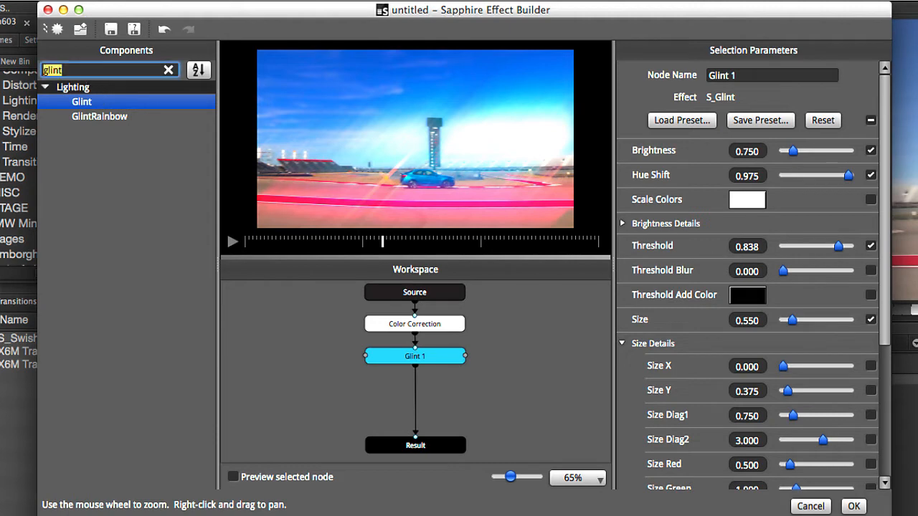
# Add a Glow node with Threshold 0.544, Glow Width 0 and a cyan colour
pyautogui.write('glow')
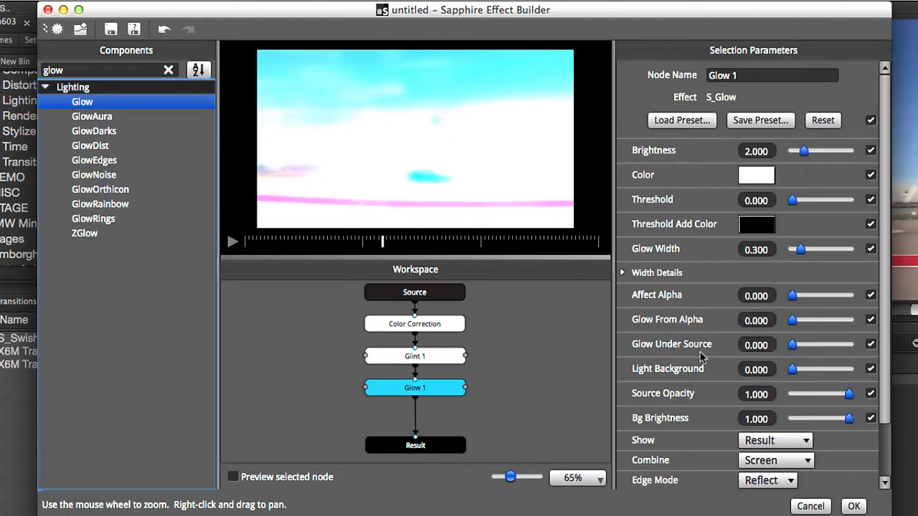
pyautogui.moveTo(791, 200); pyautogui.dragTo(817, 201)
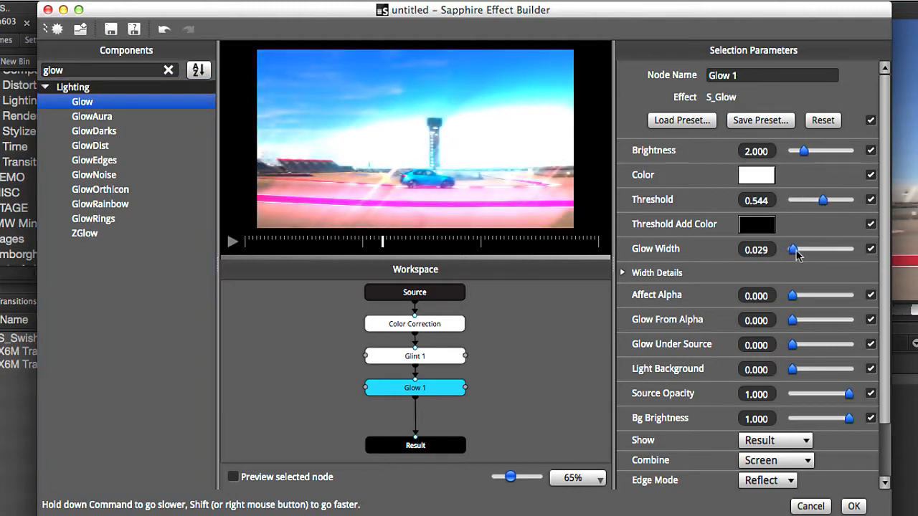
pyautogui.moveTo(792, 250); pyautogui.dragTo(792, 249)
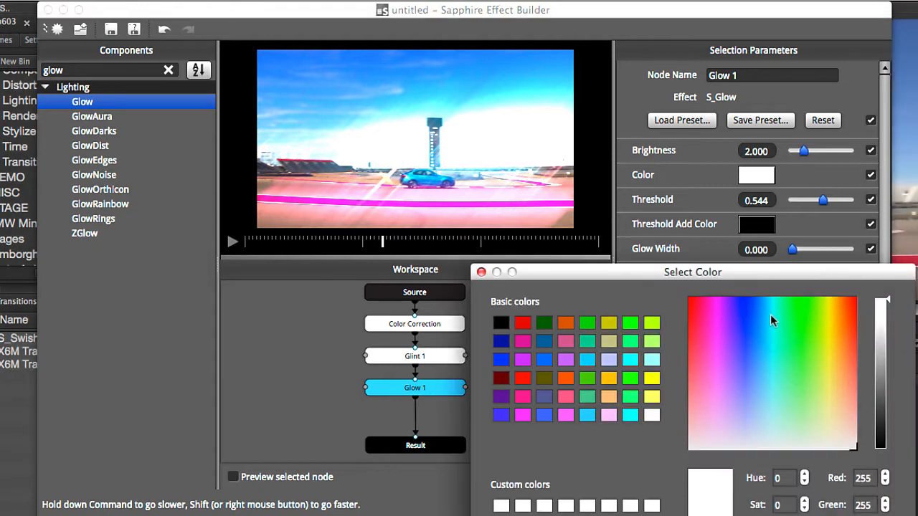
pyautogui.click(771, 319)
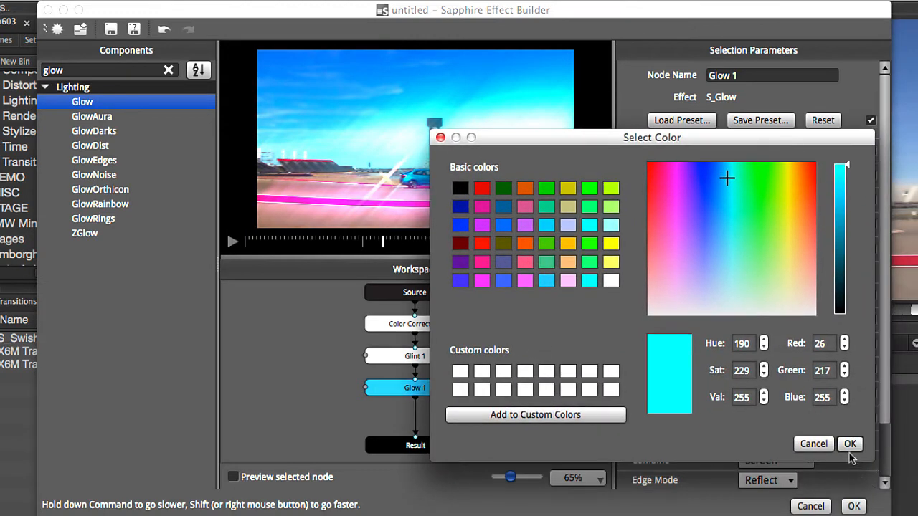
pyautogui.click(849, 444)
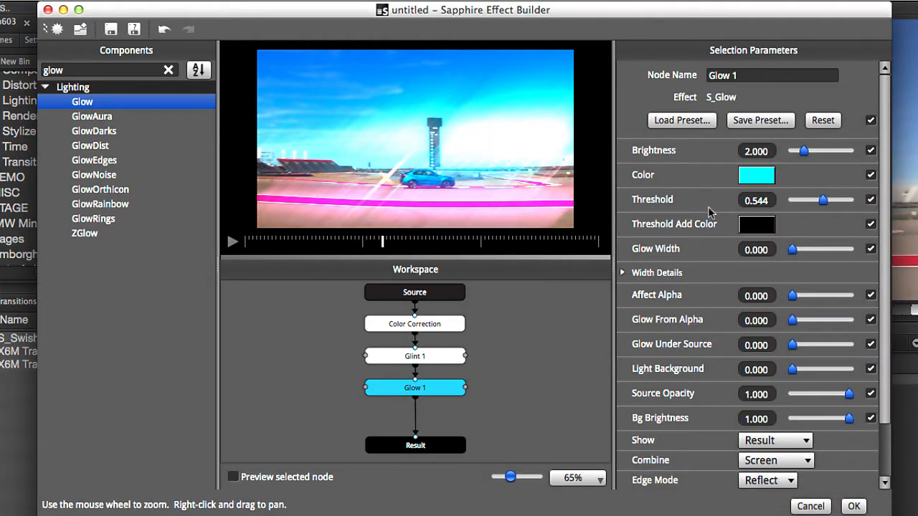
# Keep the glow Threshold at 0.544 and raise Brightness to 2.5
pyautogui.moveTo(823, 201); pyautogui.dragTo(822, 201)
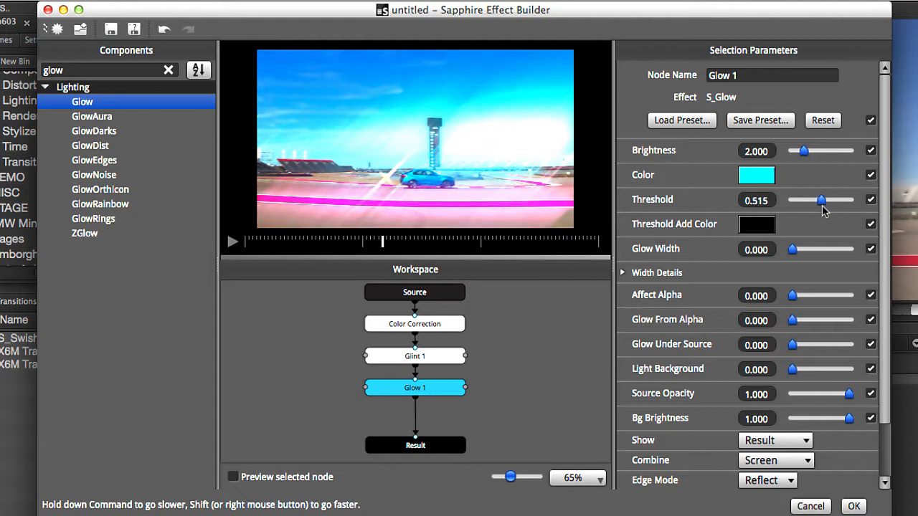
pyautogui.moveTo(822, 199); pyautogui.dragTo(823, 199)
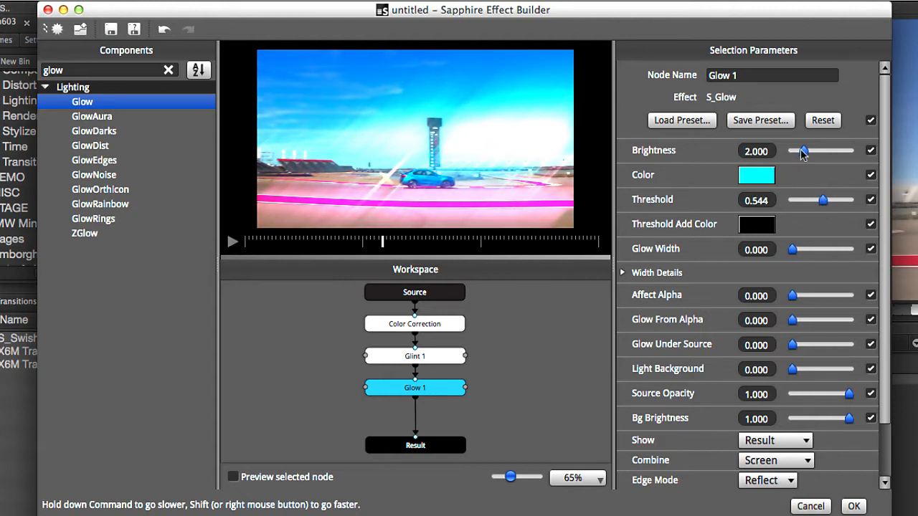
pyautogui.moveTo(803, 151); pyautogui.dragTo(806, 150)
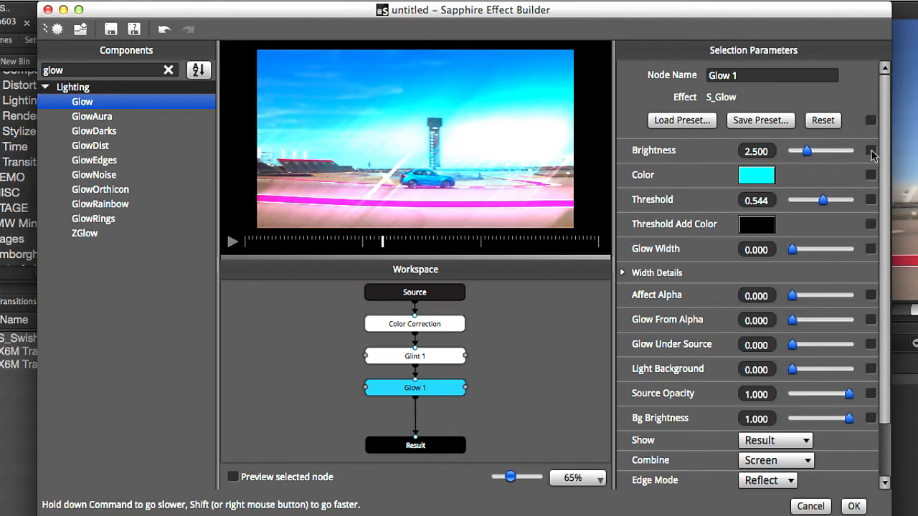
# Publish the glow's key parameters, set Combine to Add and lower Brightness to about 1.18
pyautogui.click(872, 150)
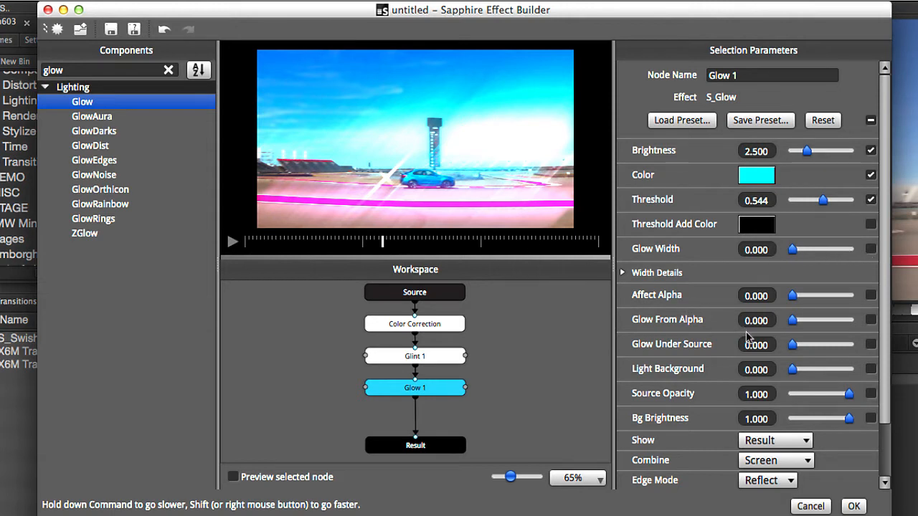
pyautogui.scroll(-3)
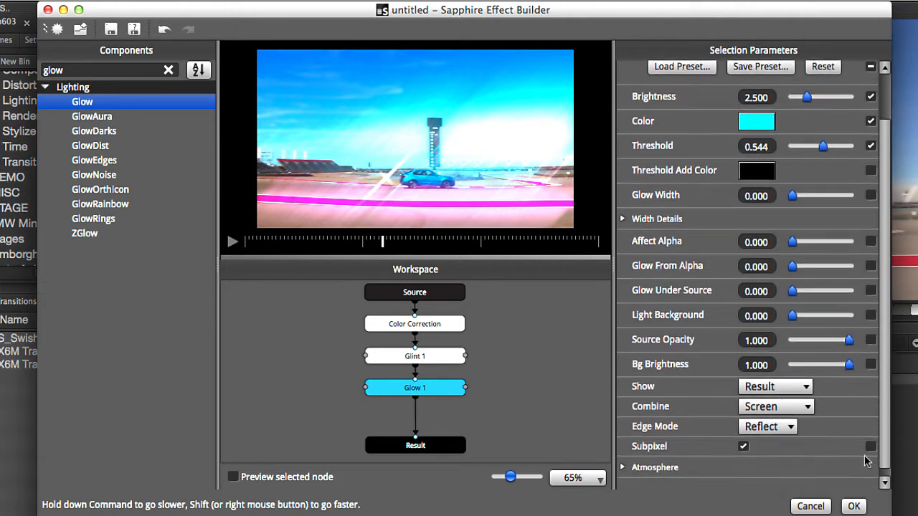
pyautogui.click(775, 406)
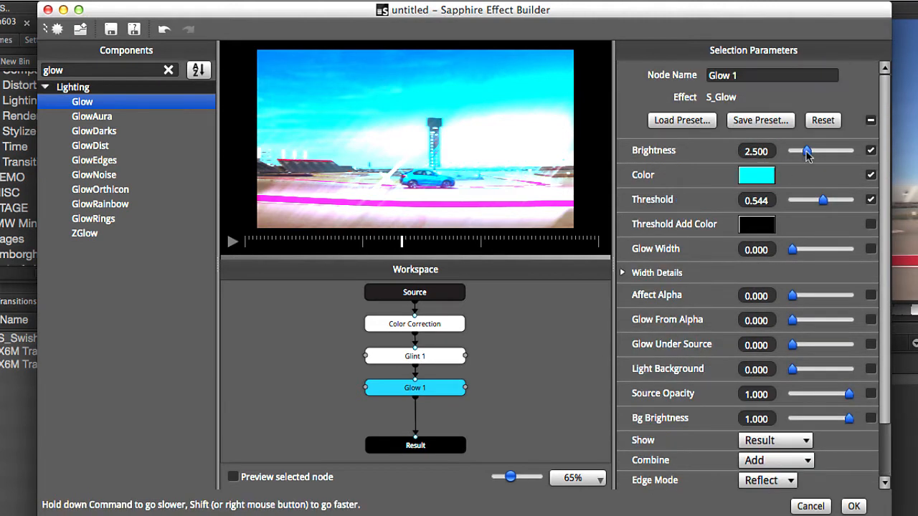
pyautogui.moveTo(809, 150); pyautogui.dragTo(797, 151)
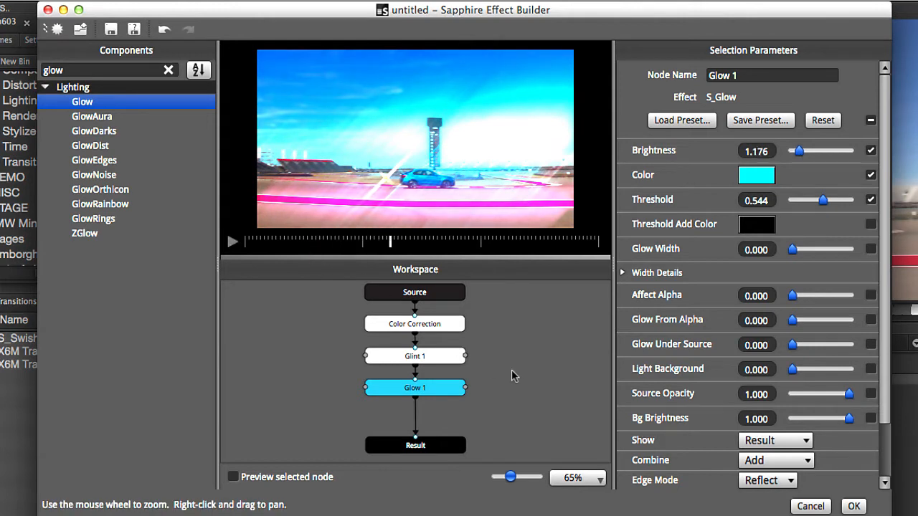
pyautogui.click(168, 71)
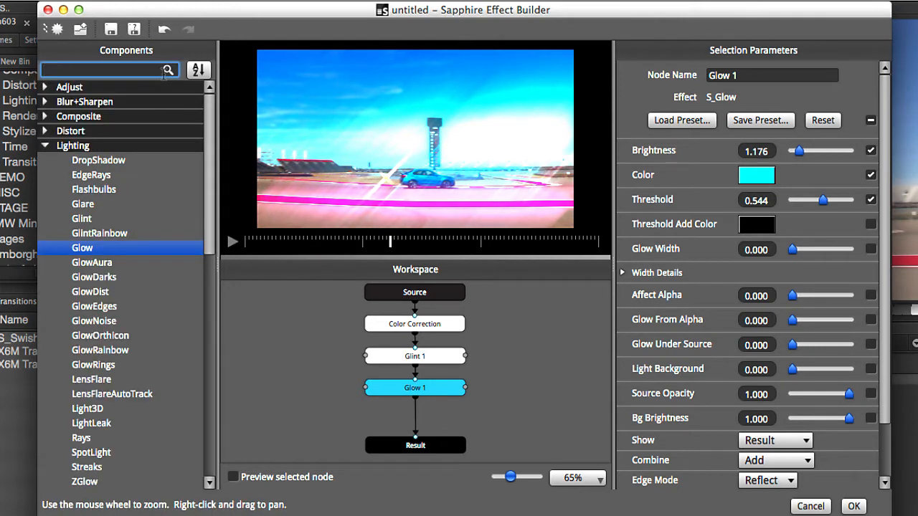
# Add a VintageColor3Strip node and publish its Amount at 0.573
pyautogui.write('3stripo')
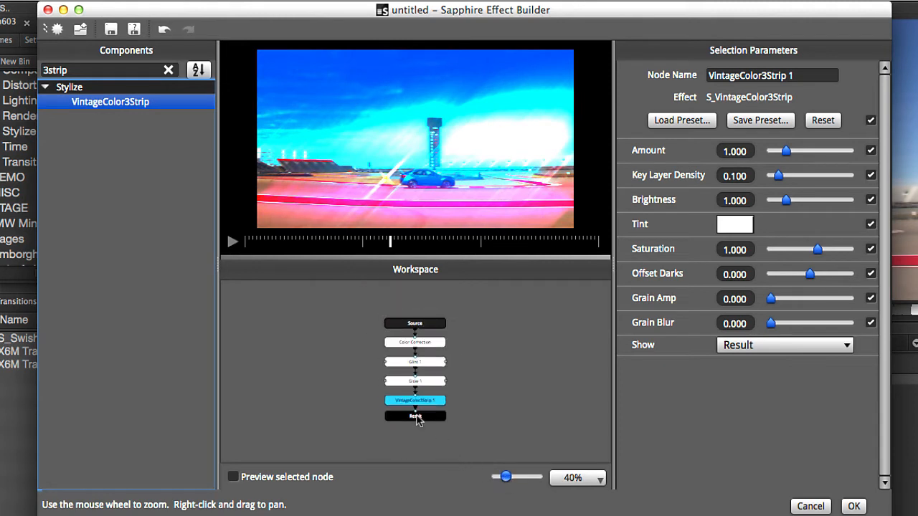
pyautogui.moveTo(505, 476); pyautogui.dragTo(508, 476)
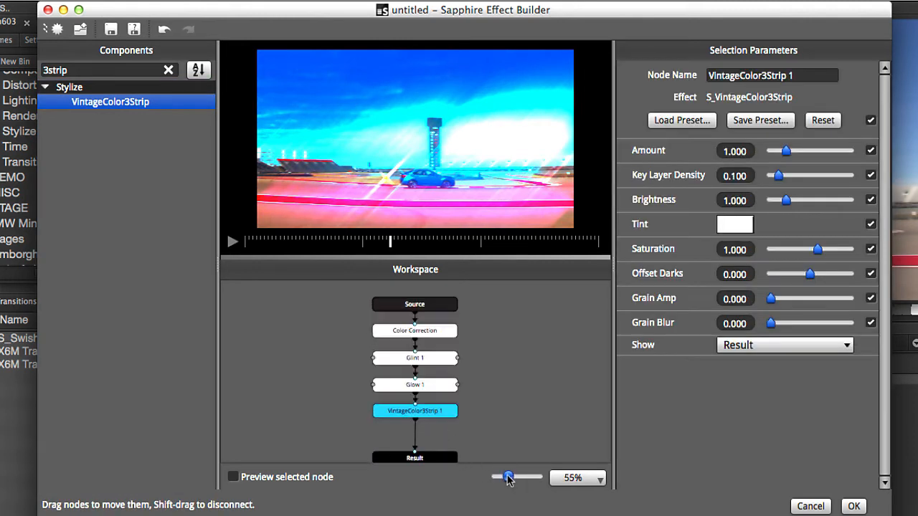
pyautogui.moveTo(509, 478); pyautogui.dragTo(508, 477)
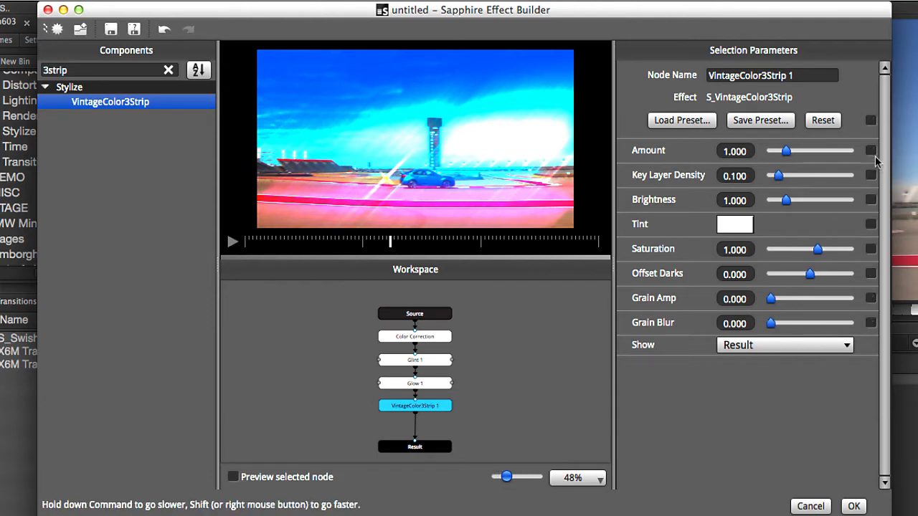
pyautogui.moveTo(786, 150); pyautogui.dragTo(778, 151)
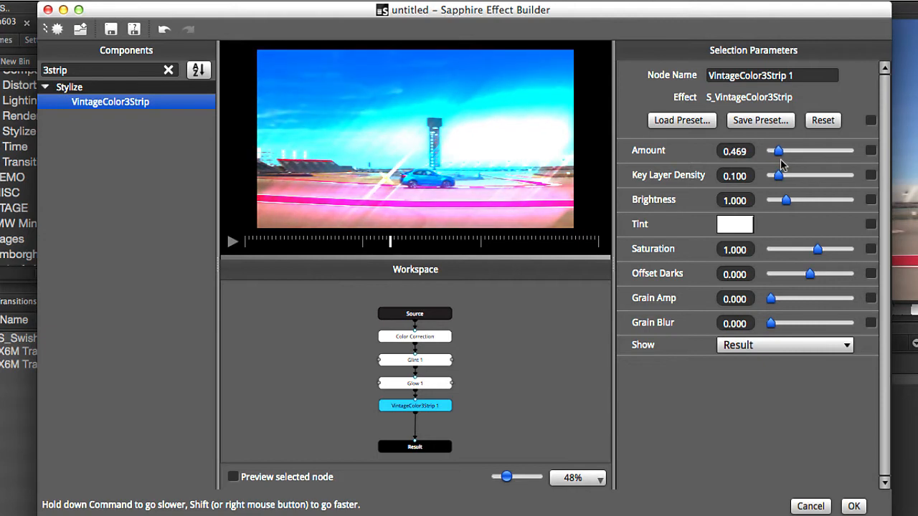
pyautogui.moveTo(778, 151); pyautogui.dragTo(780, 150)
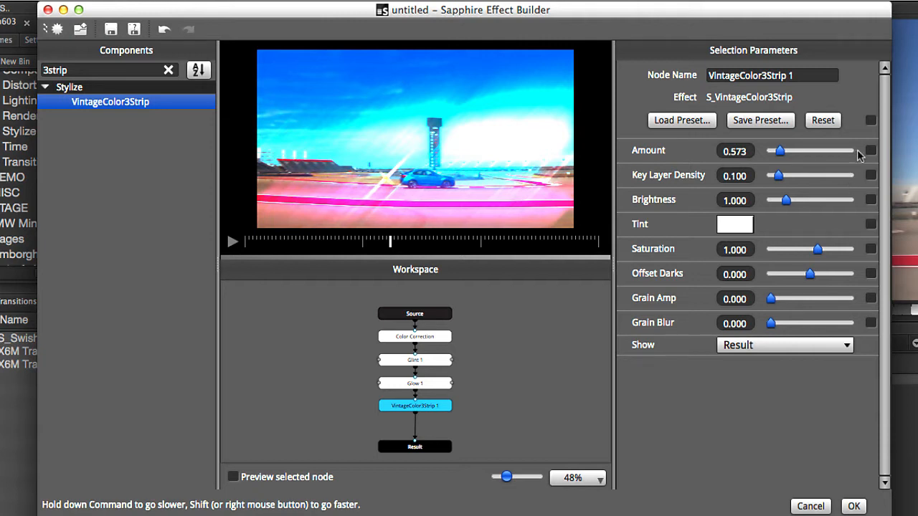
pyautogui.click(871, 151)
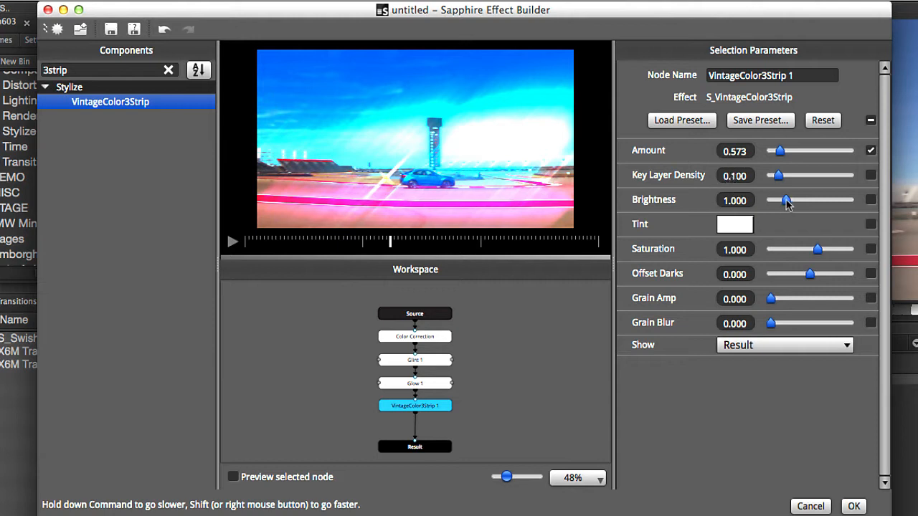
# Raise the vintage look's Saturation to about 1.15
pyautogui.moveTo(786, 201); pyautogui.dragTo(783, 200)
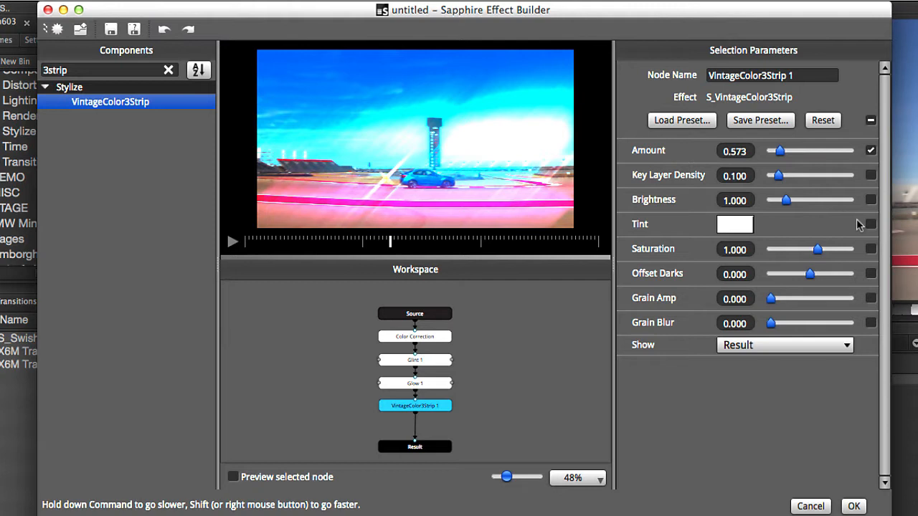
pyautogui.moveTo(563, 257)
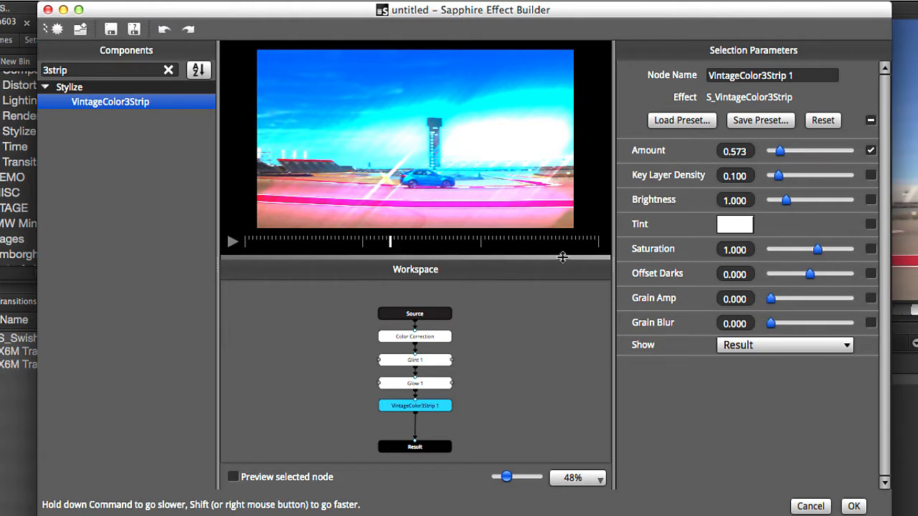
pyautogui.moveTo(816, 250); pyautogui.dragTo(824, 250)
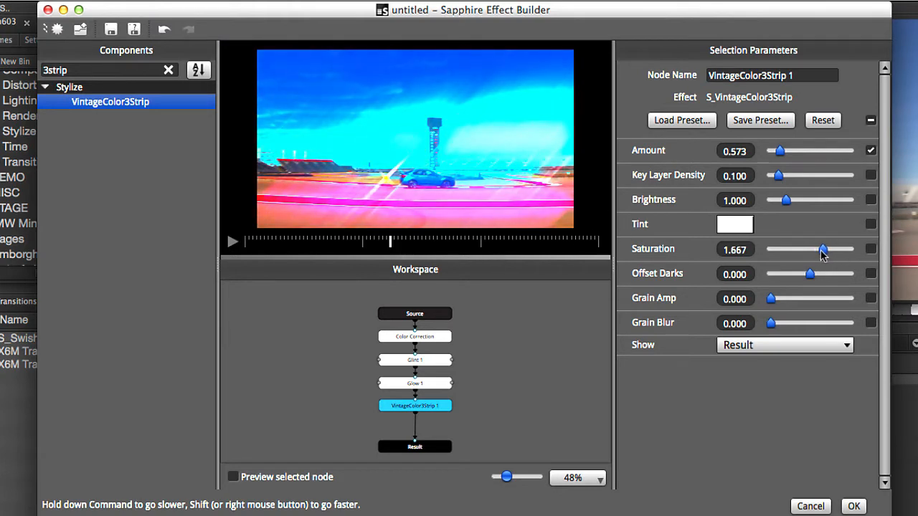
pyautogui.moveTo(824, 249); pyautogui.dragTo(821, 250)
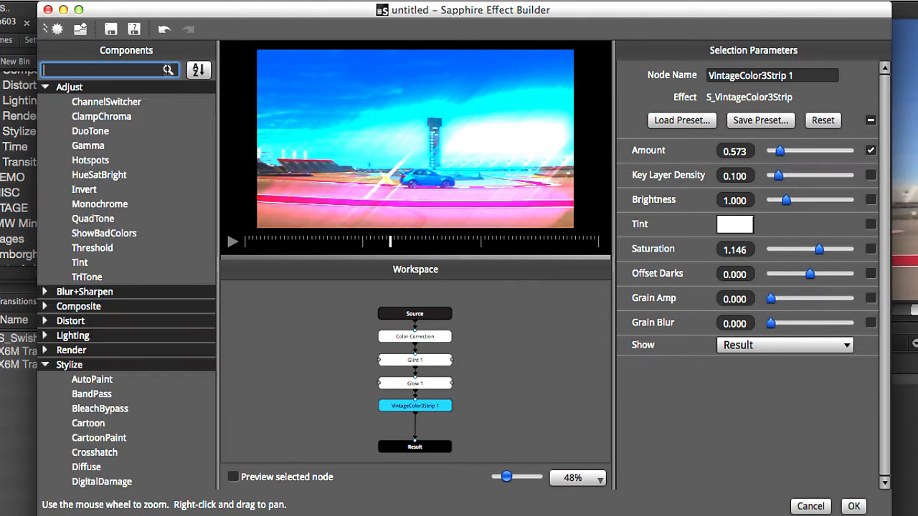
# Add a Vignette component and set its colour to magenta
pyautogui.write('vigne')
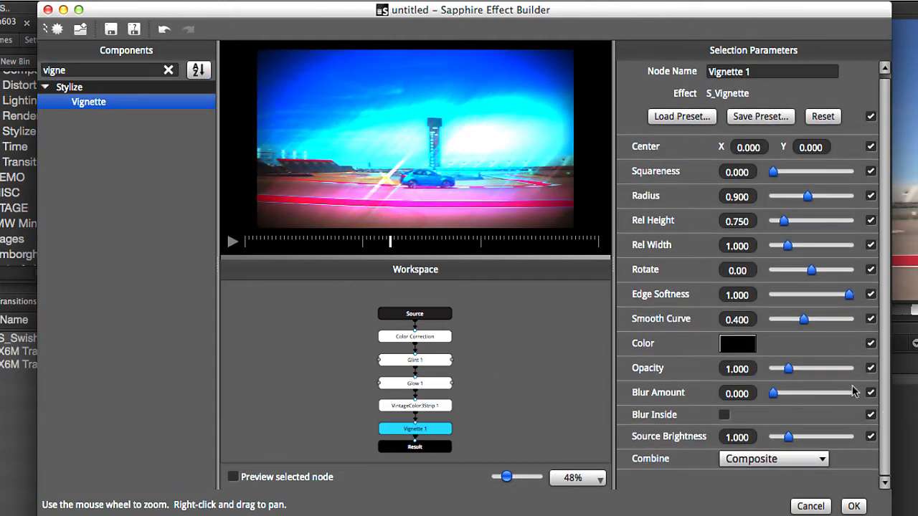
pyautogui.click(737, 344)
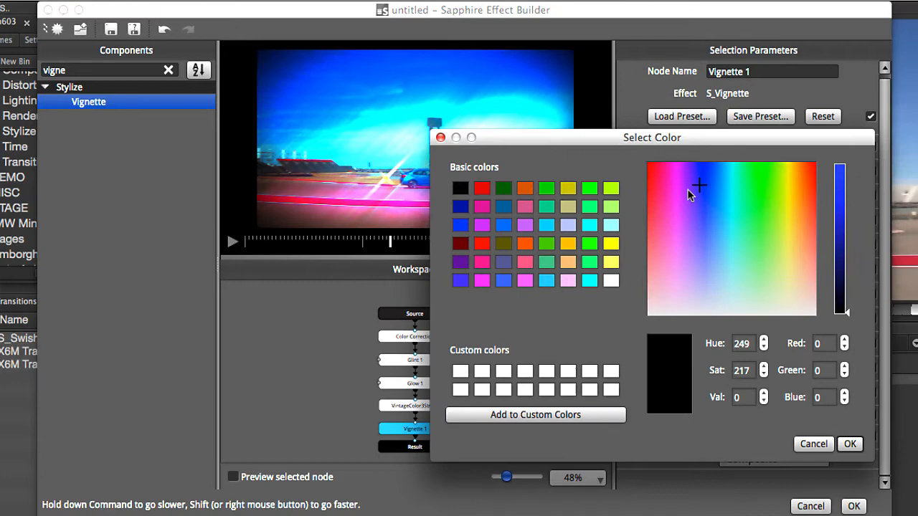
pyautogui.click(673, 198)
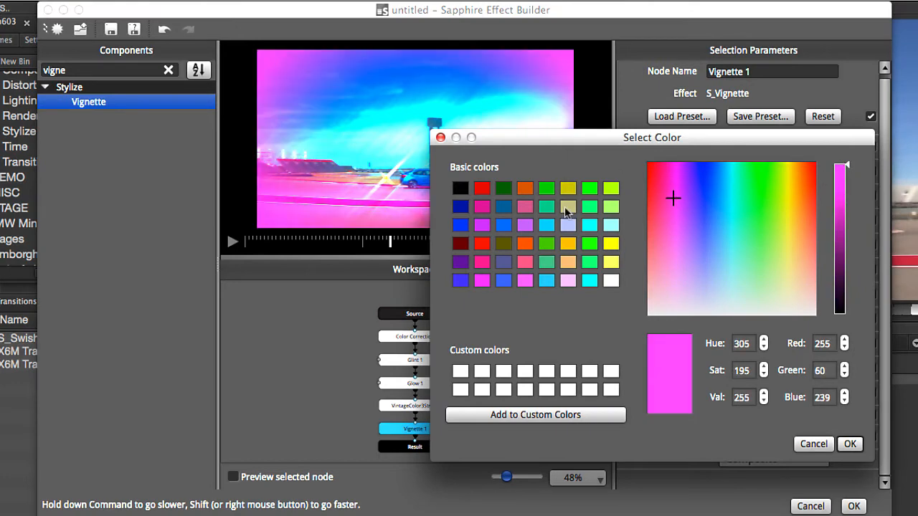
pyautogui.click(849, 445)
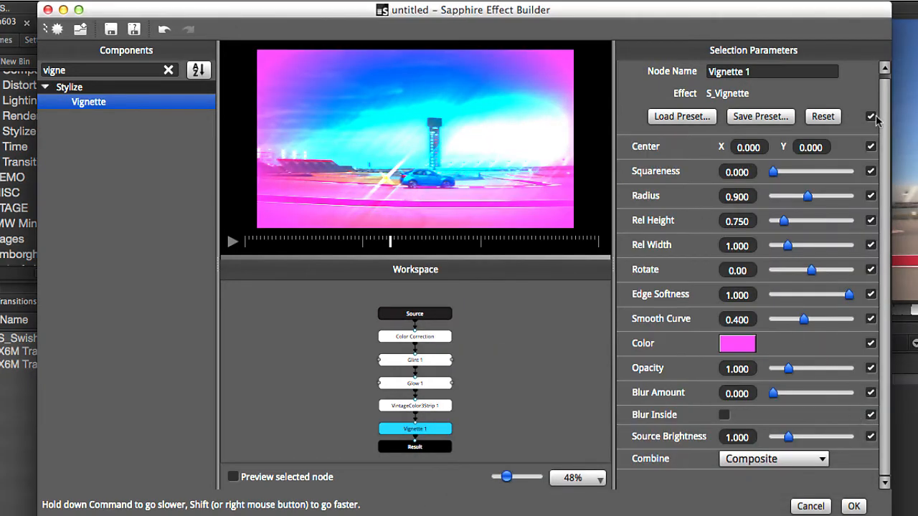
# Set the vignette to Radius about 0.77 with slight blur and Add combine, exposing only Radius
pyautogui.click(871, 117)
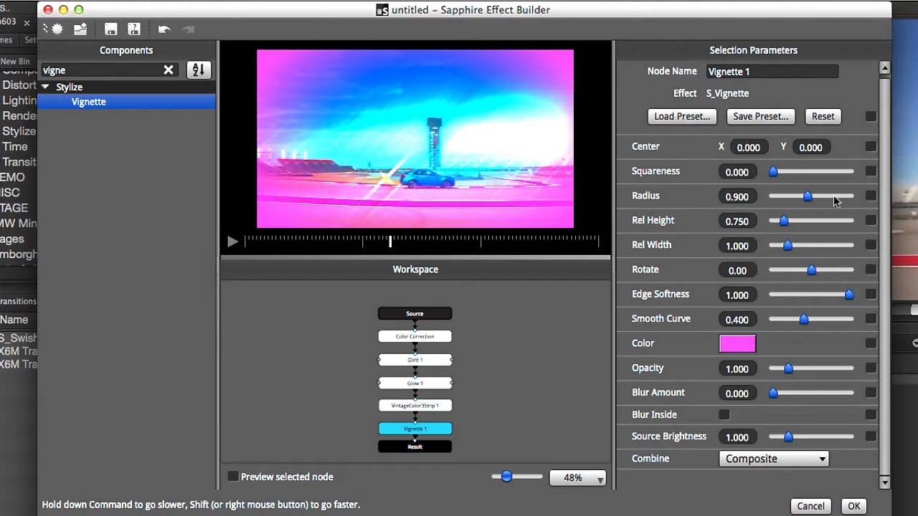
pyautogui.moveTo(809, 195); pyautogui.dragTo(797, 195)
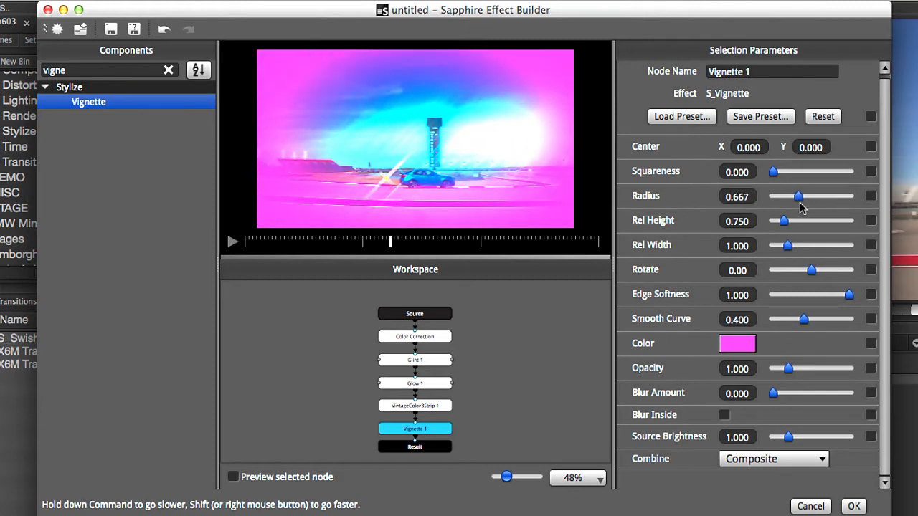
pyautogui.moveTo(812, 269); pyautogui.dragTo(816, 269)
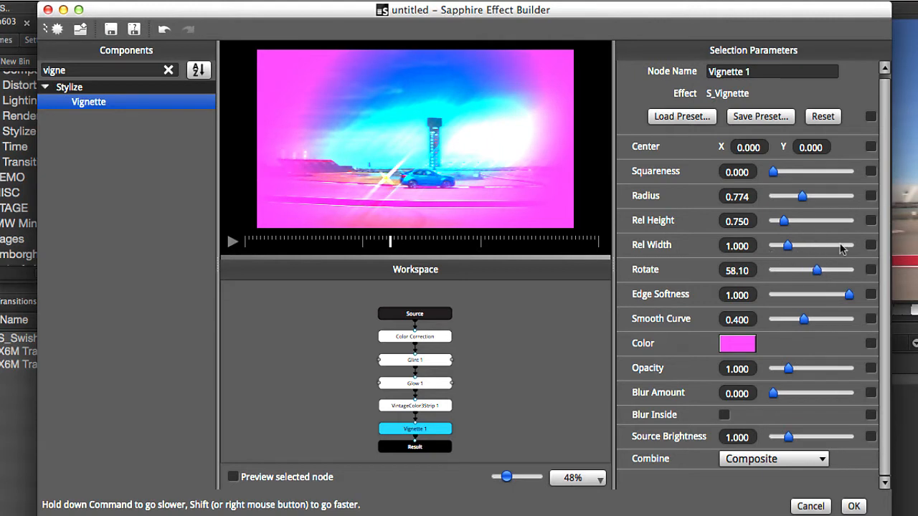
pyautogui.moveTo(789, 399)
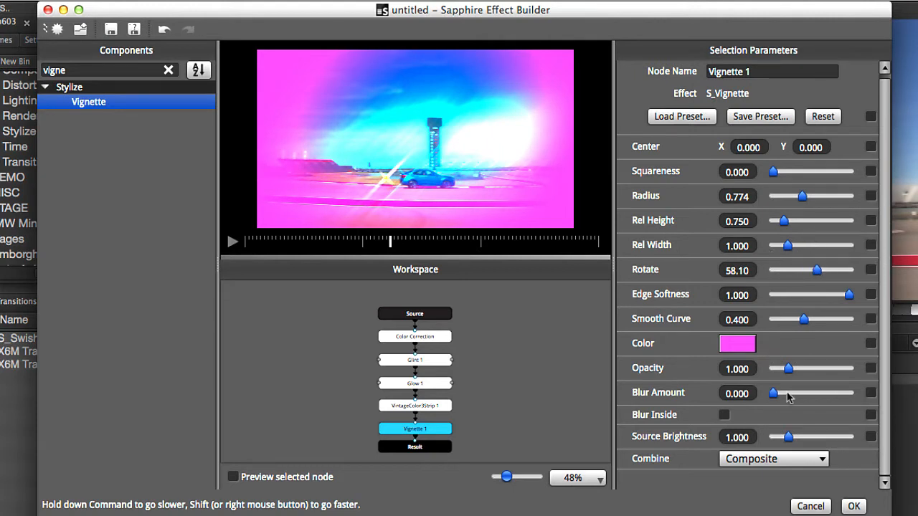
pyautogui.moveTo(773, 393); pyautogui.dragTo(781, 393)
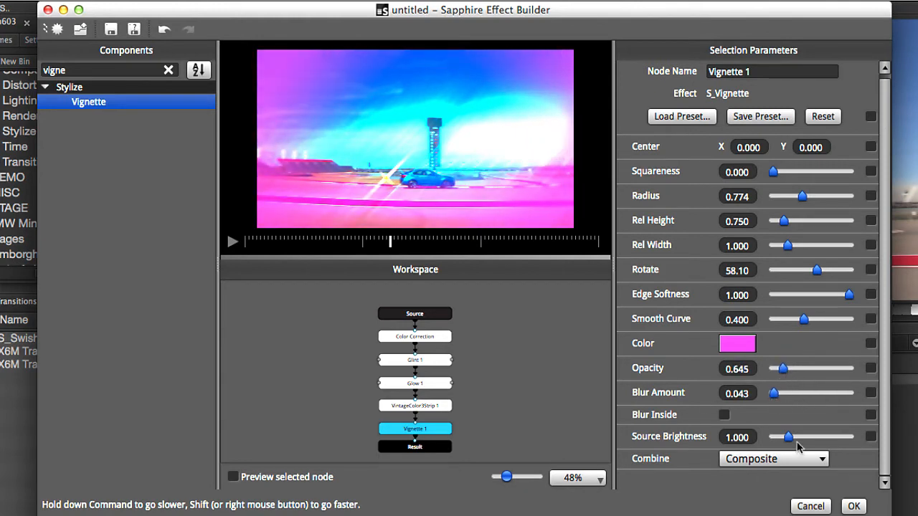
pyautogui.click(773, 459)
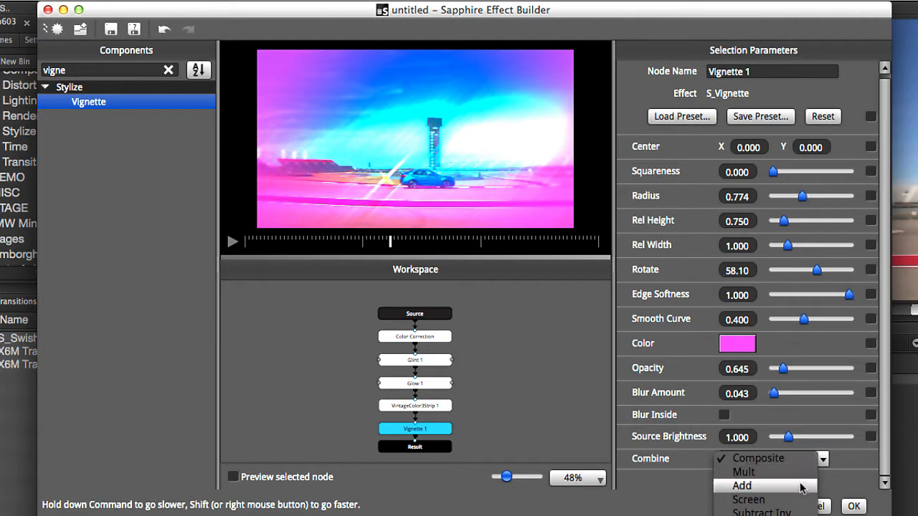
pyautogui.click(741, 485)
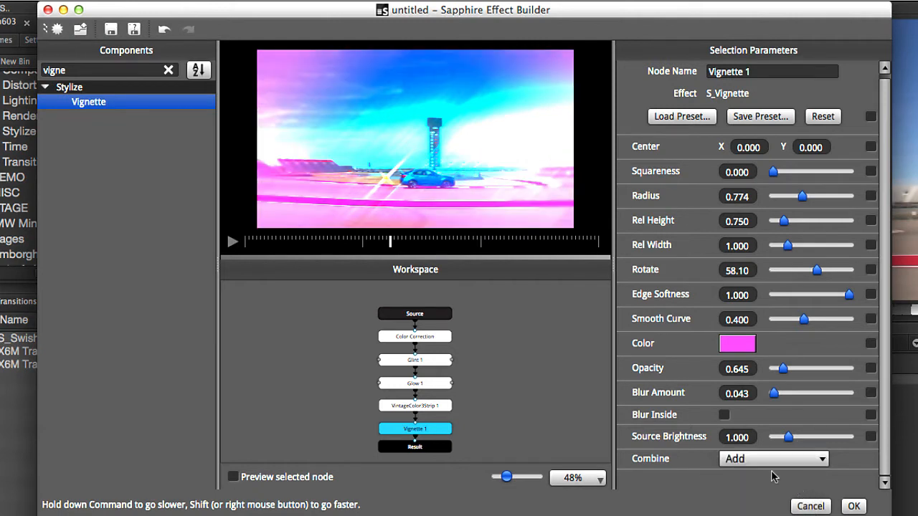
pyautogui.moveTo(883, 366)
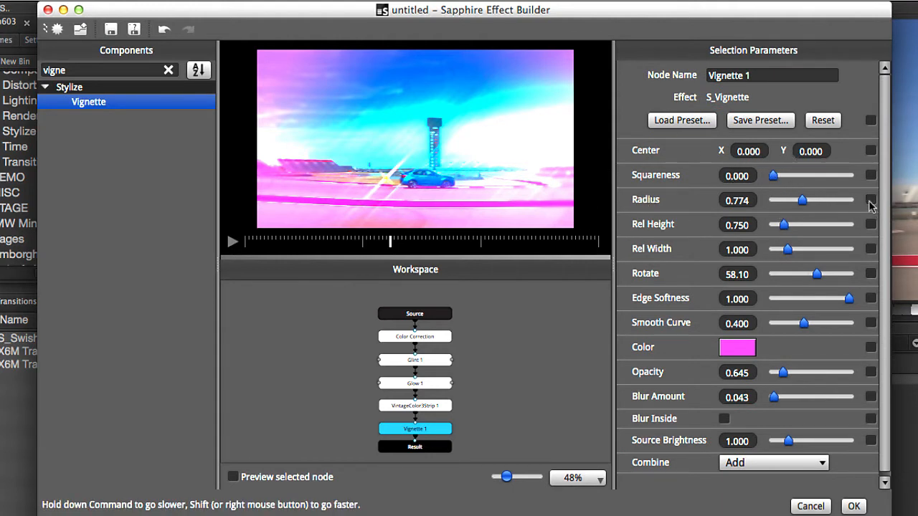
pyautogui.click(870, 199)
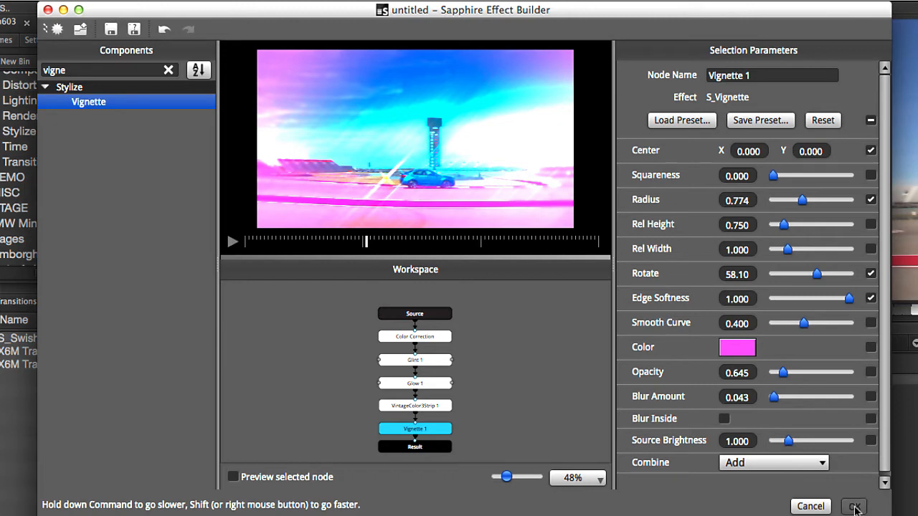
# Apply the built S_Effect, expand its published controls and lower Glow 1 Brightness to about 0.40
pyautogui.click(855, 506)
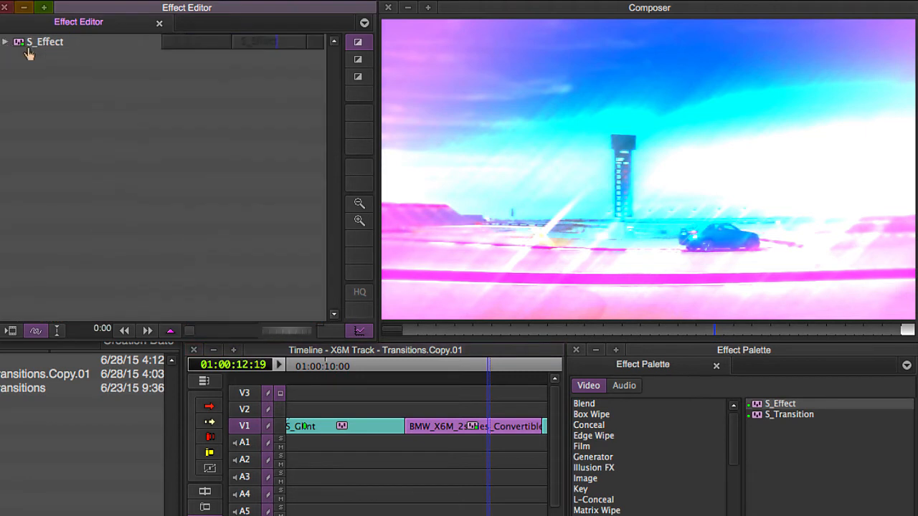
pyautogui.click(6, 41)
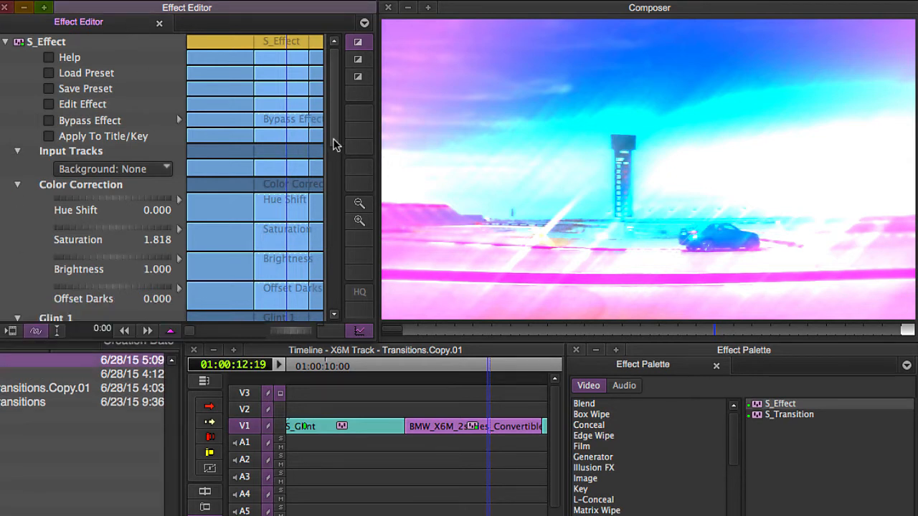
pyautogui.scroll(-3)
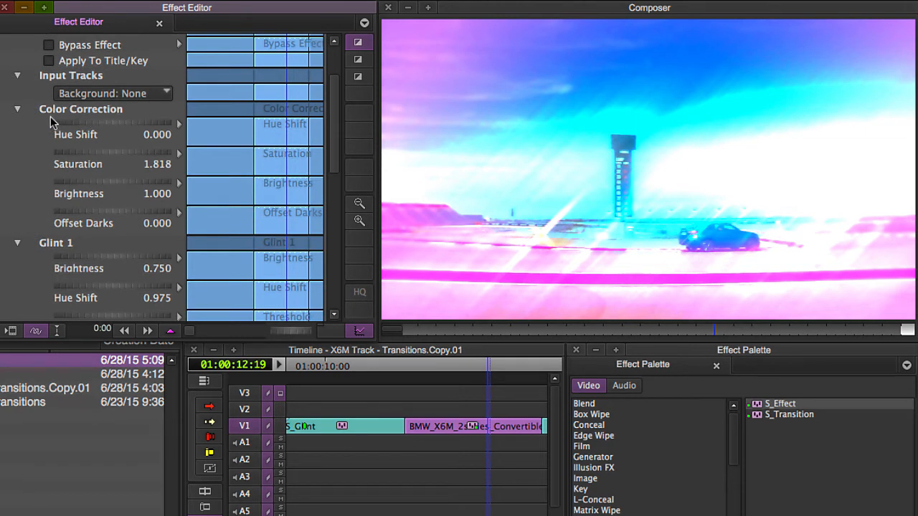
pyautogui.moveTo(46, 117)
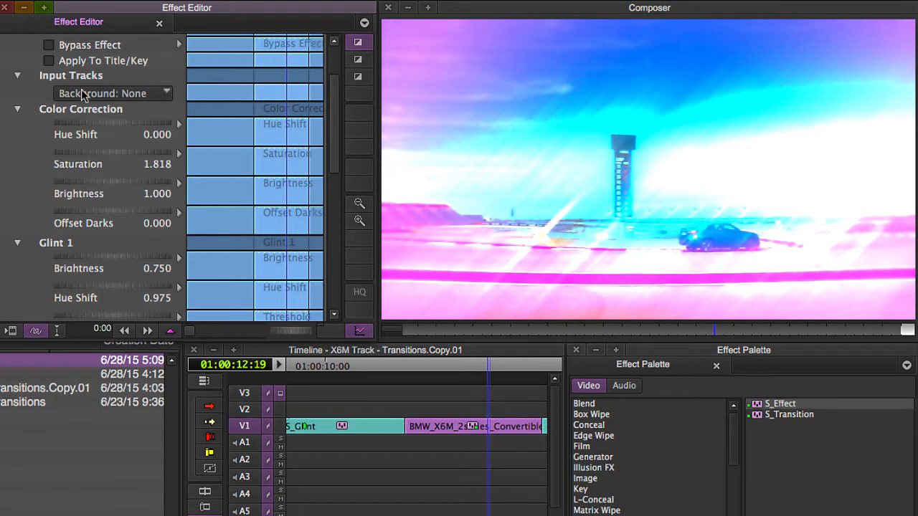
pyautogui.moveTo(143, 168)
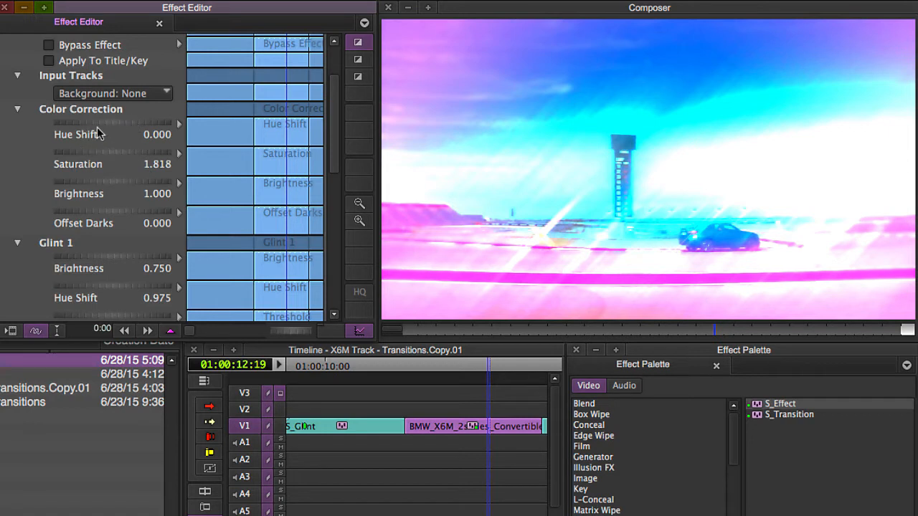
pyautogui.moveTo(94, 185)
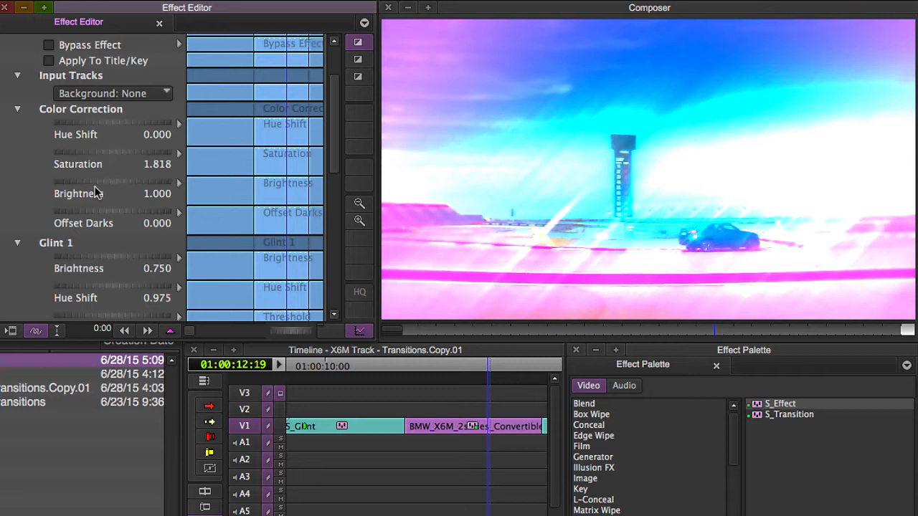
pyautogui.moveTo(120, 122)
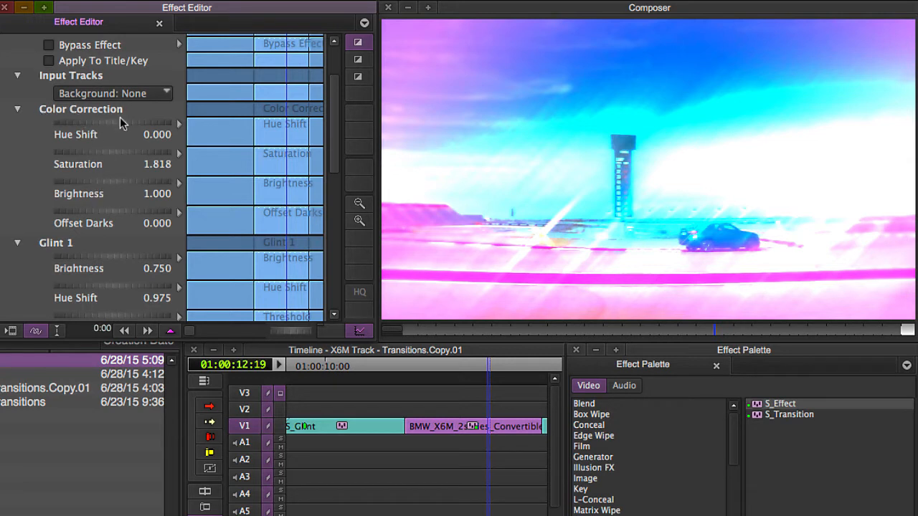
pyautogui.scroll(-3)
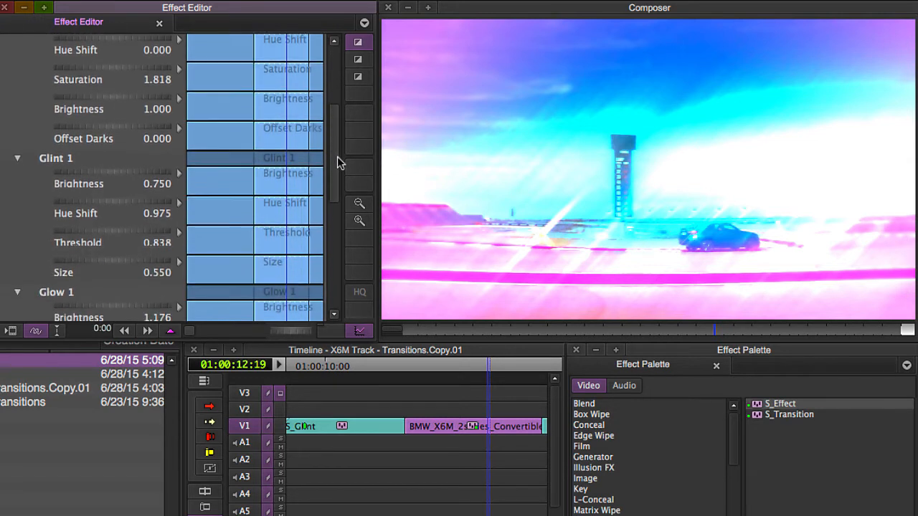
pyautogui.scroll(-3)
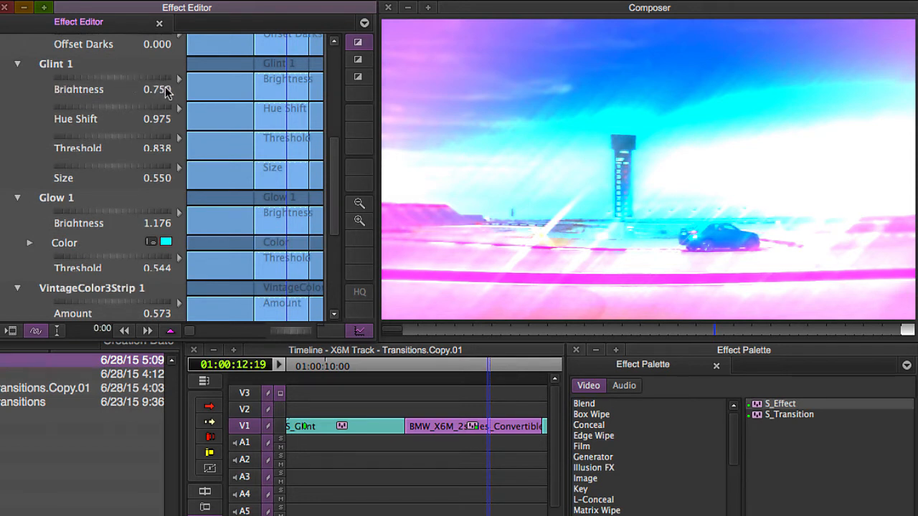
pyautogui.moveTo(149, 230)
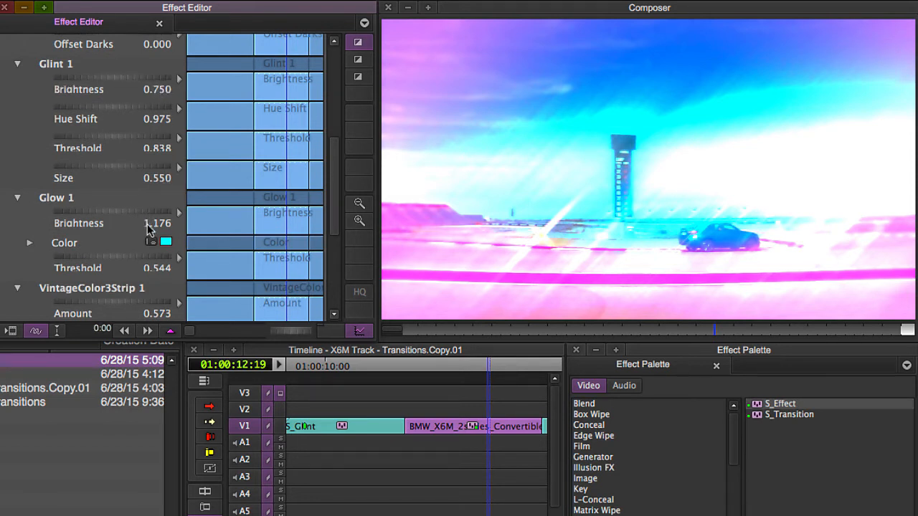
pyautogui.scroll(-3)
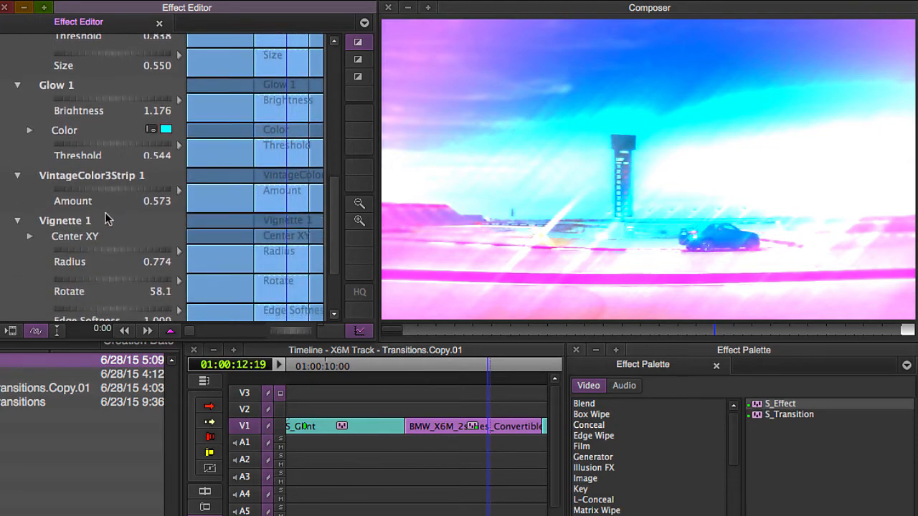
pyautogui.moveTo(86, 103)
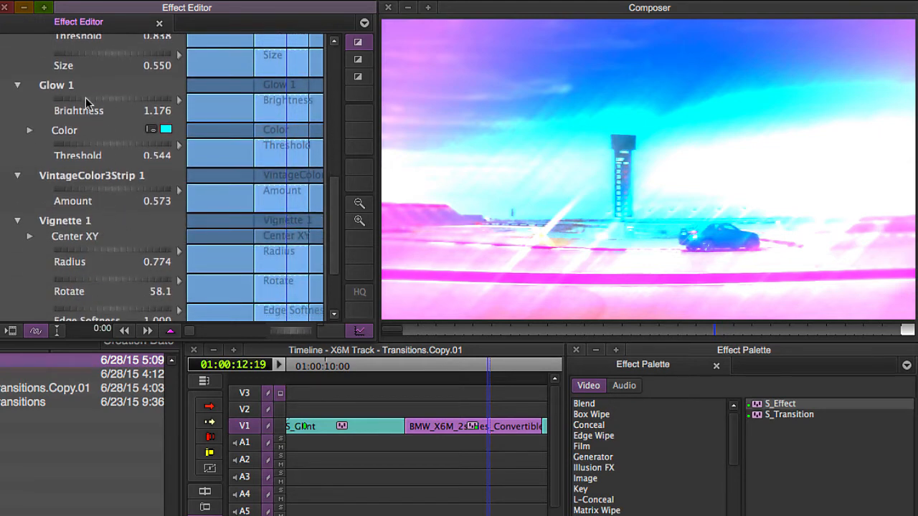
pyautogui.moveTo(108, 99); pyautogui.dragTo(86, 99)
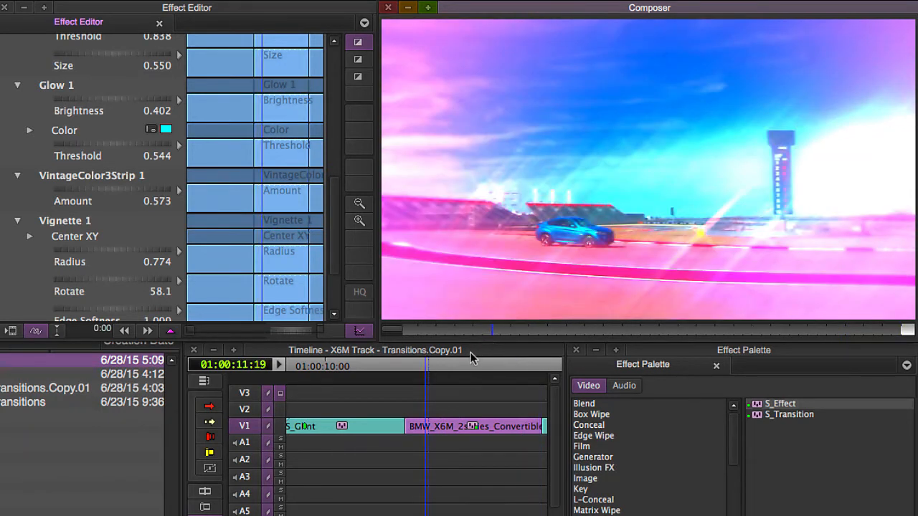
pyautogui.moveTo(470, 359)
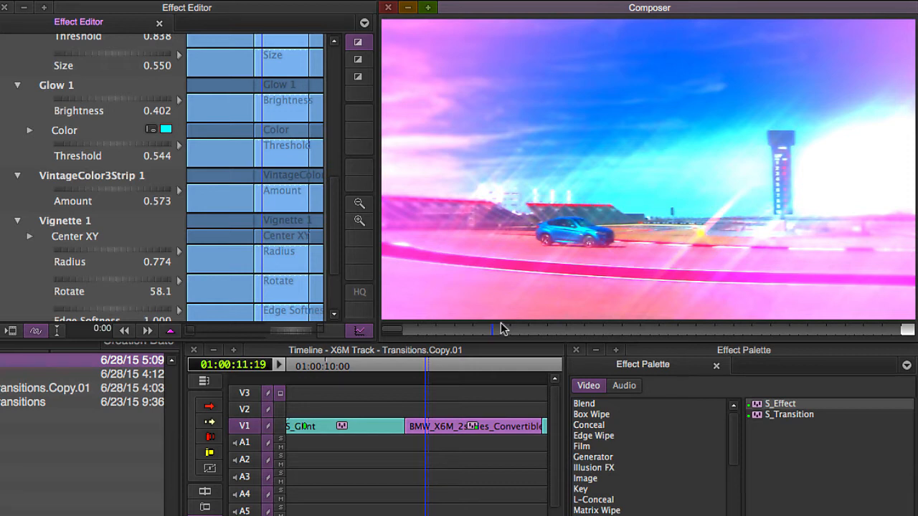
pyautogui.moveTo(499, 327)
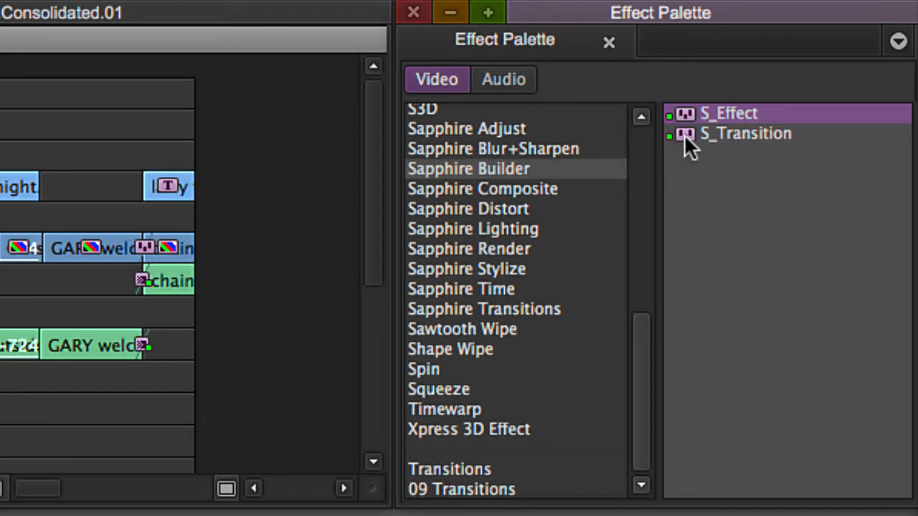
# Choose the Sapphire Builder S_Transition effect
pyautogui.click(745, 133)
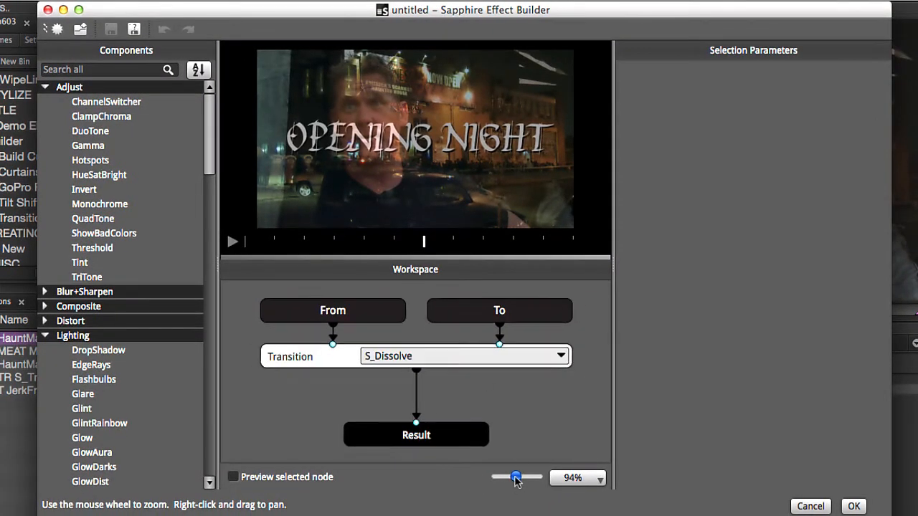
# Zoom the transition node graph out to about 63%
pyautogui.moveTo(517, 478); pyautogui.dragTo(509, 478)
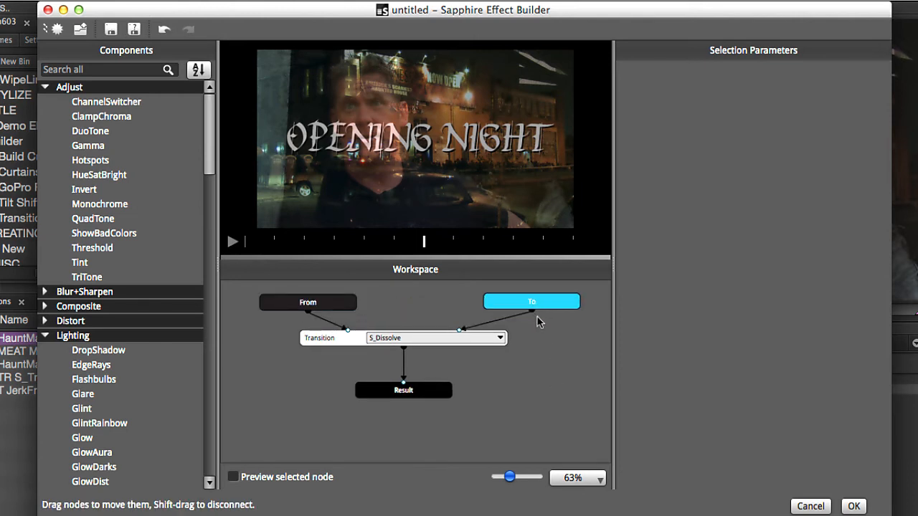
pyautogui.moveTo(438, 342)
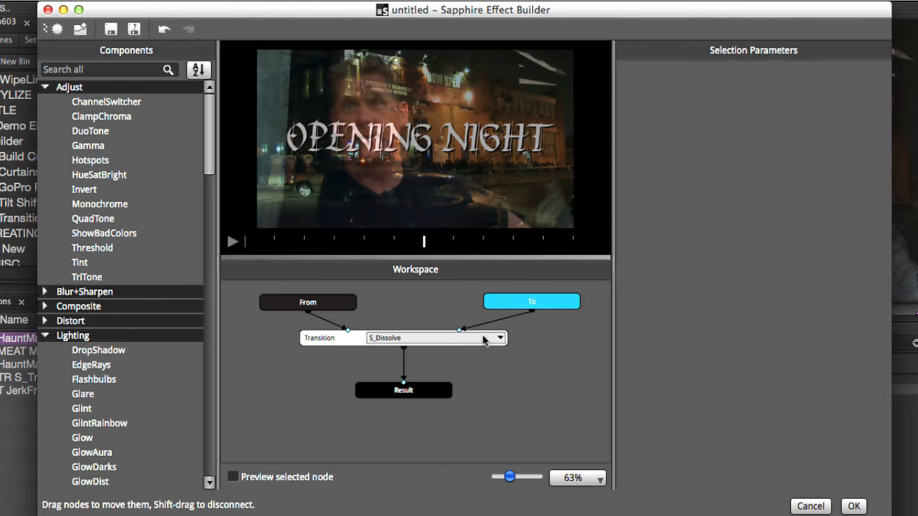
# Replace the transition node's S_Dissolve with S_DissolveShake from the Dissolves category
pyautogui.click(499, 338)
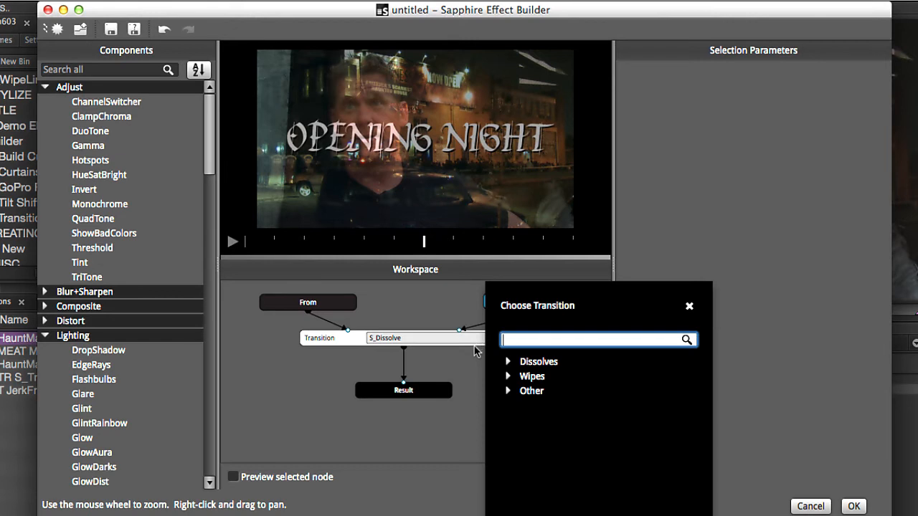
pyautogui.moveTo(510, 367)
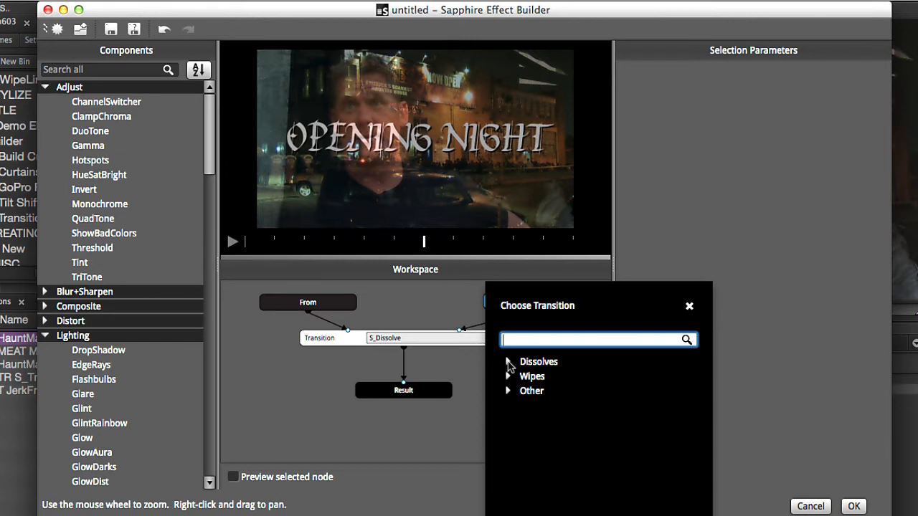
pyautogui.click(508, 361)
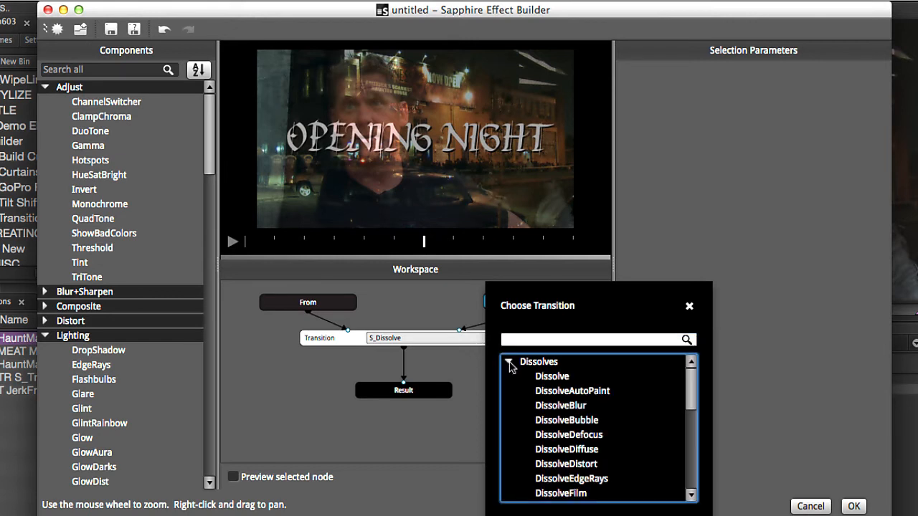
pyautogui.click(511, 376)
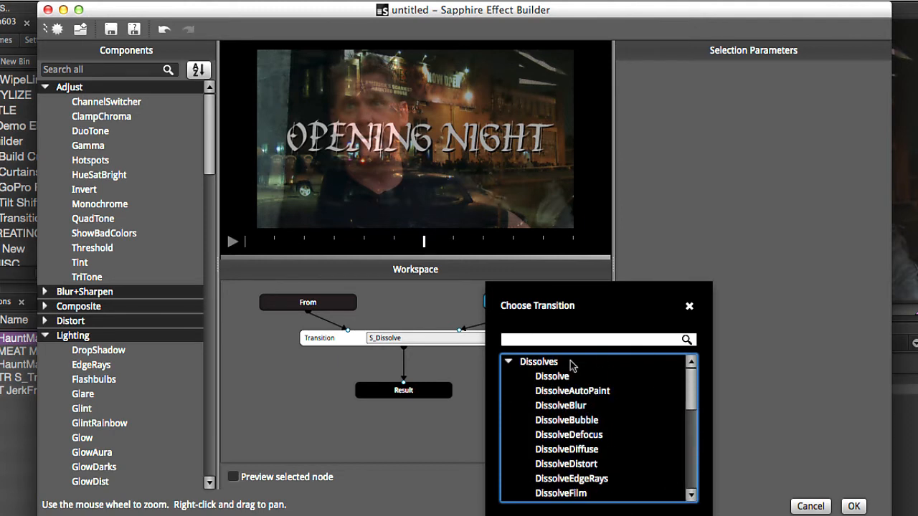
pyautogui.scroll(-3)
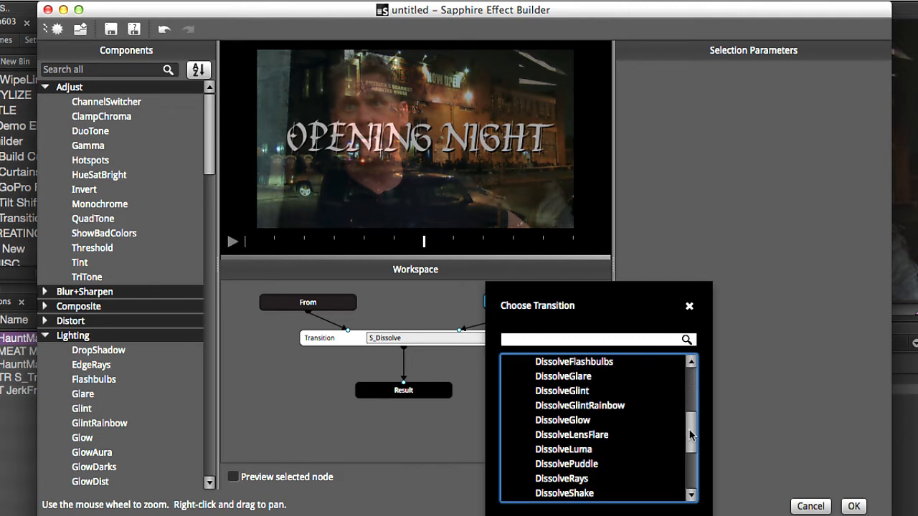
pyautogui.scroll(-3)
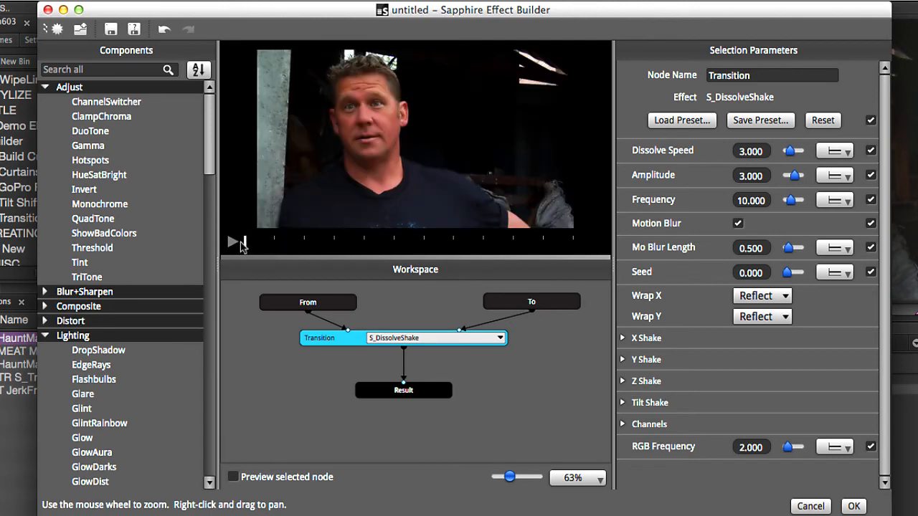
# Preview the DissolveShake transition and turn off its Motion Blur
pyautogui.click(232, 241)
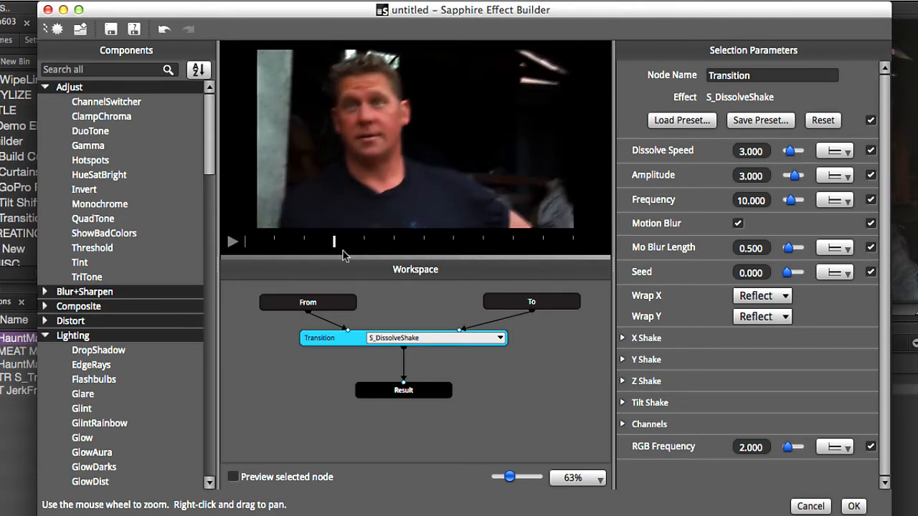
pyautogui.click(319, 338)
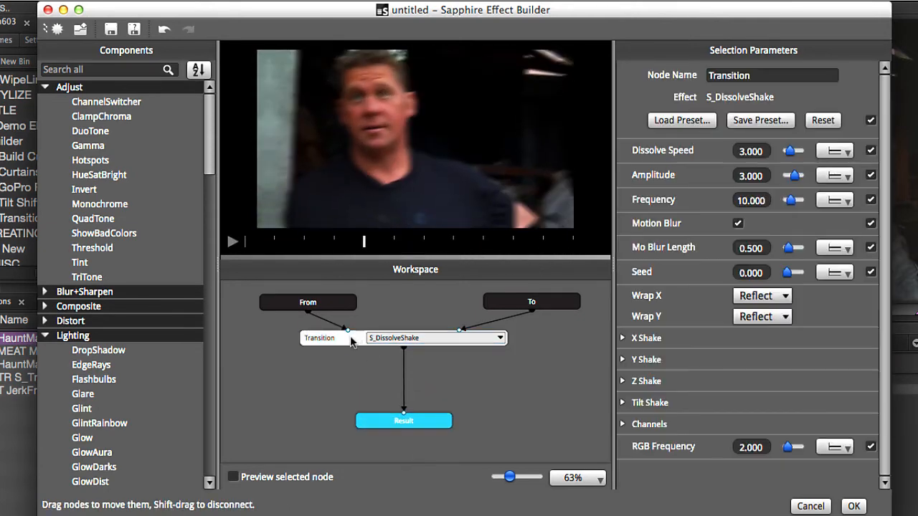
pyautogui.click(318, 338)
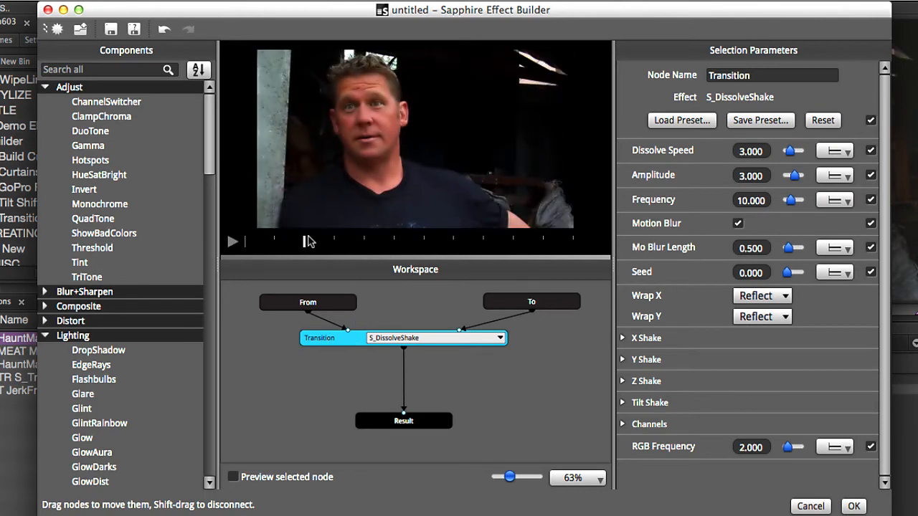
pyautogui.click(454, 241)
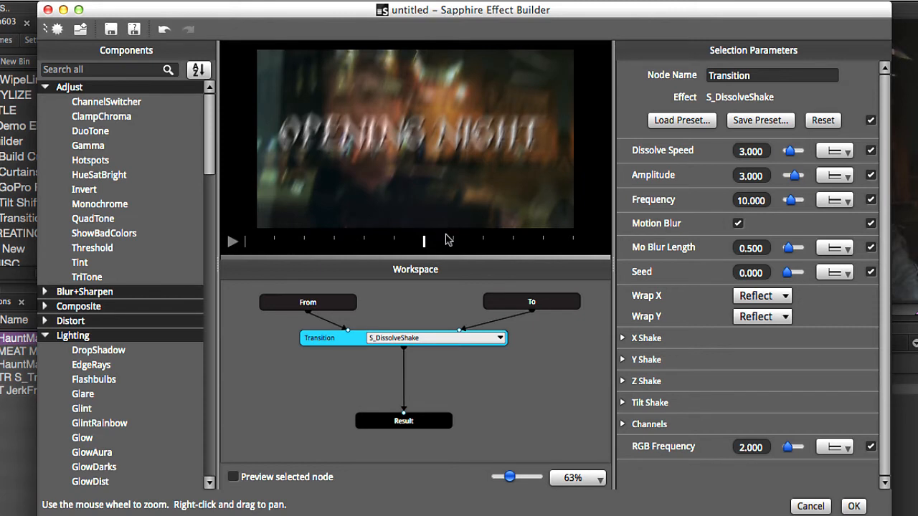
pyautogui.moveTo(625, 348)
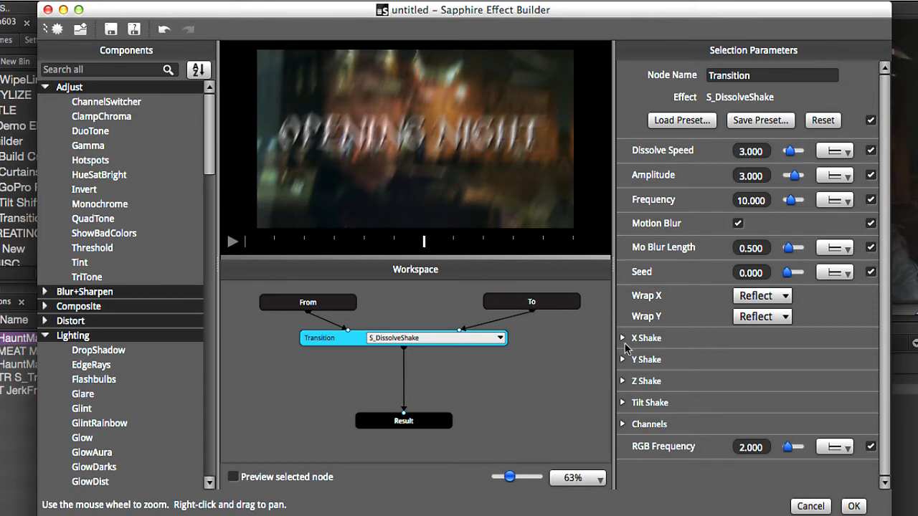
pyautogui.click(622, 339)
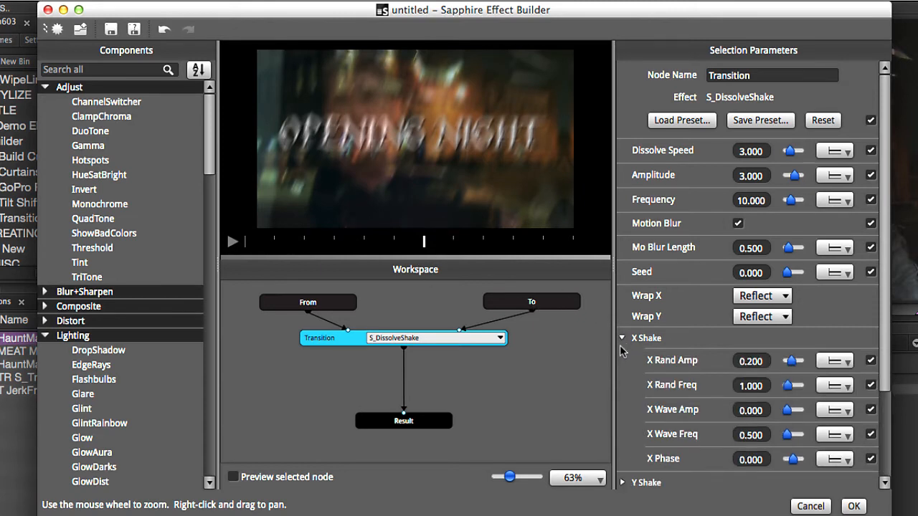
pyautogui.click(737, 224)
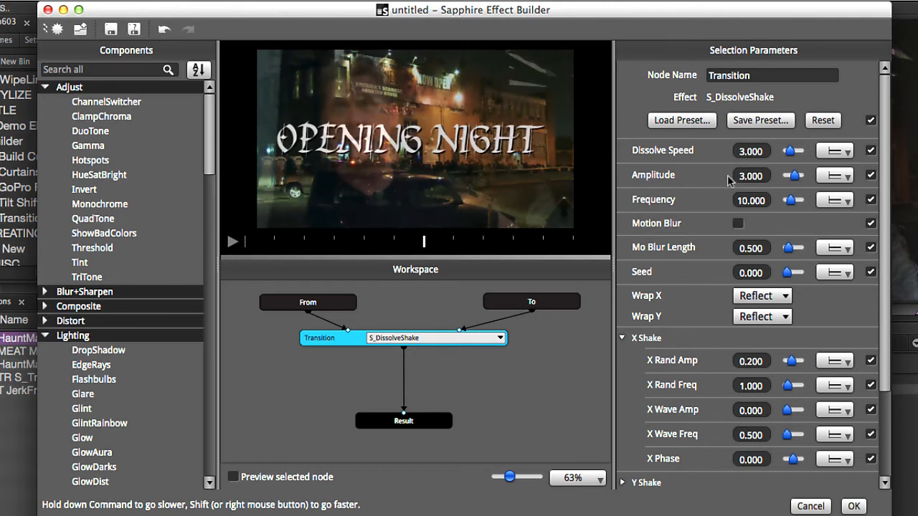
pyautogui.moveTo(602, 246)
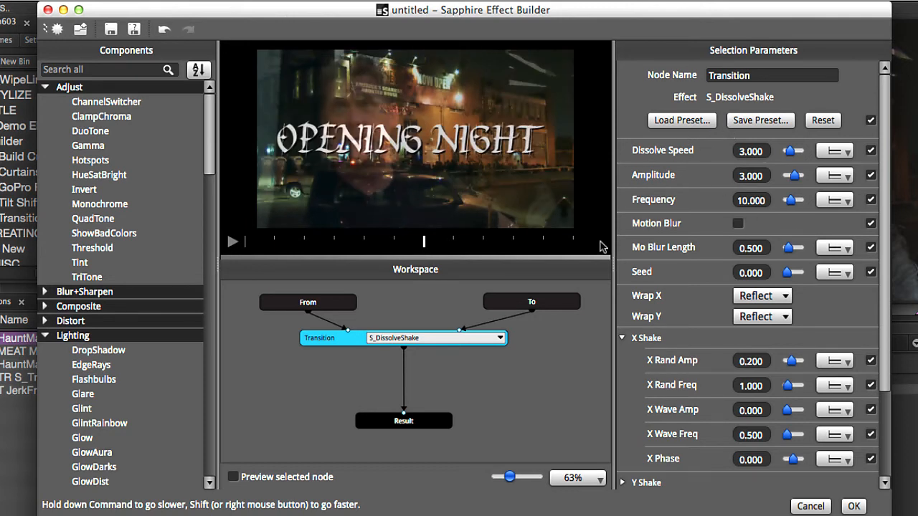
pyautogui.moveTo(638, 382)
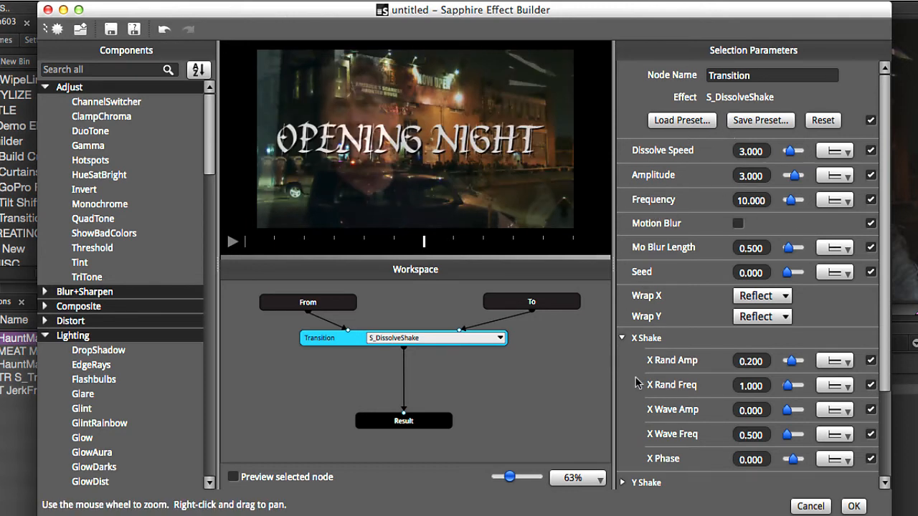
pyautogui.scroll(-3)
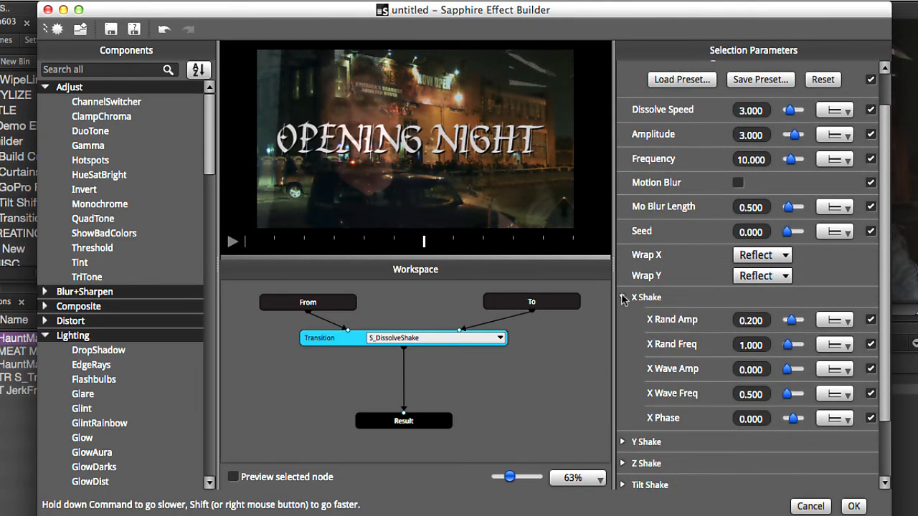
# Set the X Shake random frequency to 10
pyautogui.click(623, 297)
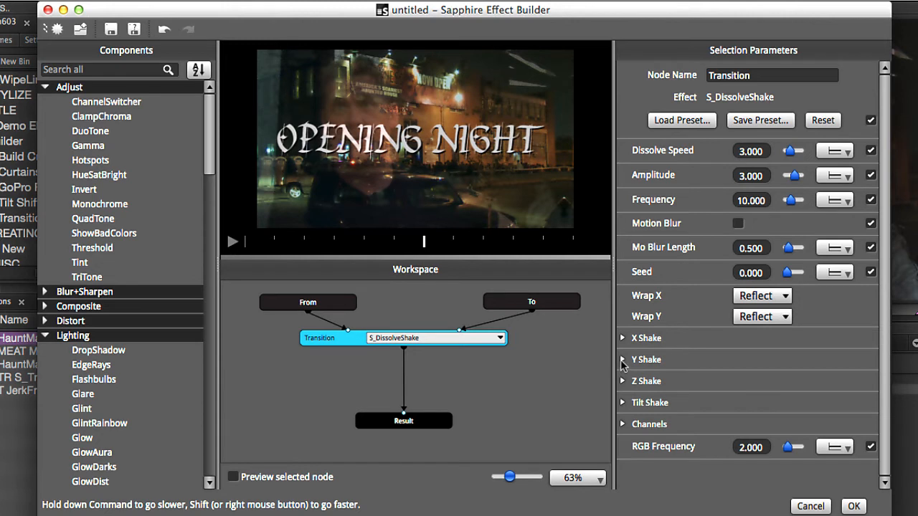
pyautogui.click(623, 359)
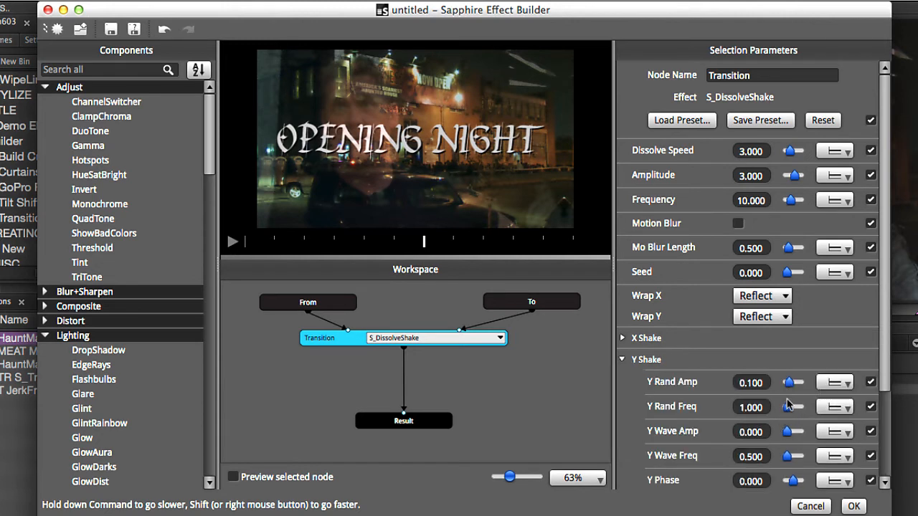
pyautogui.moveTo(789, 388)
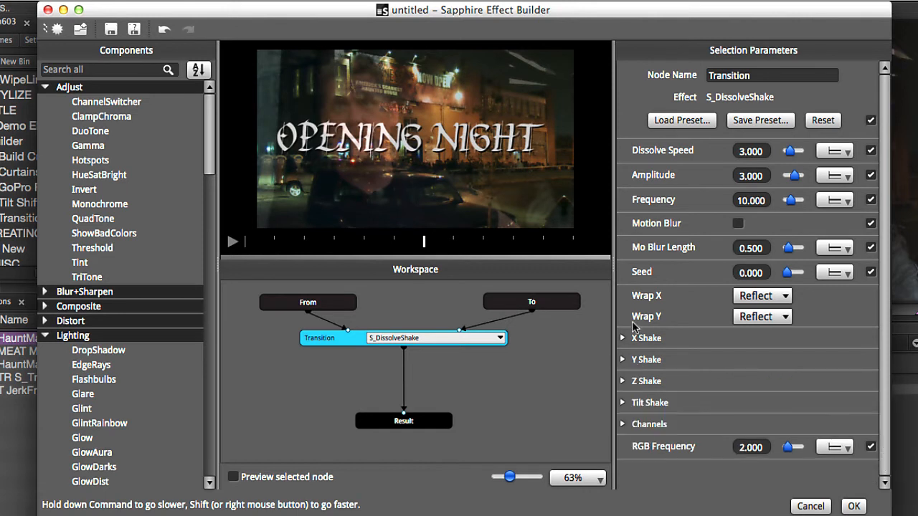
pyautogui.click(623, 339)
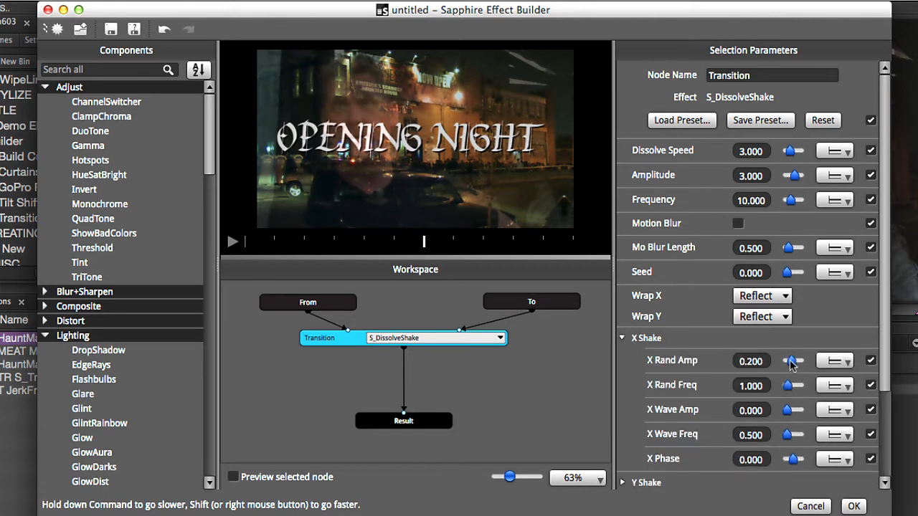
pyautogui.moveTo(782, 362); pyautogui.dragTo(795, 361)
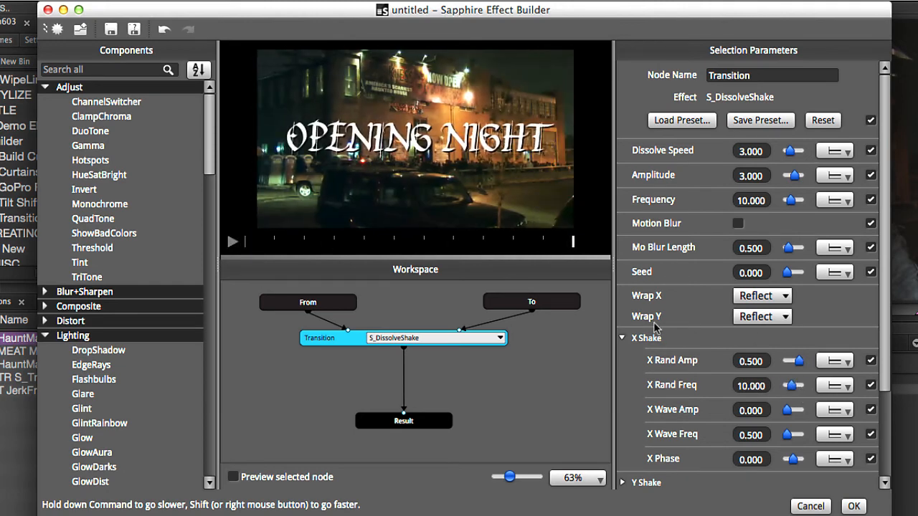
pyautogui.click(623, 338)
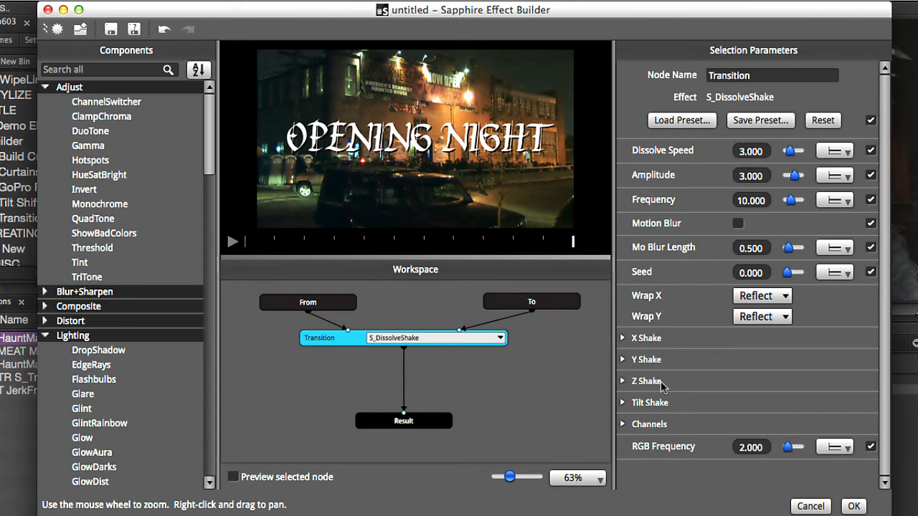
# Set the Z Shake random amplitude to 0.5 and check the preview
pyautogui.click(645, 381)
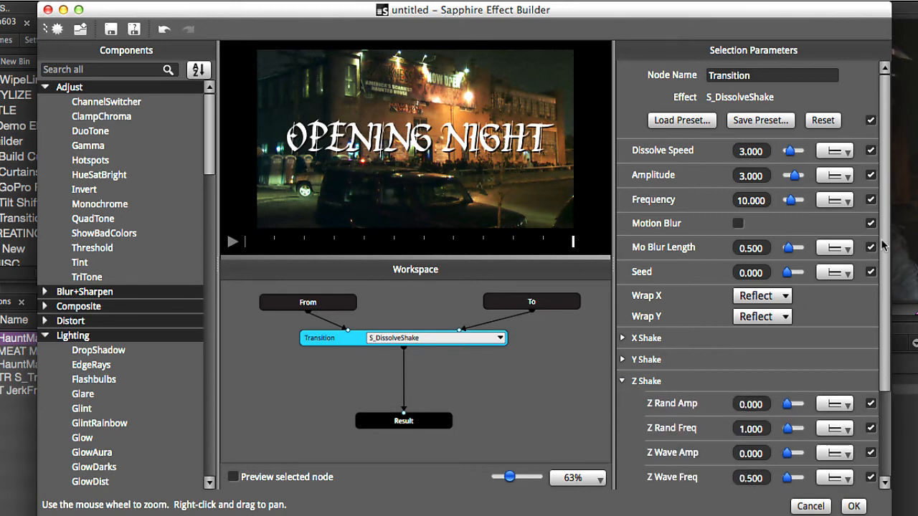
pyautogui.scroll(-3)
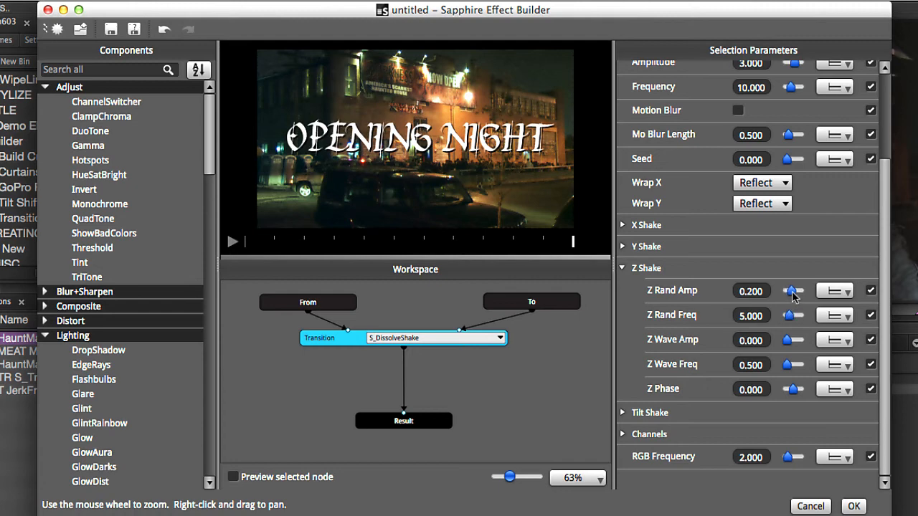
pyautogui.moveTo(792, 289); pyautogui.dragTo(794, 290)
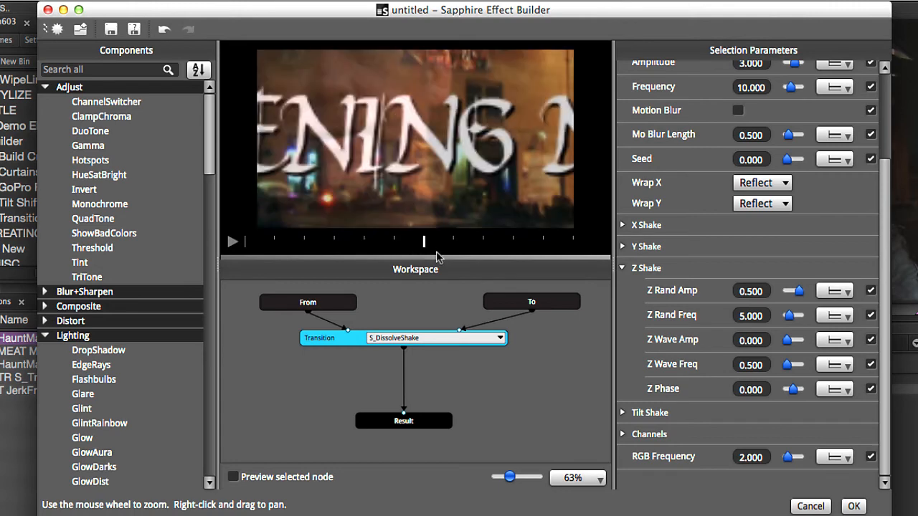
pyautogui.click(232, 241)
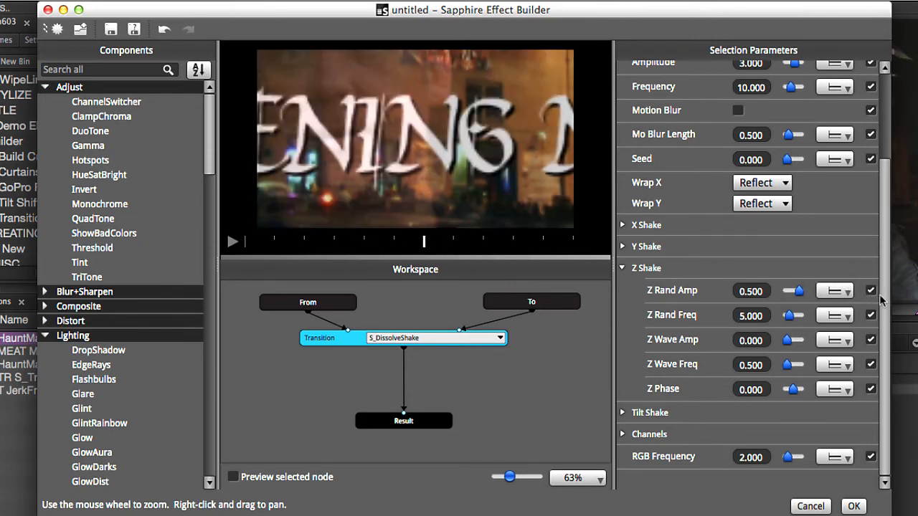
pyautogui.scroll(3)
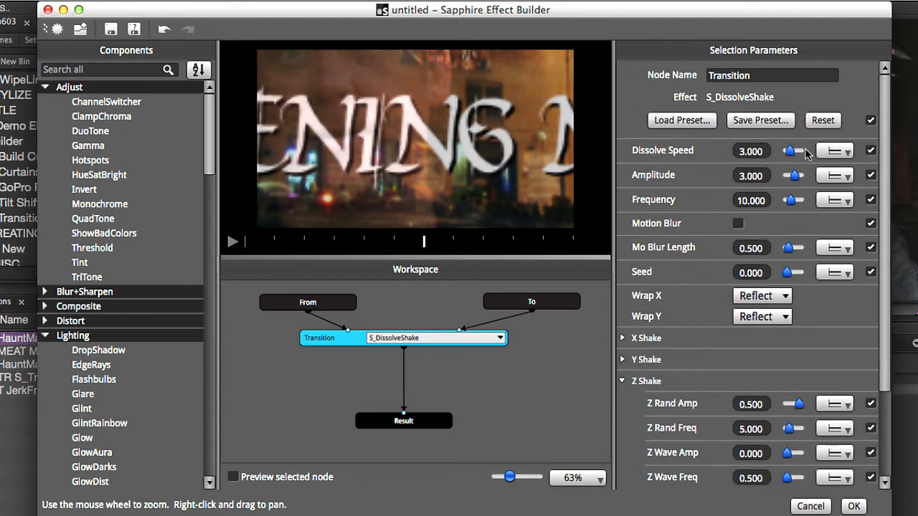
# Add a Flashbulbs component after the Transition node via a 'flas' search
pyautogui.click(304, 241)
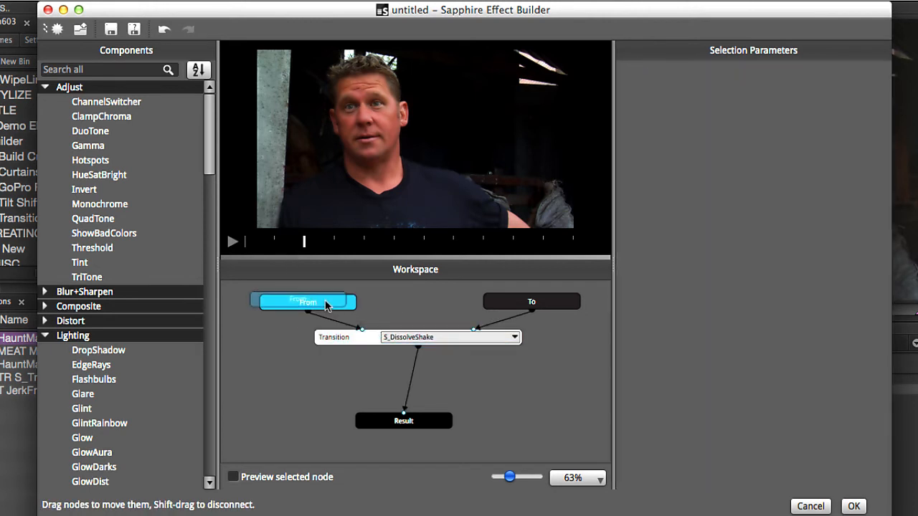
pyautogui.click(333, 337)
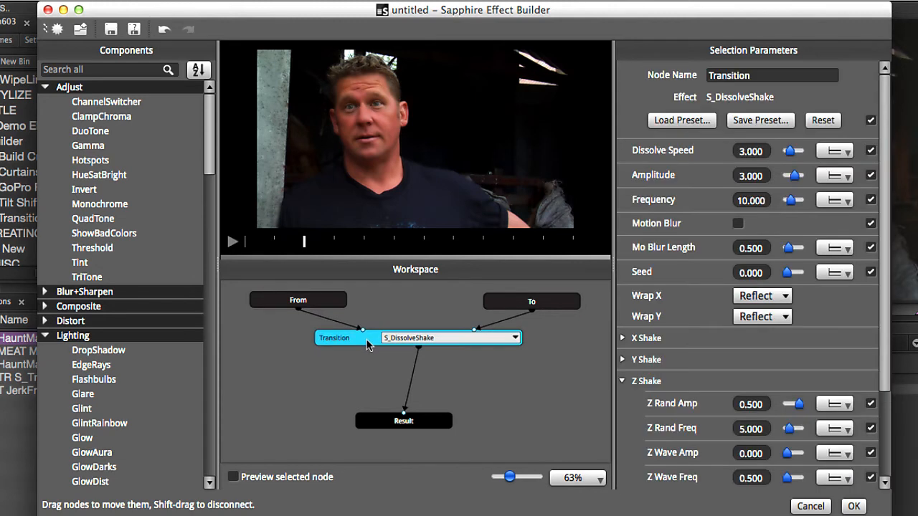
pyautogui.moveTo(370, 350)
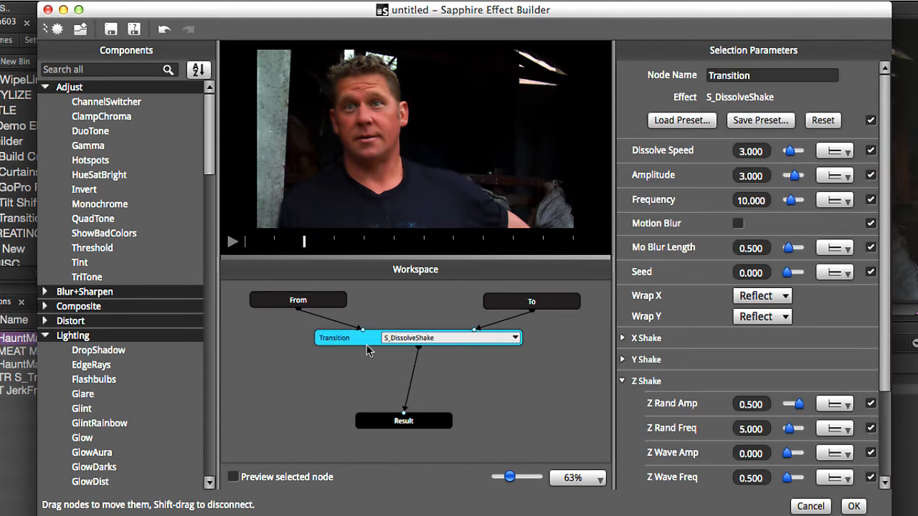
pyautogui.click(107, 69)
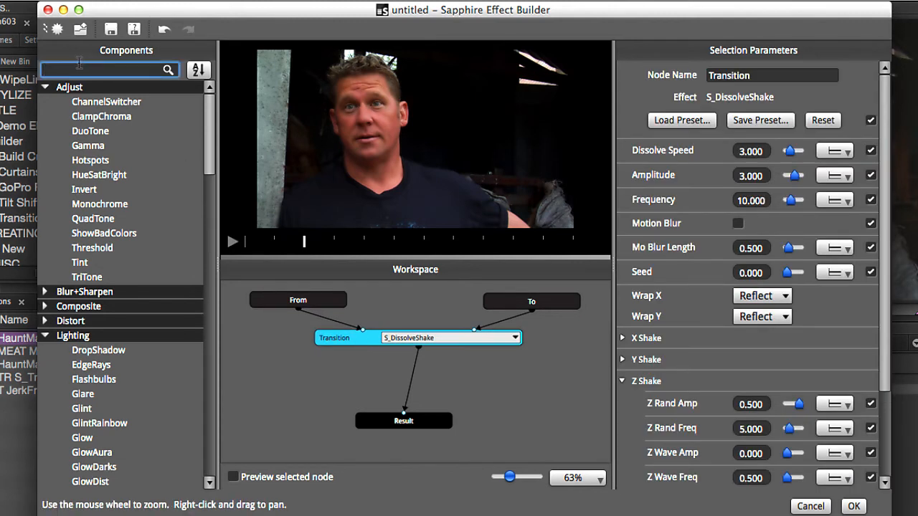
pyautogui.write('flash')
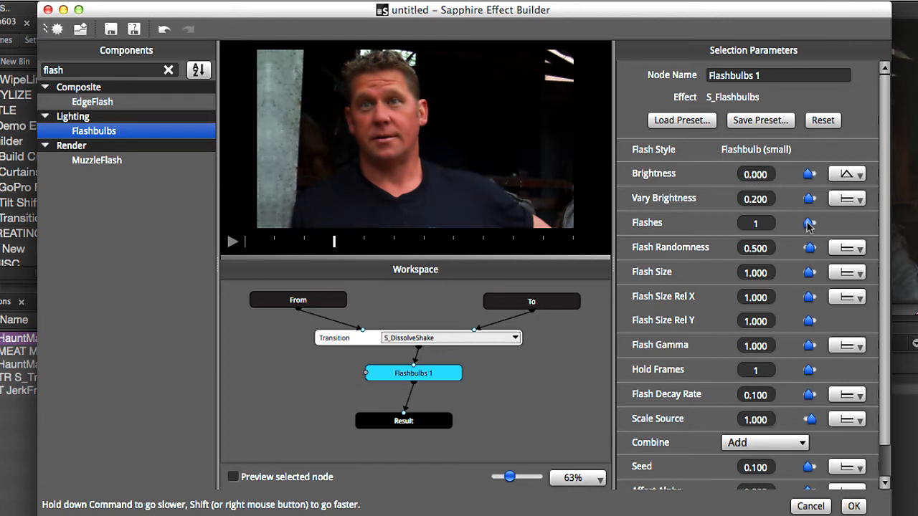
# Set Flashbulbs Flashes to 10 and enter 100 for Brightness
pyautogui.click(809, 228)
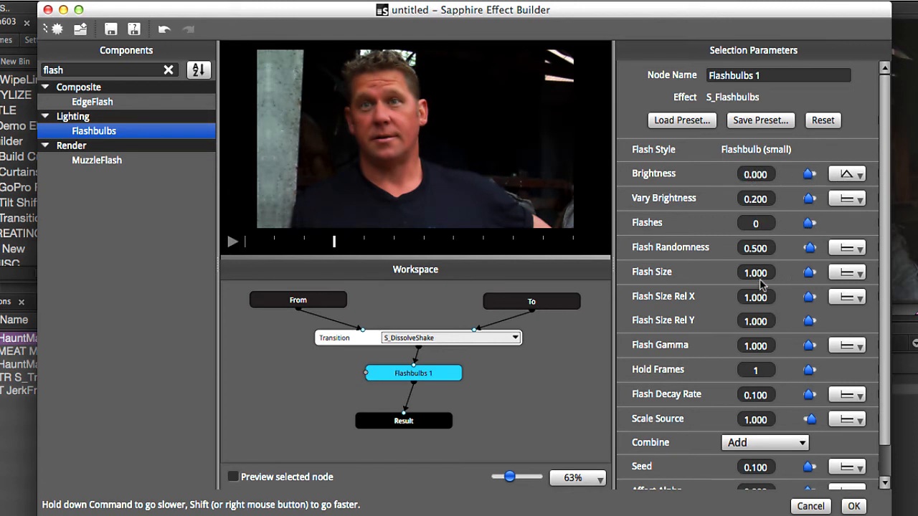
pyautogui.click(755, 222)
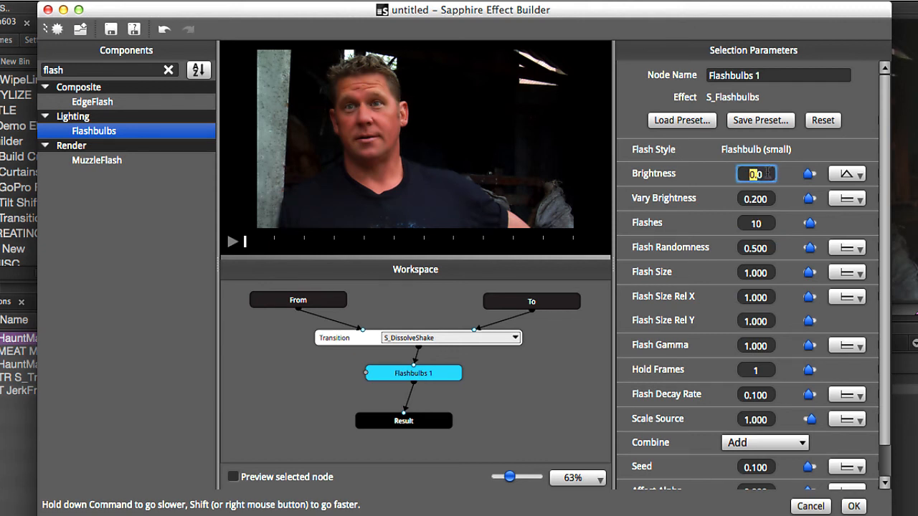
pyautogui.write('100.000')
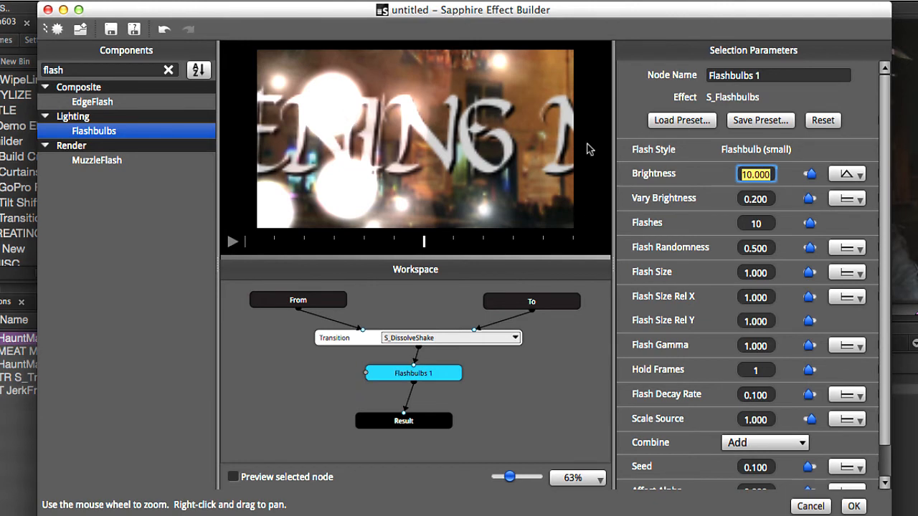
pyautogui.click(681, 120)
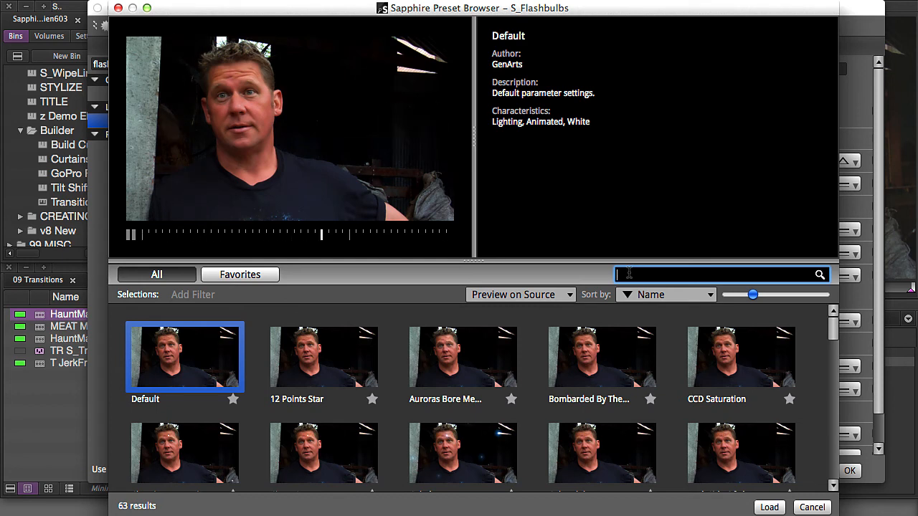
# Load the Realistic Flashbulbs 8 preset onto the Flashbulbs node
pyautogui.write('realis')
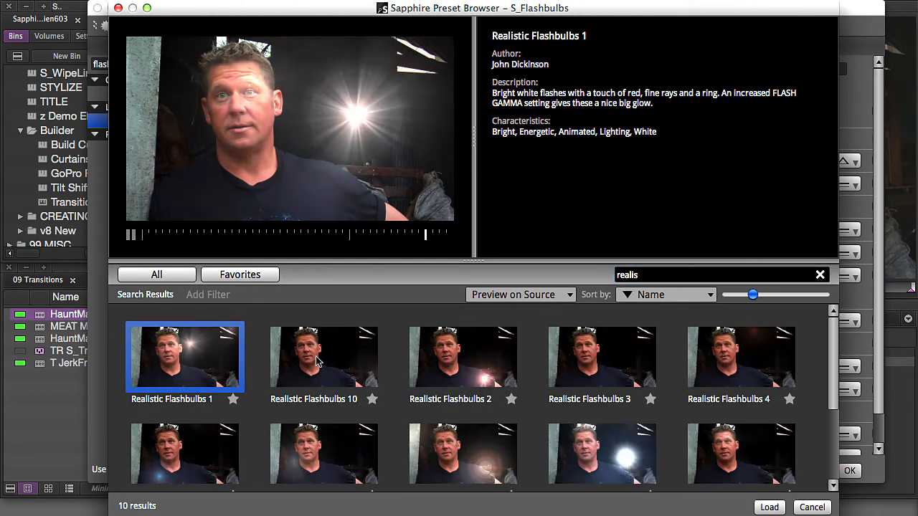
pyautogui.click(461, 355)
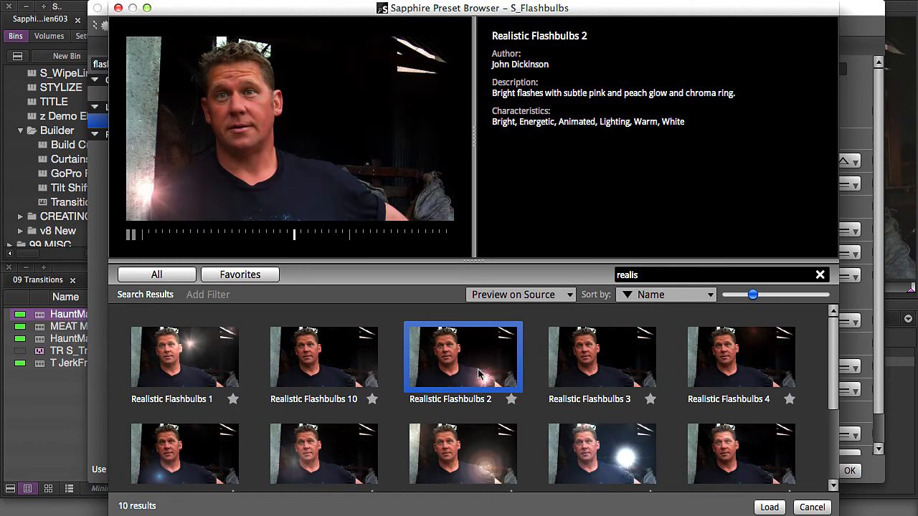
pyautogui.click(602, 453)
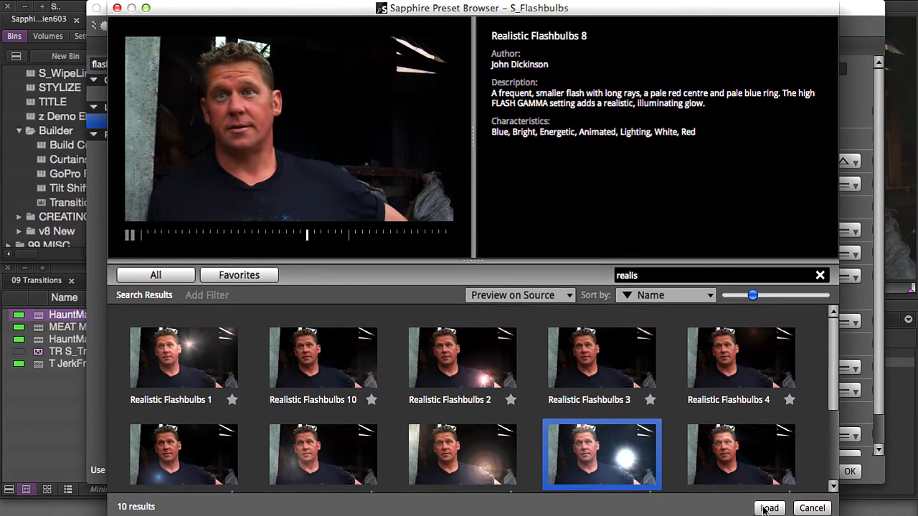
pyautogui.click(768, 508)
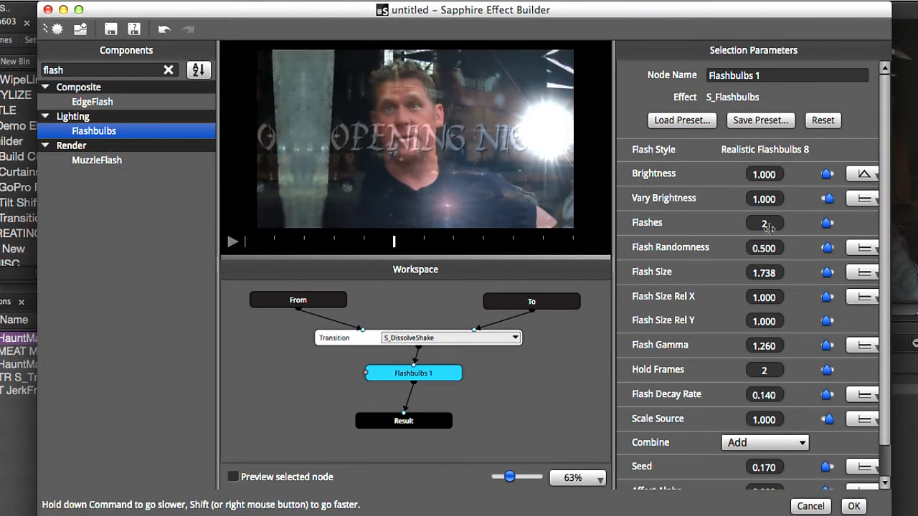
# Raise Flashbulbs Flashes to 10 and scrub the preview
pyautogui.write('10')
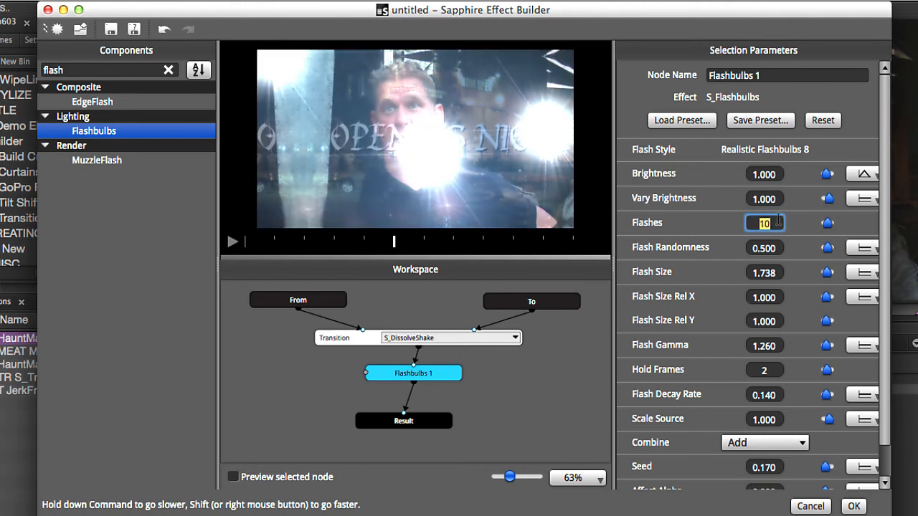
pyautogui.click(232, 241)
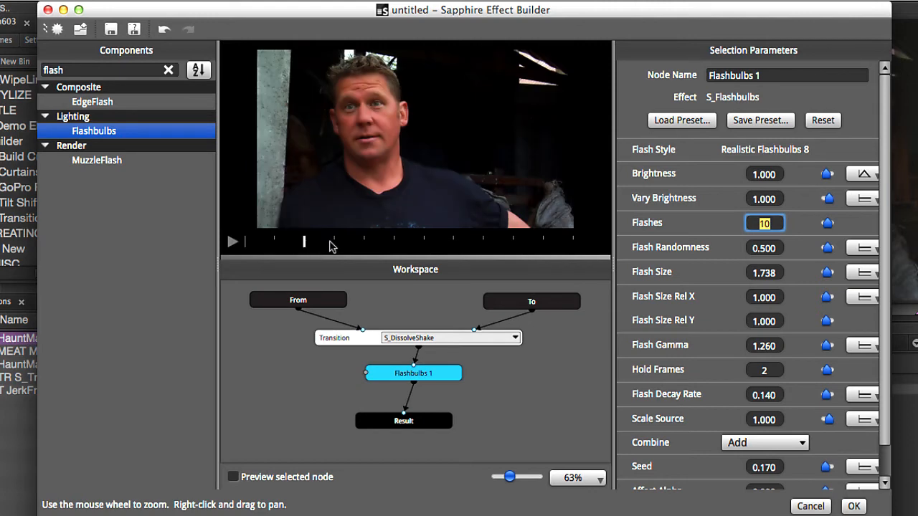
pyautogui.click(332, 241)
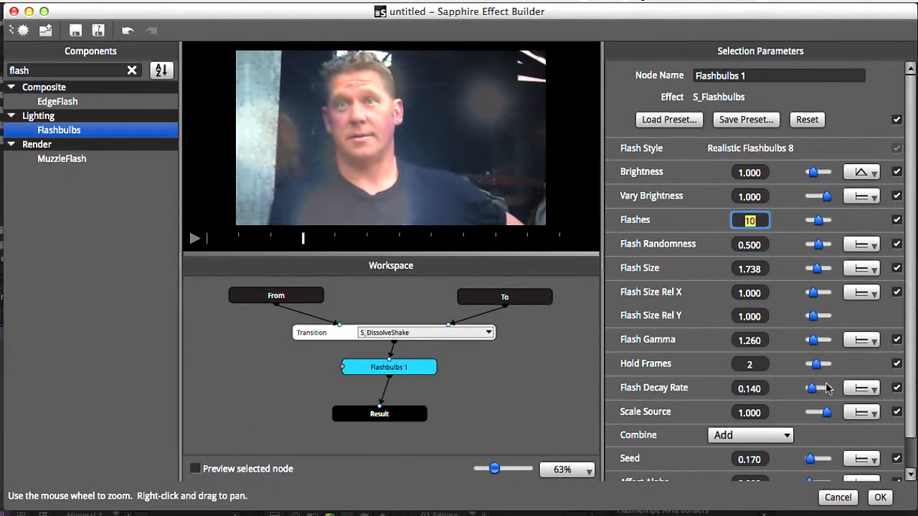
# Increase Flashbulbs Scale Source to about 2.37 and play back the transition
pyautogui.scroll(-3)
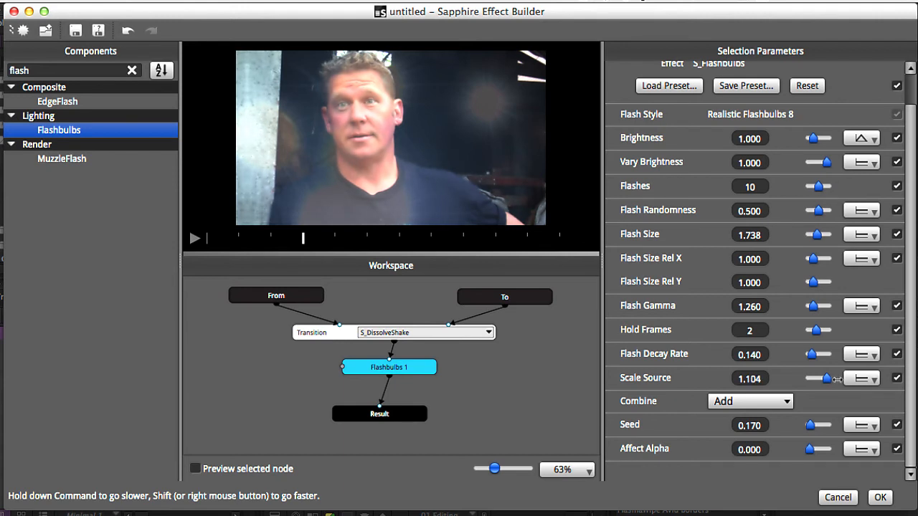
pyautogui.moveTo(832, 379); pyautogui.dragTo(843, 379)
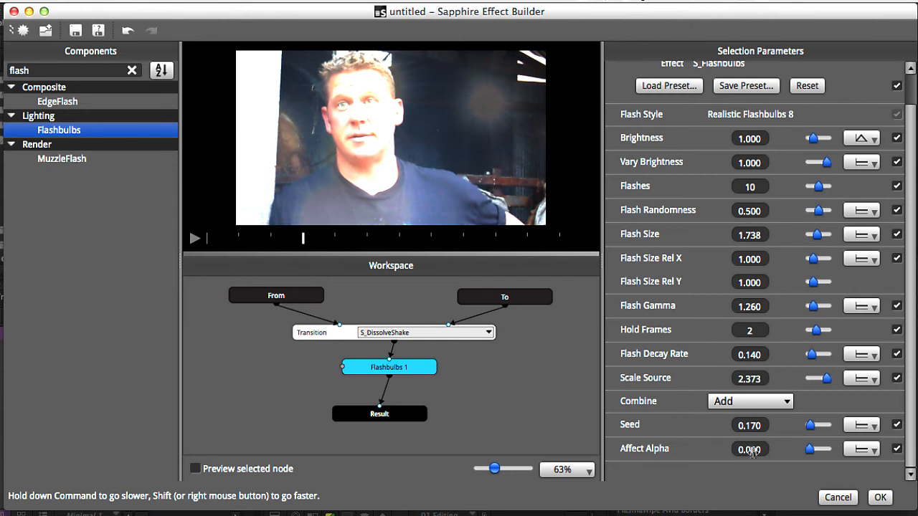
pyautogui.moveTo(730, 442)
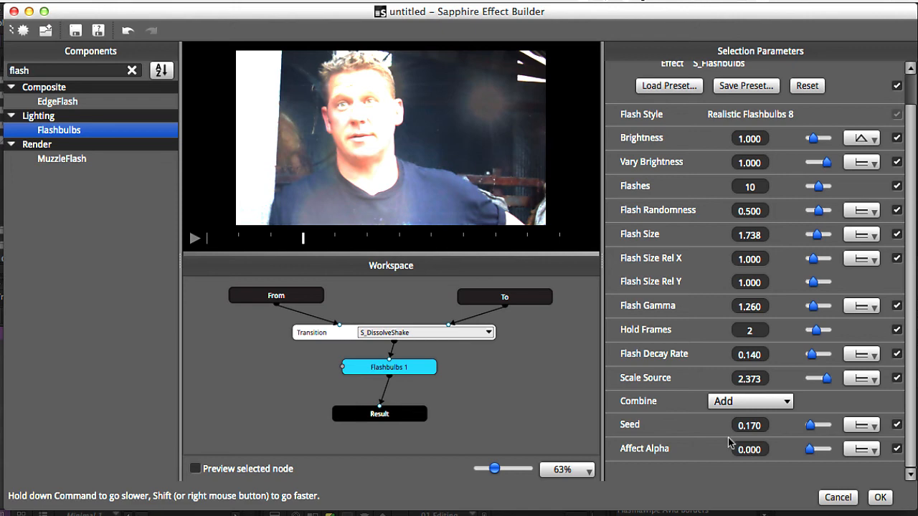
pyautogui.moveTo(286, 241)
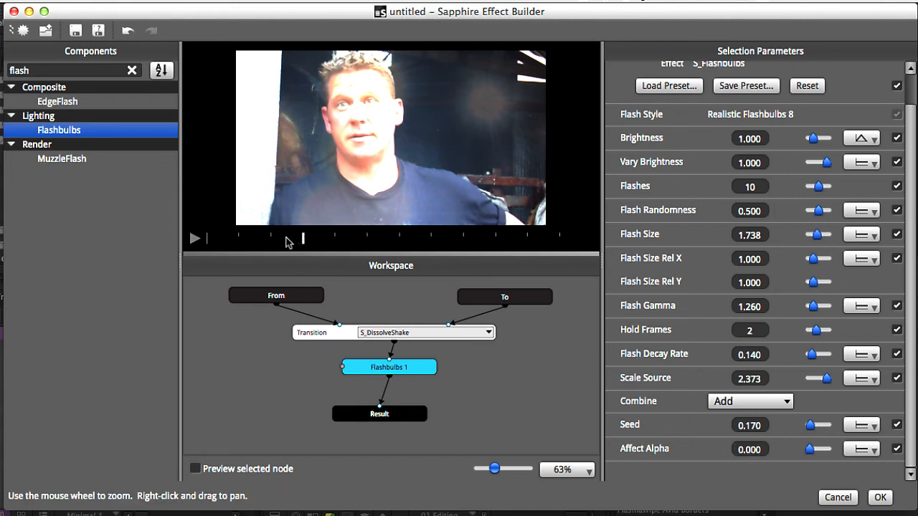
pyautogui.click(195, 238)
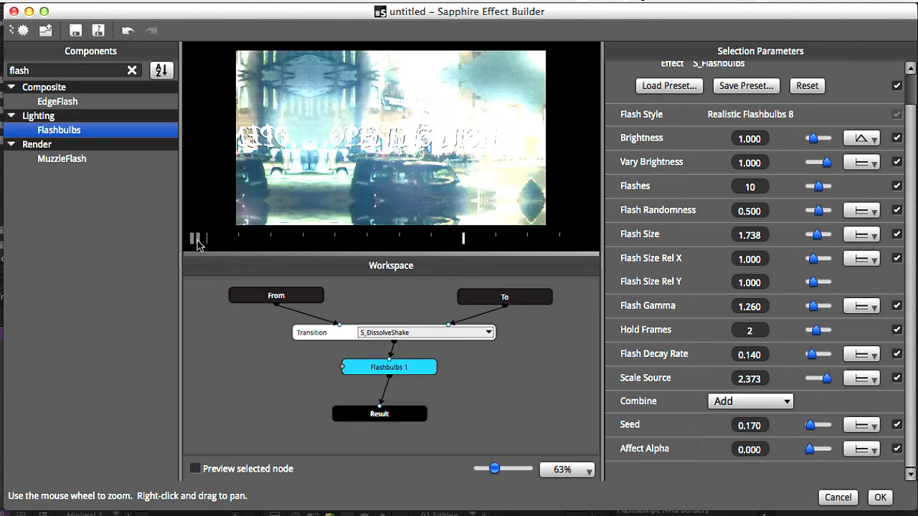
pyautogui.click(198, 239)
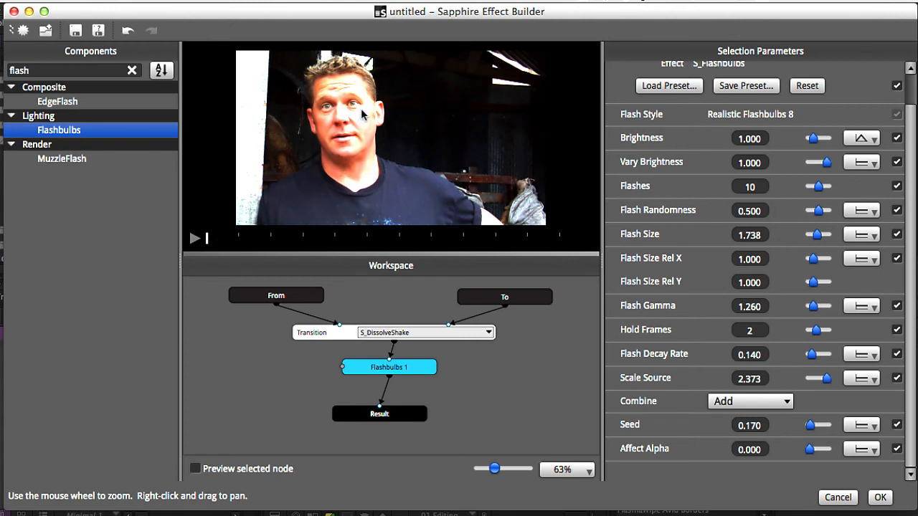
pyautogui.moveTo(357, 135)
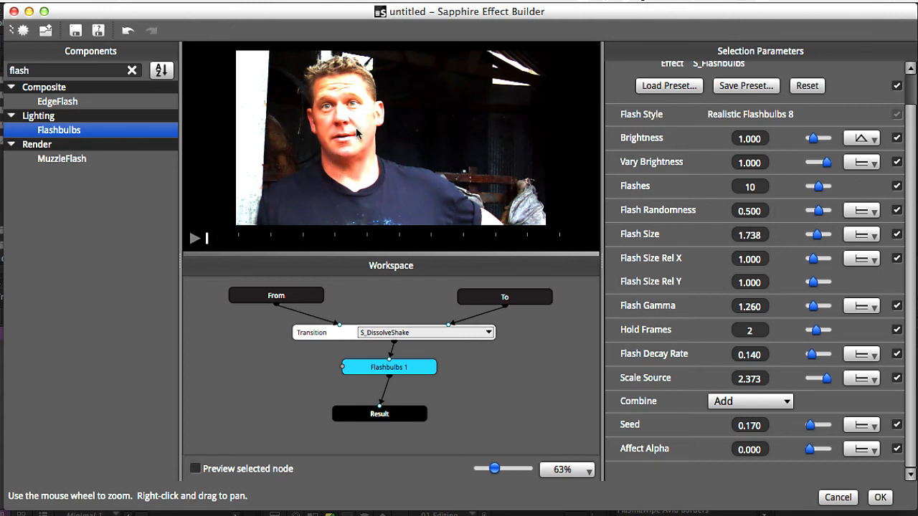
pyautogui.moveTo(404, 132)
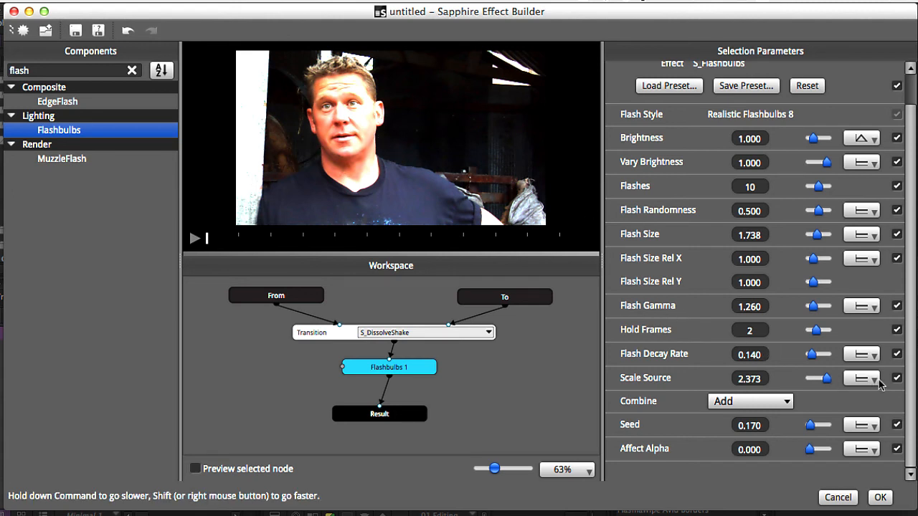
# Reveal the Scale Source animation choices (Ramp Up, Ramp Down, Up/Down) for Flashbulbs 1
pyautogui.click(861, 379)
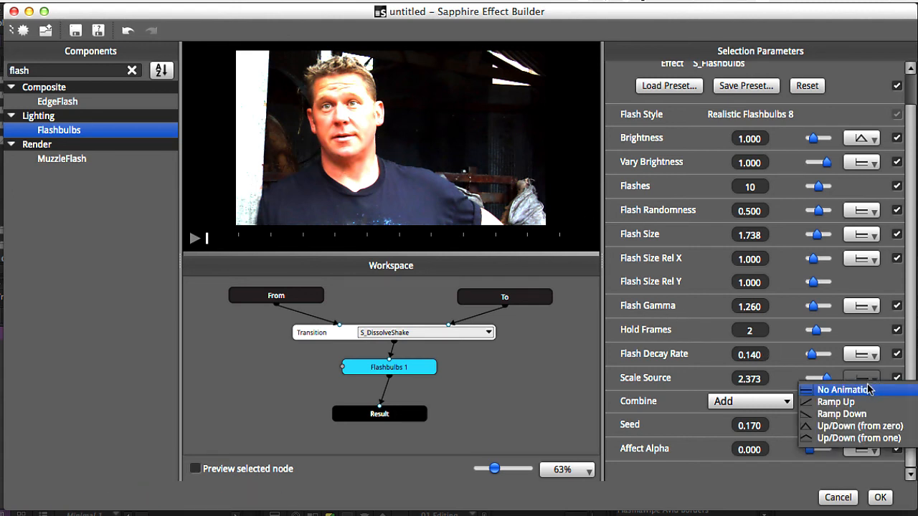
pyautogui.moveTo(868, 426)
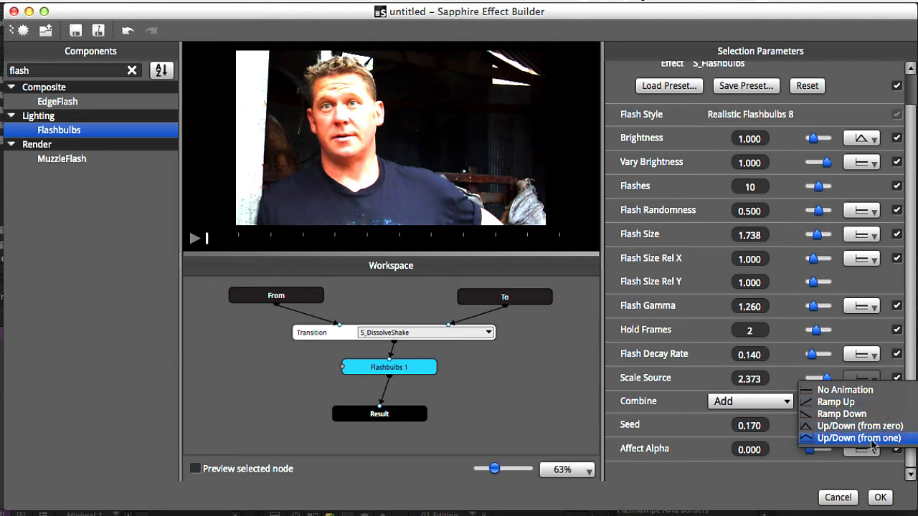
pyautogui.moveTo(840, 414)
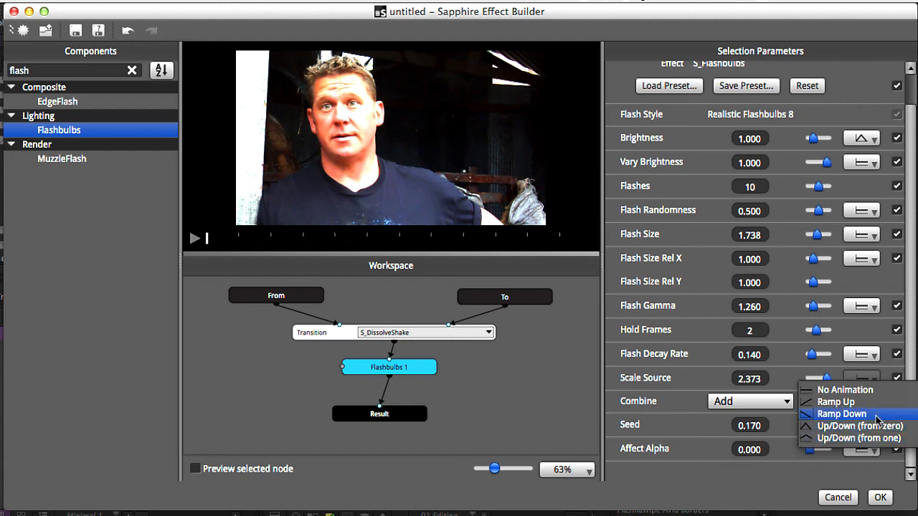
pyautogui.moveTo(853, 402)
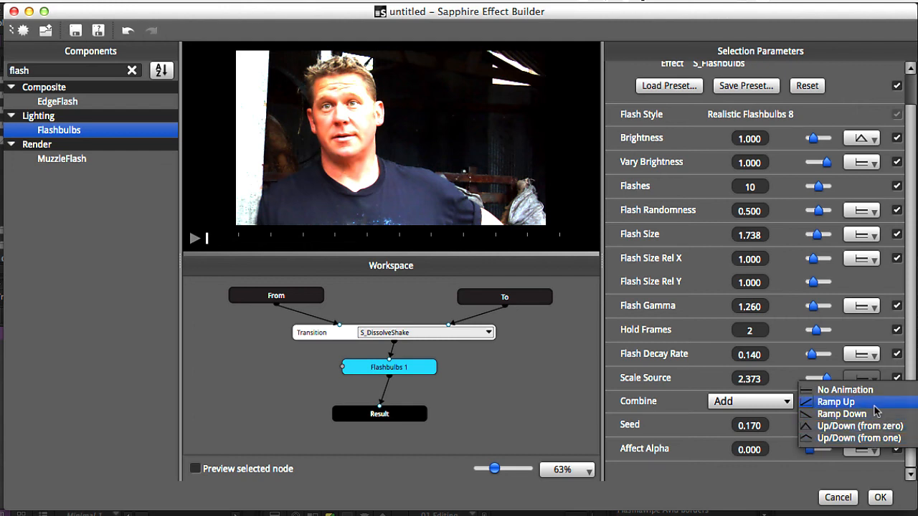
pyautogui.moveTo(846, 414)
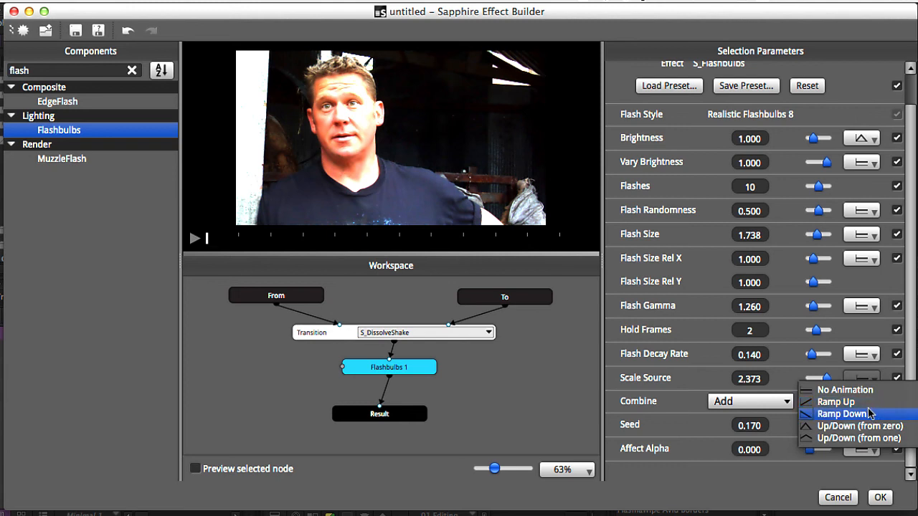
pyautogui.moveTo(858, 438)
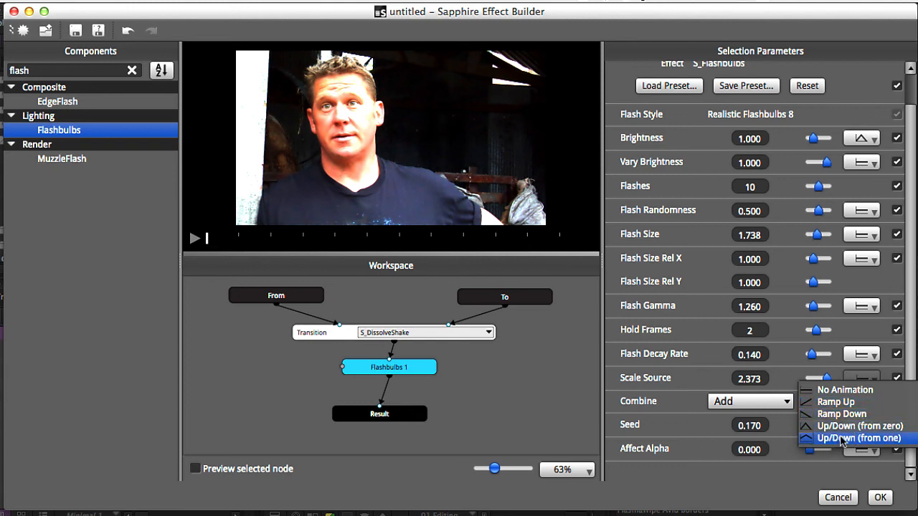